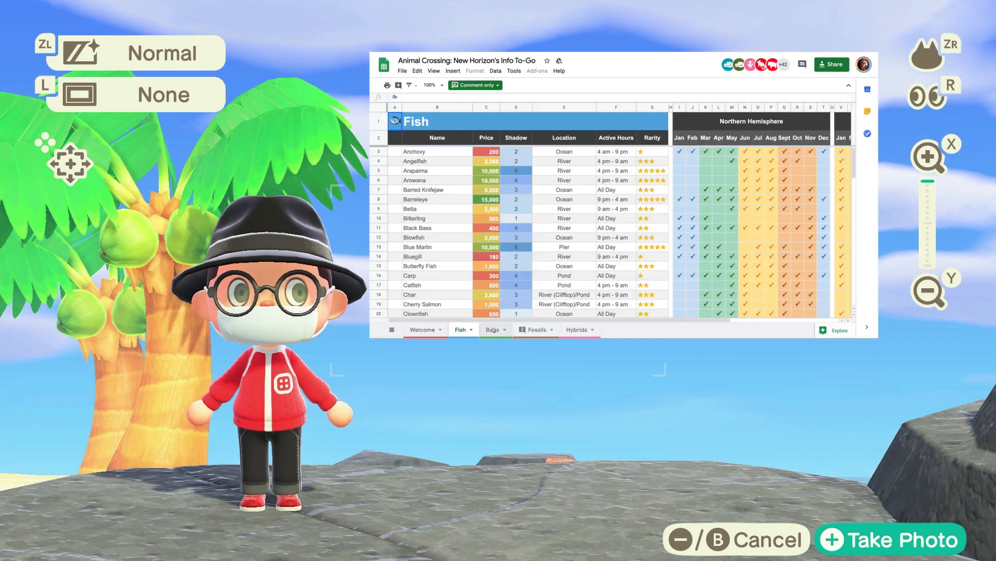
Browse the Fish, Bugs, Fossils and Hybrids sheets of the copied guide, returning to Fish
{"action": "left_click", "coordinate": [492, 329]}
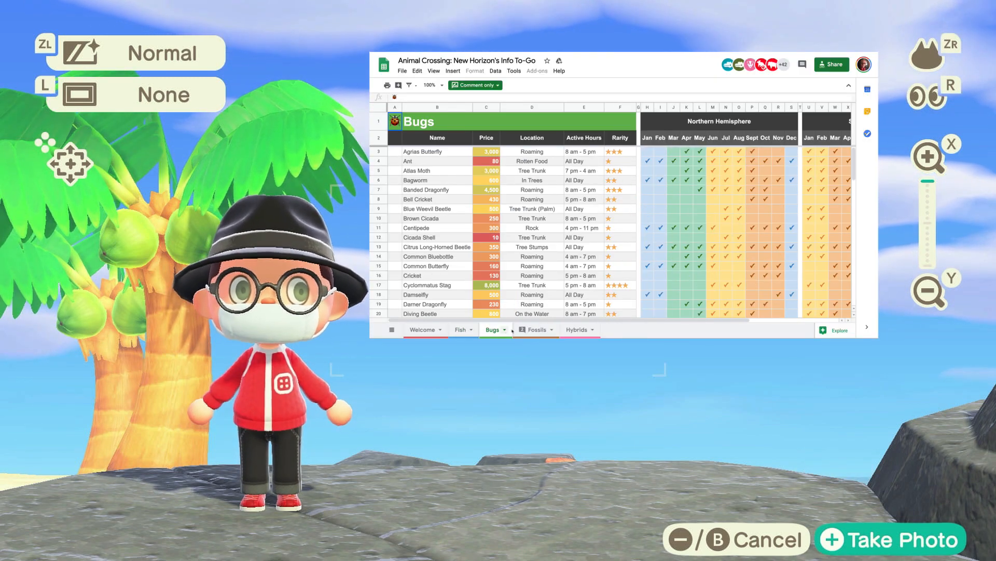
{"action": "left_click", "coordinate": [532, 329]}
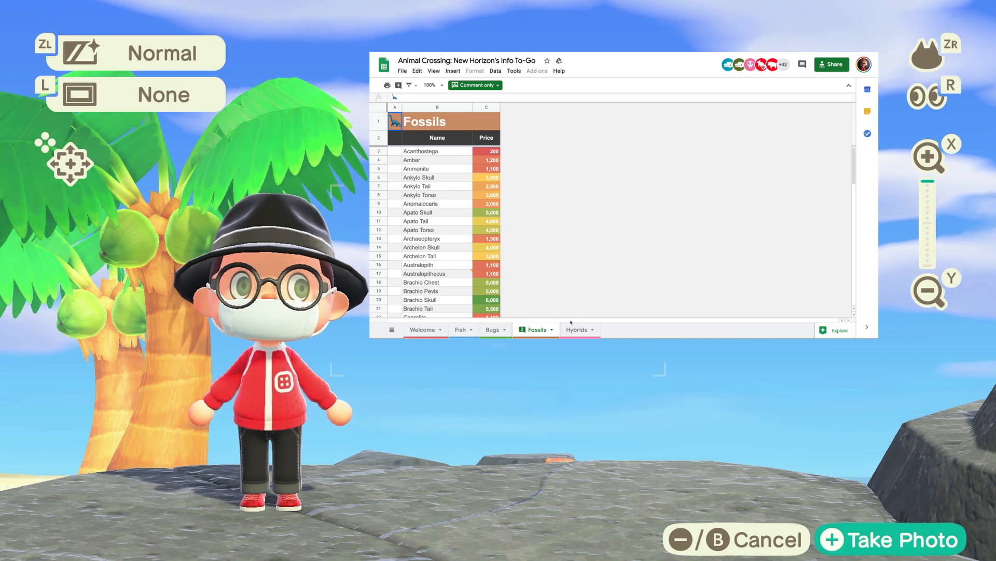
{"action": "left_click", "coordinate": [577, 329]}
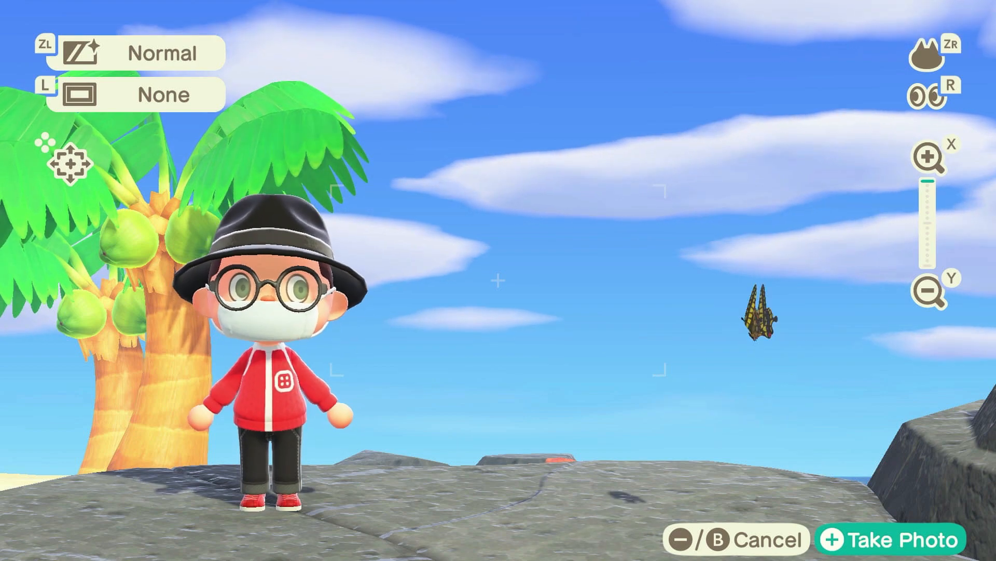
{"action": "key", "text": "alt+tab"}
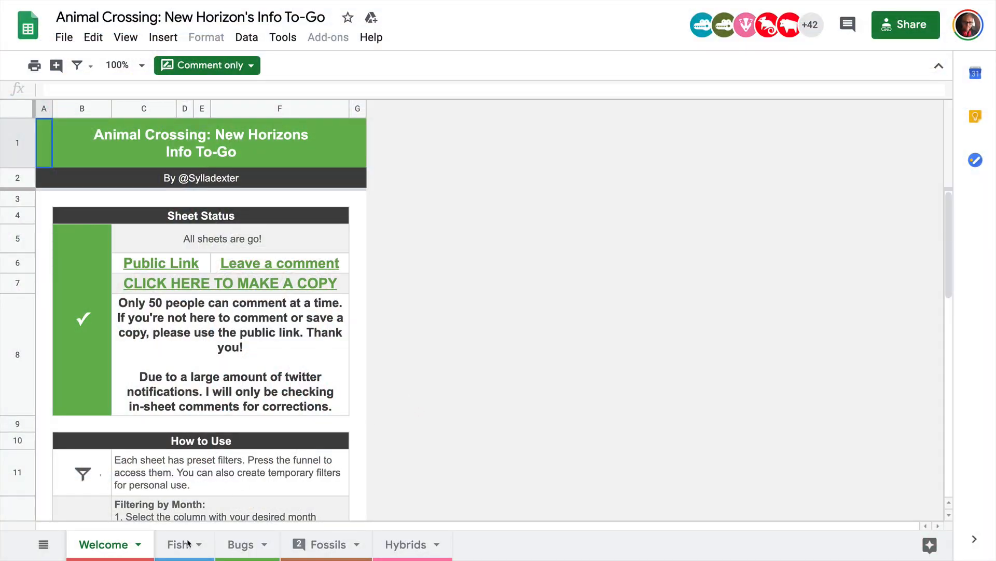
{"action": "left_click", "coordinate": [180, 545]}
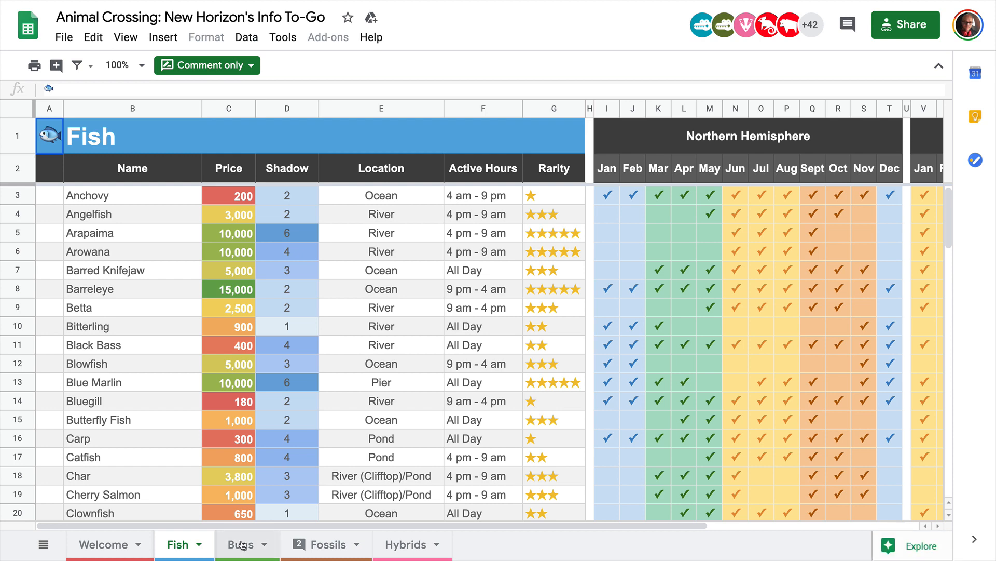
{"action": "left_click", "coordinate": [240, 544]}
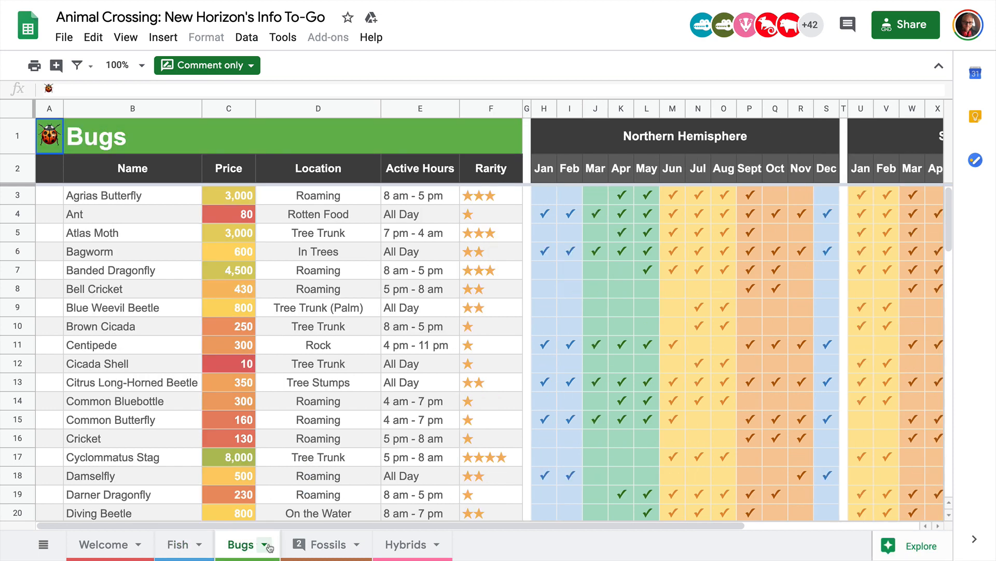
{"action": "left_click", "coordinate": [322, 544]}
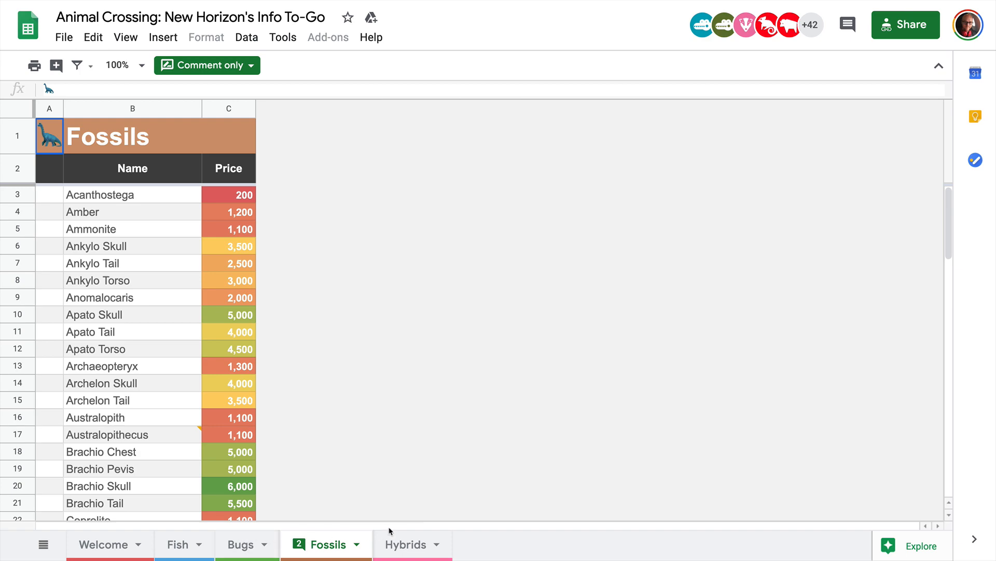
{"action": "left_click", "coordinate": [406, 544]}
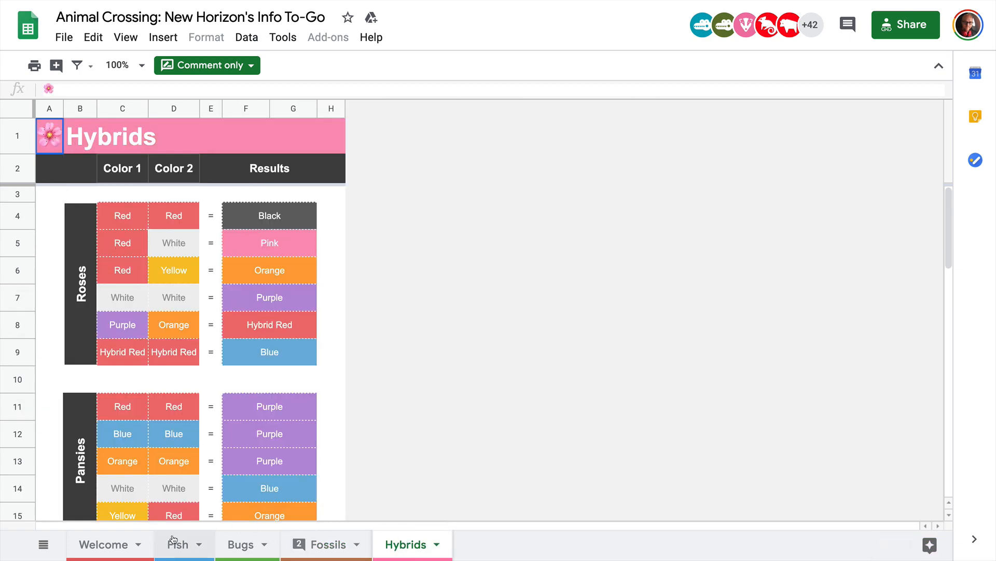
{"action": "left_click", "coordinate": [178, 544]}
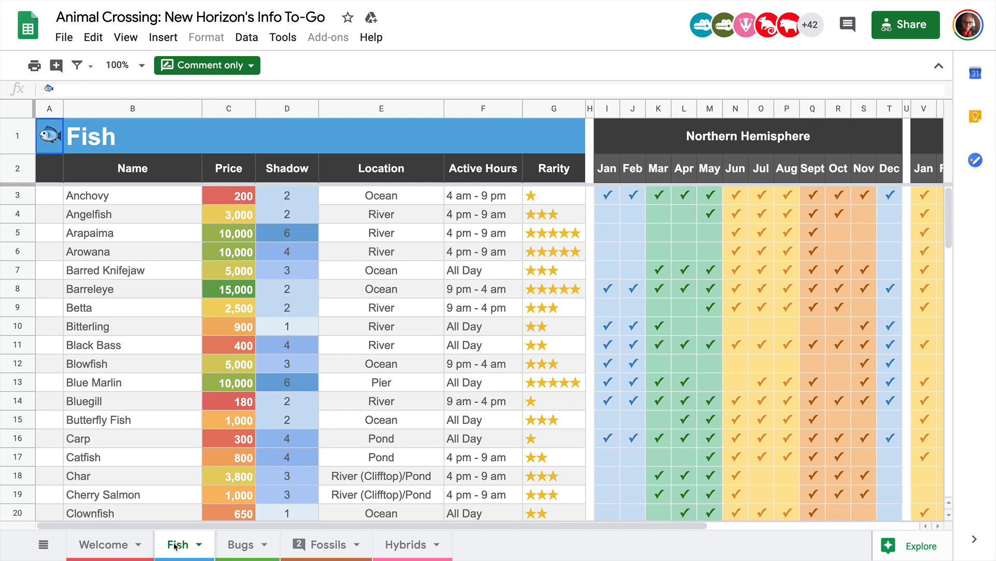
{"action": "left_click", "coordinate": [103, 544]}
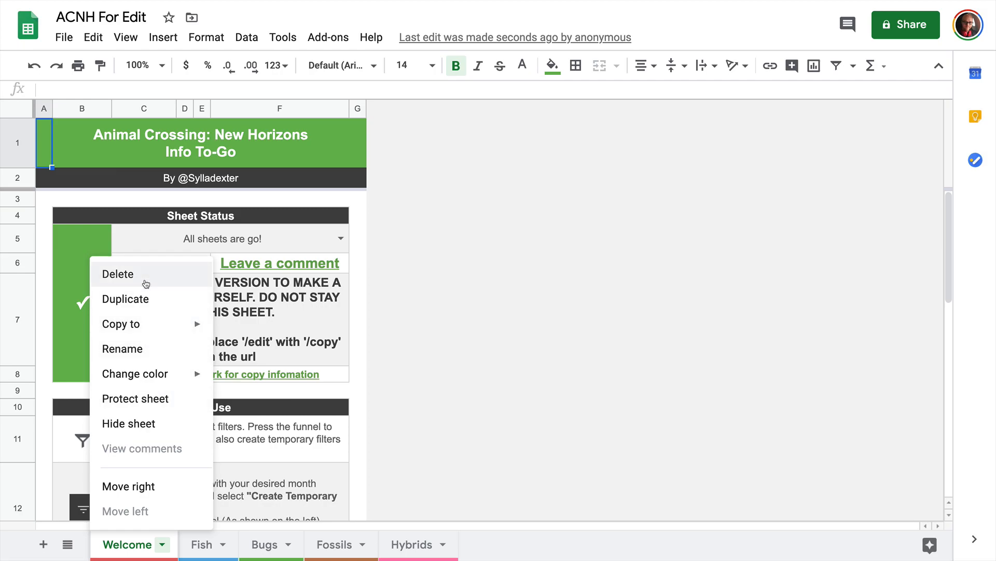
Delete the Welcome and Hybrids sheets, leaving Fish, Bugs and Fossils, and return to Fish
{"action": "left_click", "coordinate": [117, 274]}
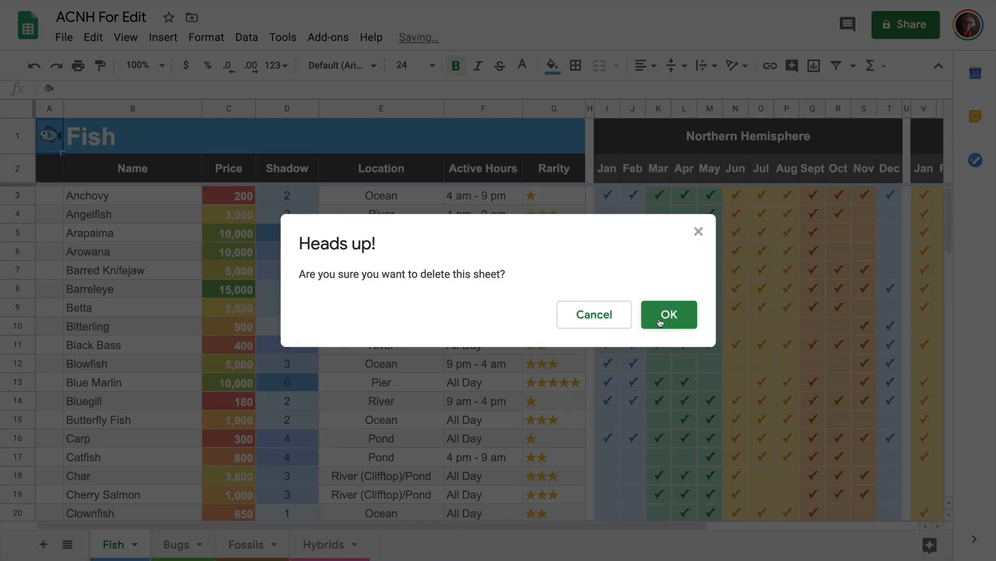
{"action": "left_click", "coordinate": [669, 313]}
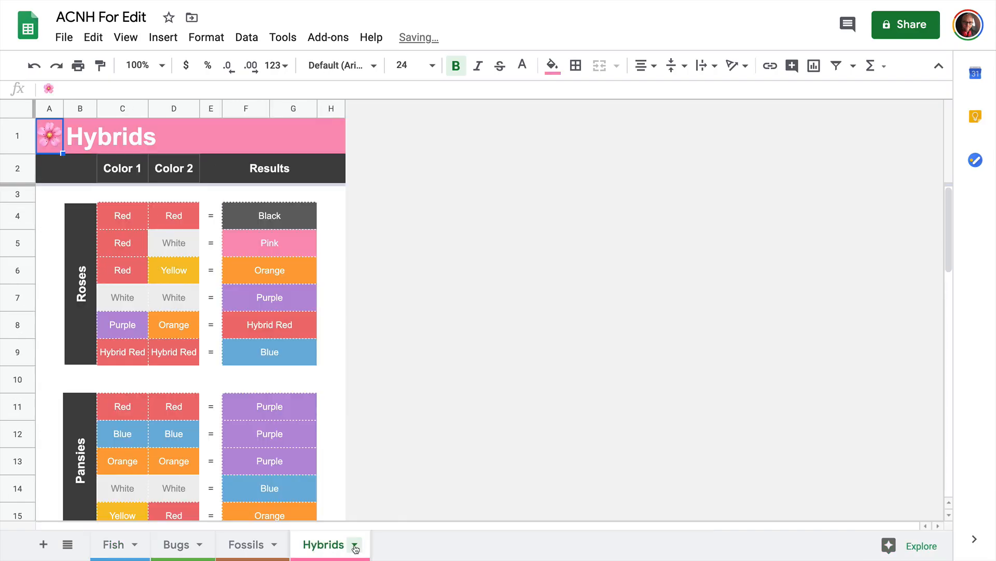
{"action": "right_click", "coordinate": [324, 545]}
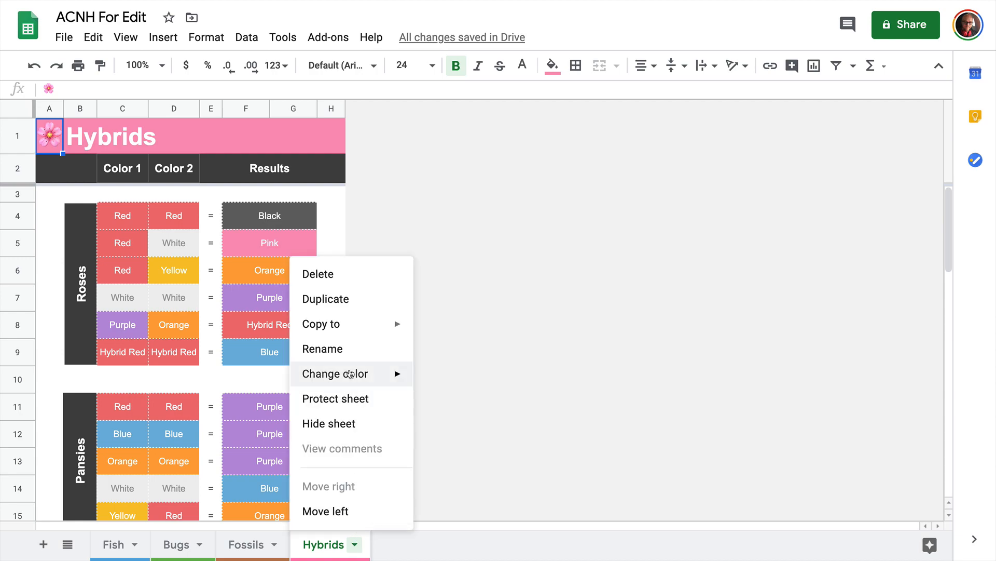
{"action": "left_click", "coordinate": [317, 274]}
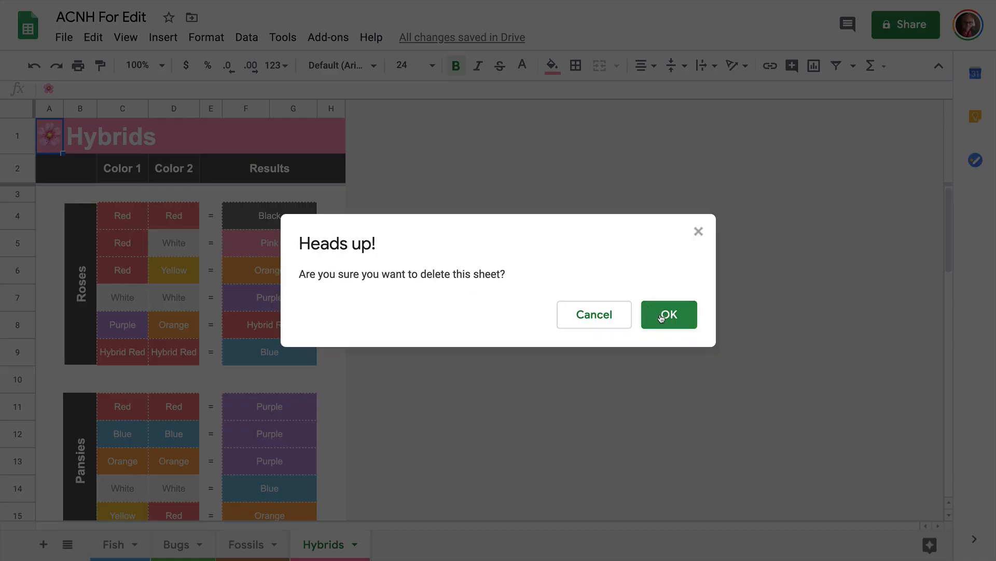
{"action": "left_click", "coordinate": [667, 314]}
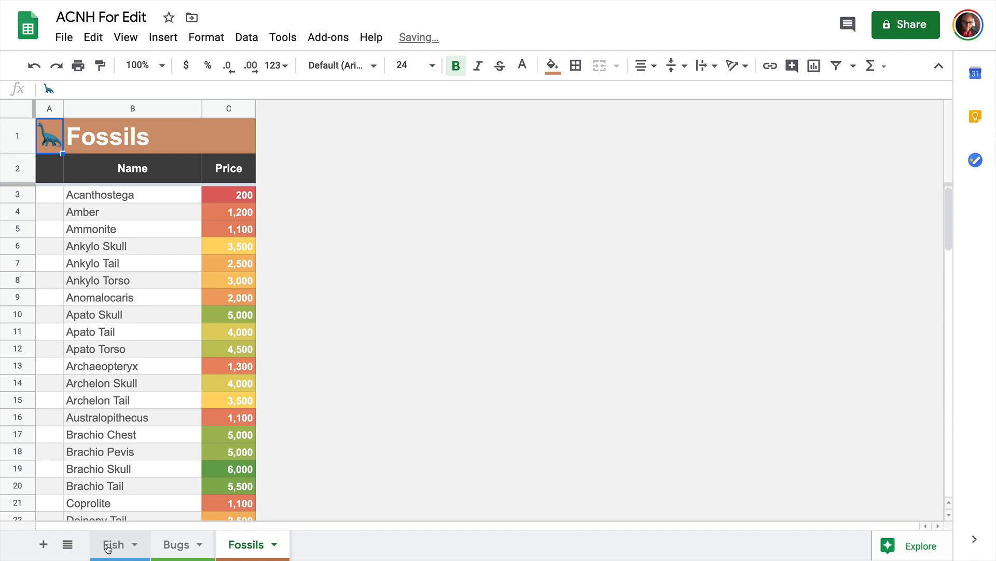
{"action": "left_click", "coordinate": [114, 545]}
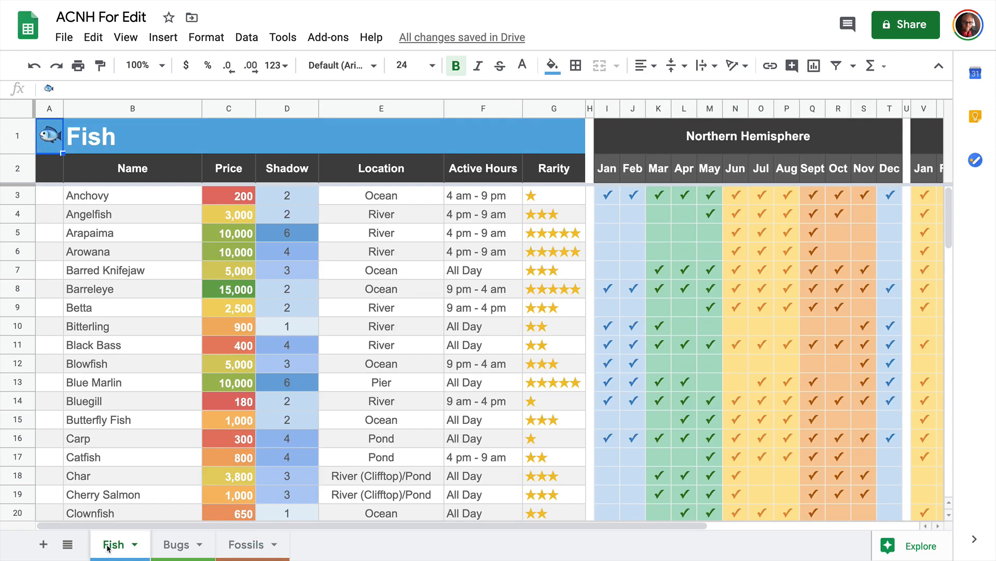
{"action": "mouse_move", "coordinate": [386, 346]}
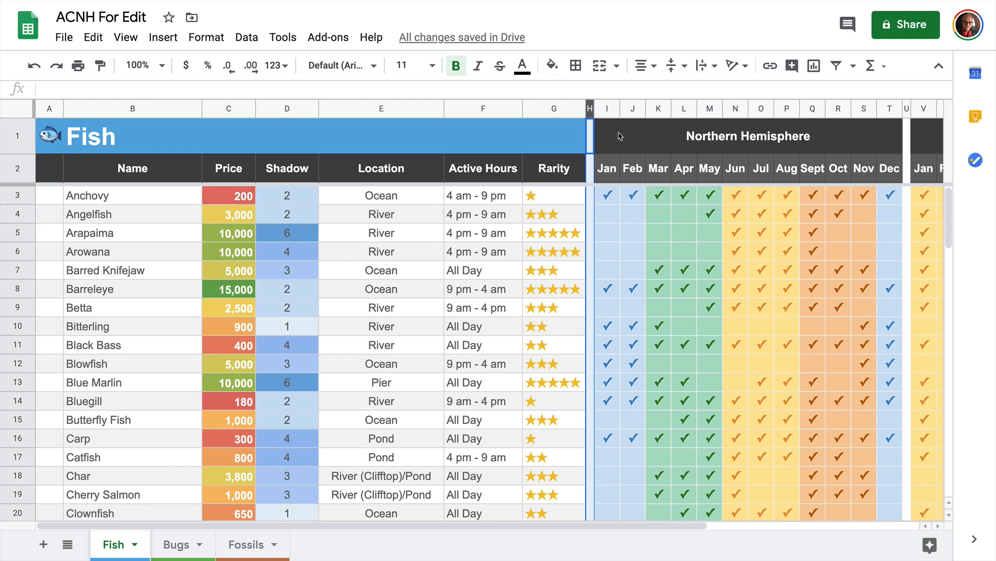
Delete the hemisphere month columns H–AG from the Fish sheet
{"action": "scroll", "scroll_direction": "right", "scroll_amount": 3}
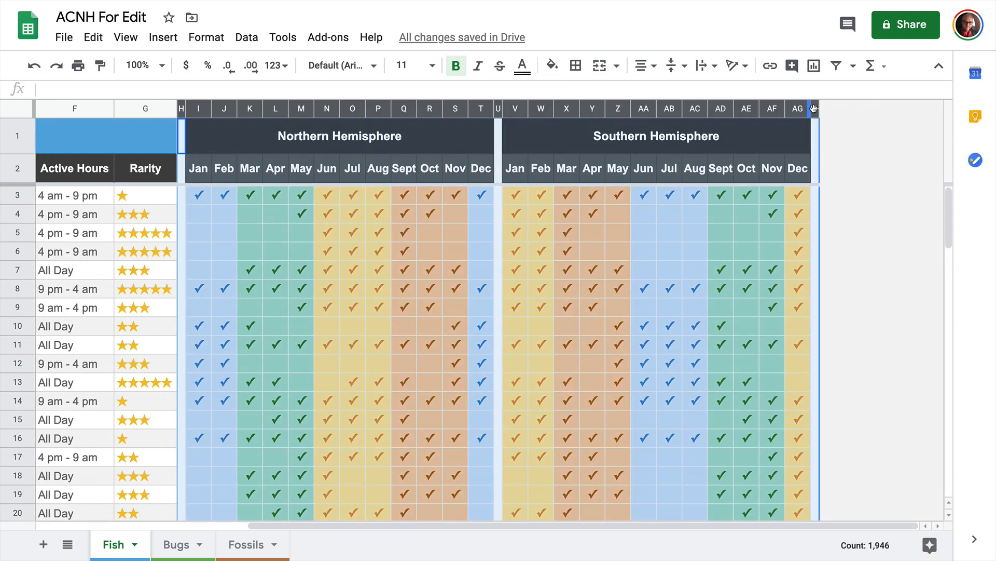
{"action": "right_click", "coordinate": [812, 108]}
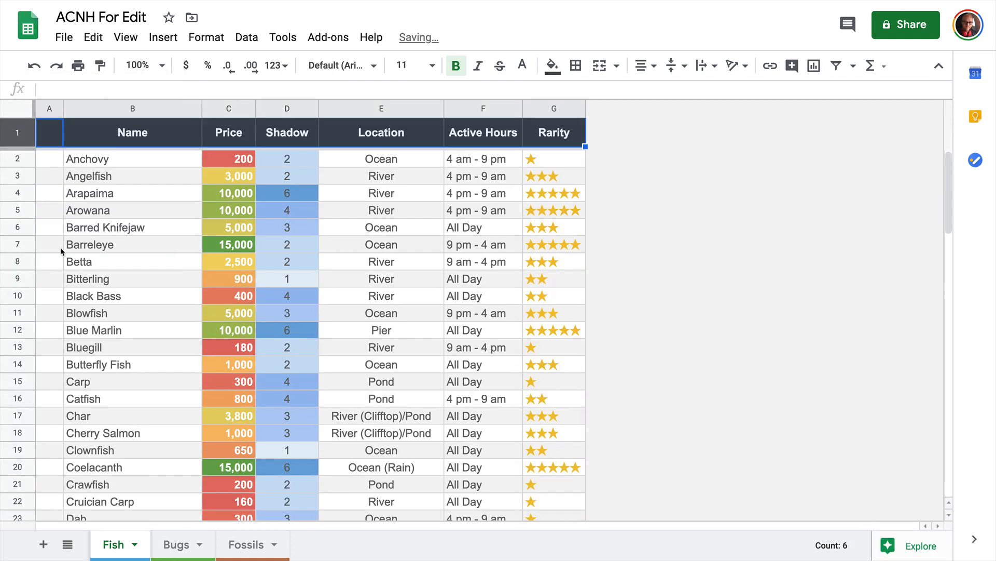
Delete rows 82–83, the blank row and Trash heading, from the Fish sheet
{"action": "scroll", "scroll_direction": "down", "scroll_amount": 3}
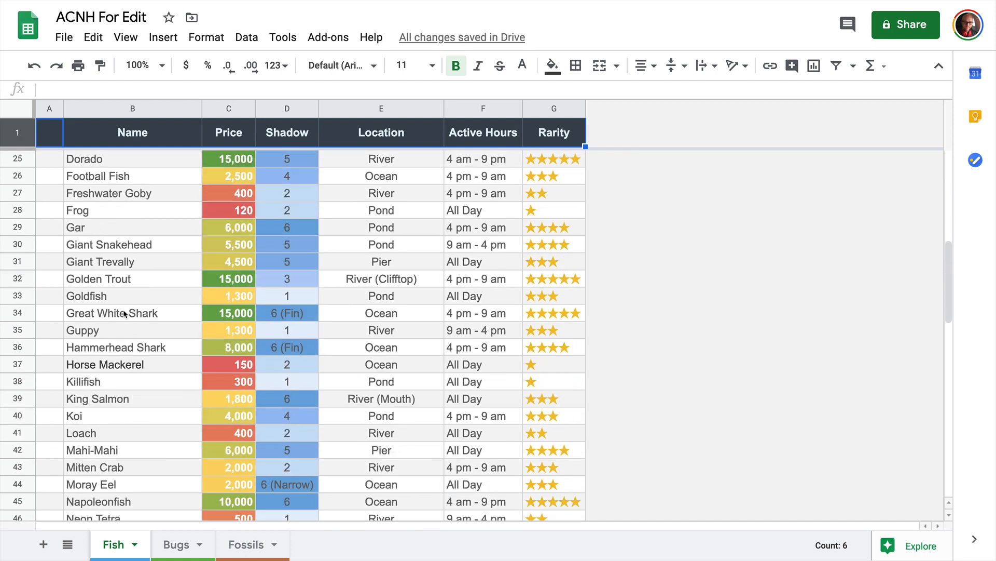
{"action": "scroll", "scroll_direction": "down", "scroll_amount": 3}
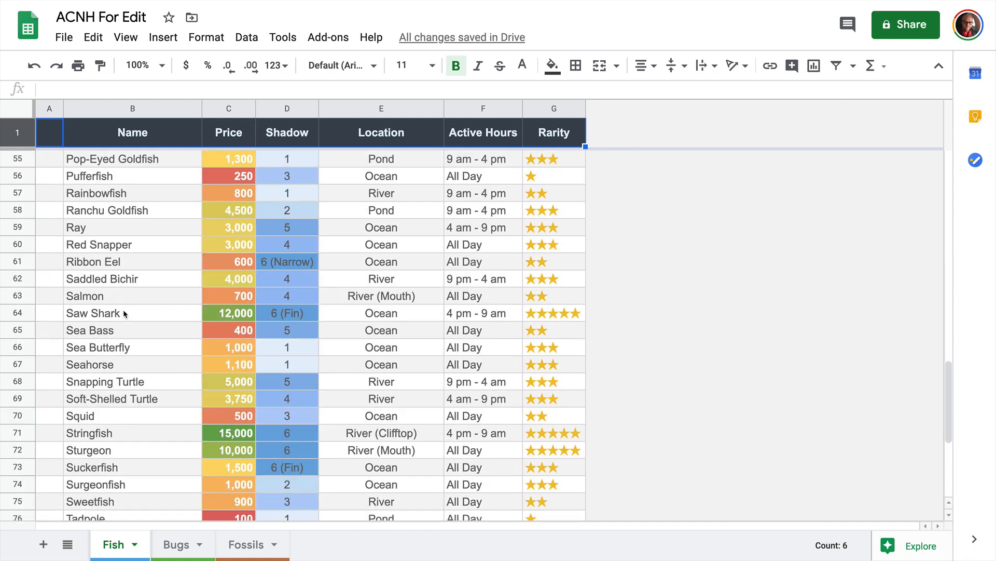
{"action": "scroll", "scroll_direction": "down", "scroll_amount": 3}
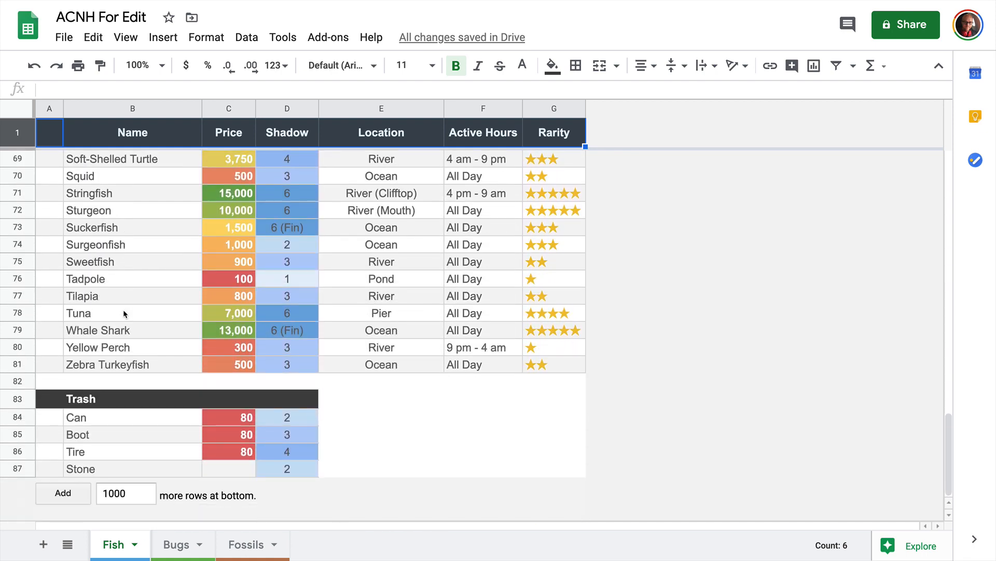
{"action": "left_click", "coordinate": [49, 380]}
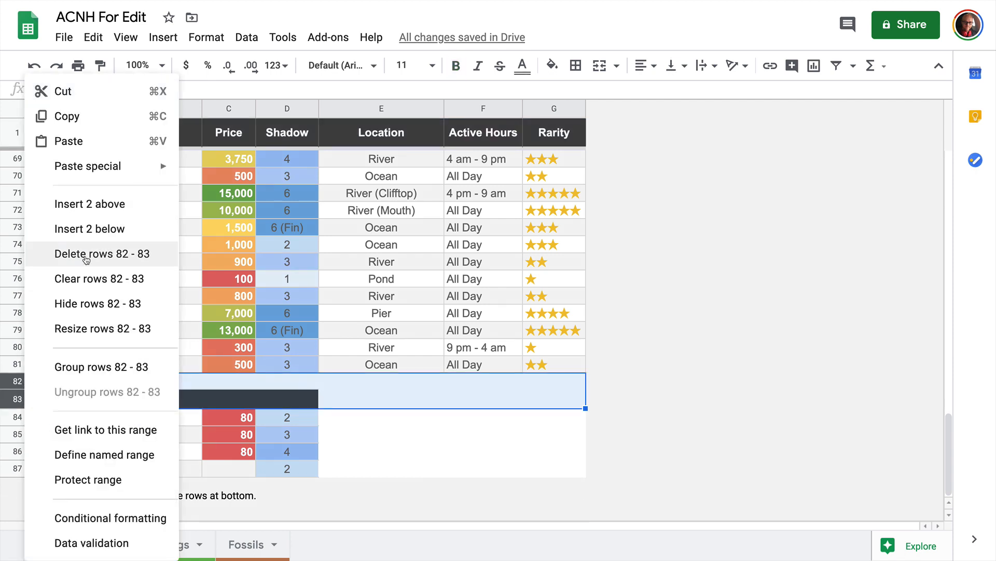
{"action": "left_click", "coordinate": [101, 254]}
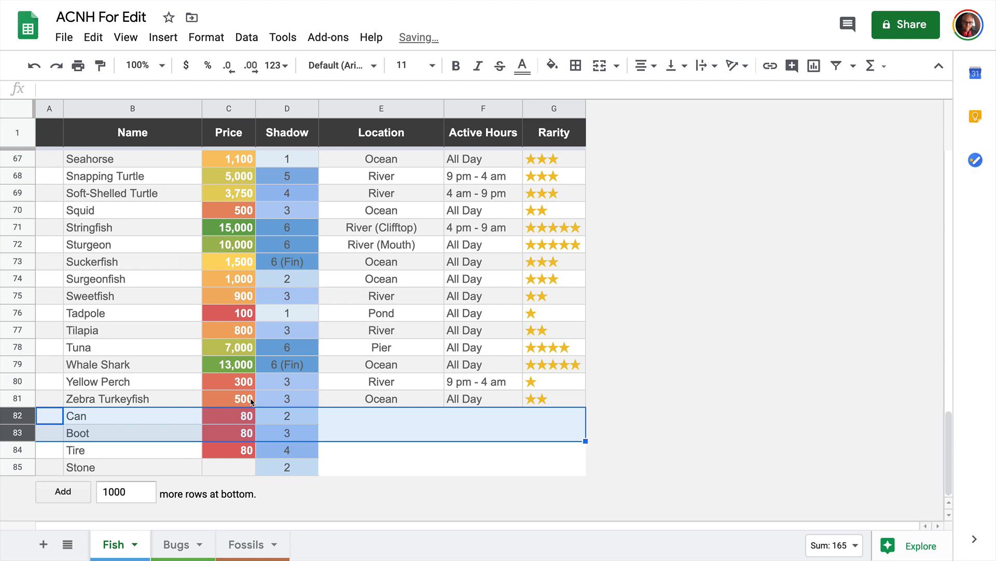
Delete the Bugs sheet's title row so it begins with the Name header
{"action": "left_click", "coordinate": [176, 544]}
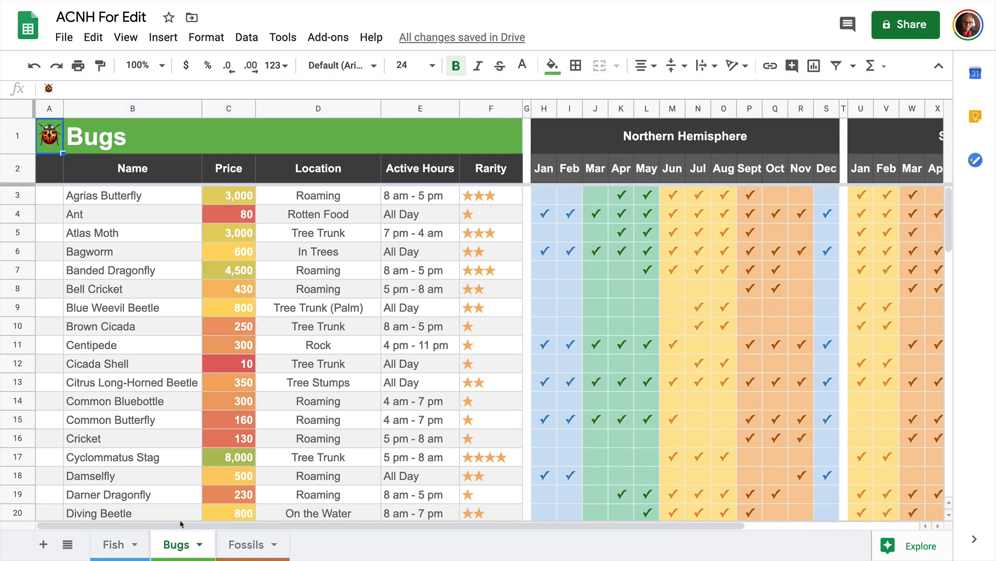
{"action": "right_click", "coordinate": [19, 135]}
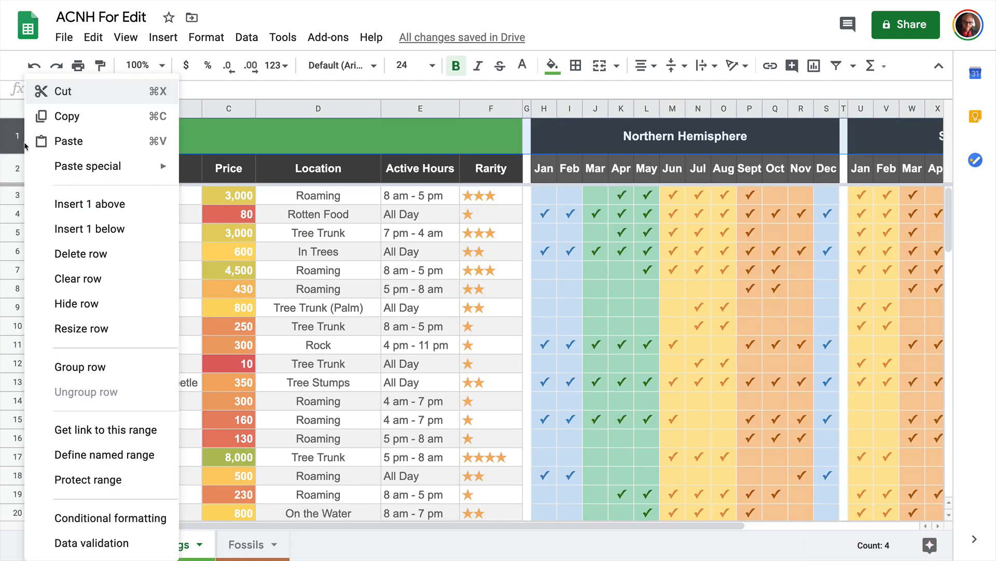
{"action": "mouse_move", "coordinate": [81, 254]}
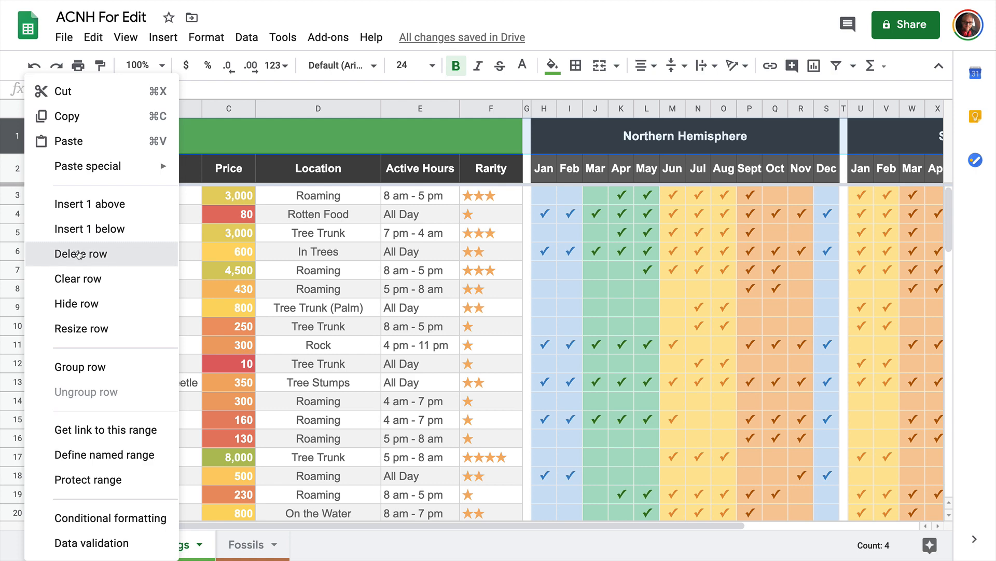
{"action": "left_click", "coordinate": [80, 254]}
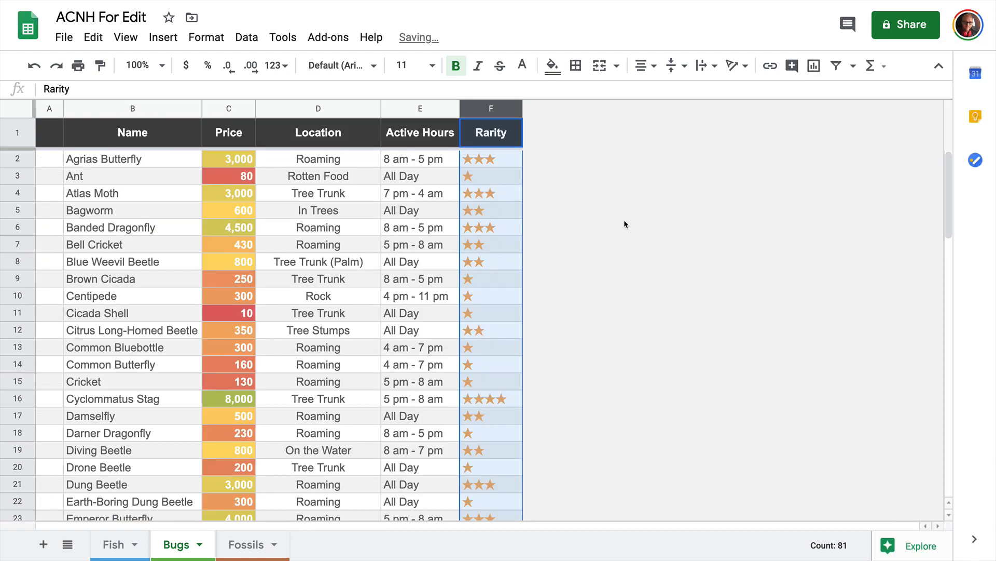
{"action": "scroll", "scroll_direction": "down", "scroll_amount": 3}
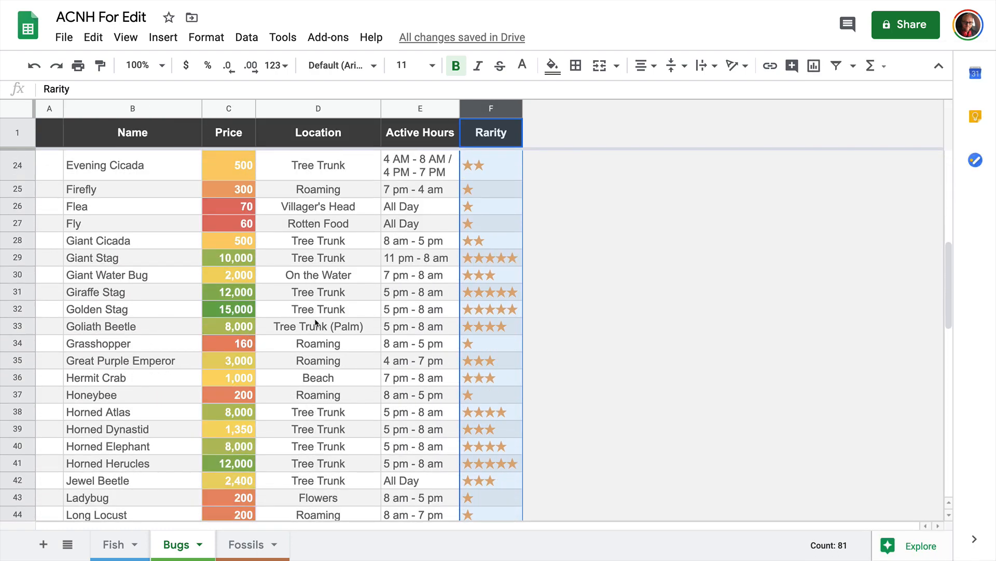
{"action": "scroll", "scroll_direction": "down", "scroll_amount": 3}
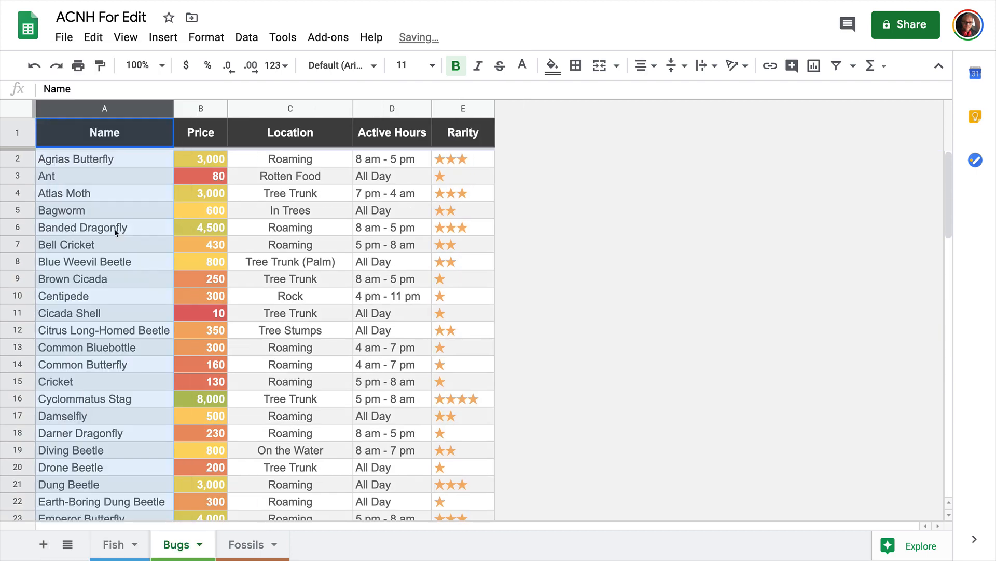
Return to the Fish sheet and scroll back to the top of its list
{"action": "left_click", "coordinate": [114, 545]}
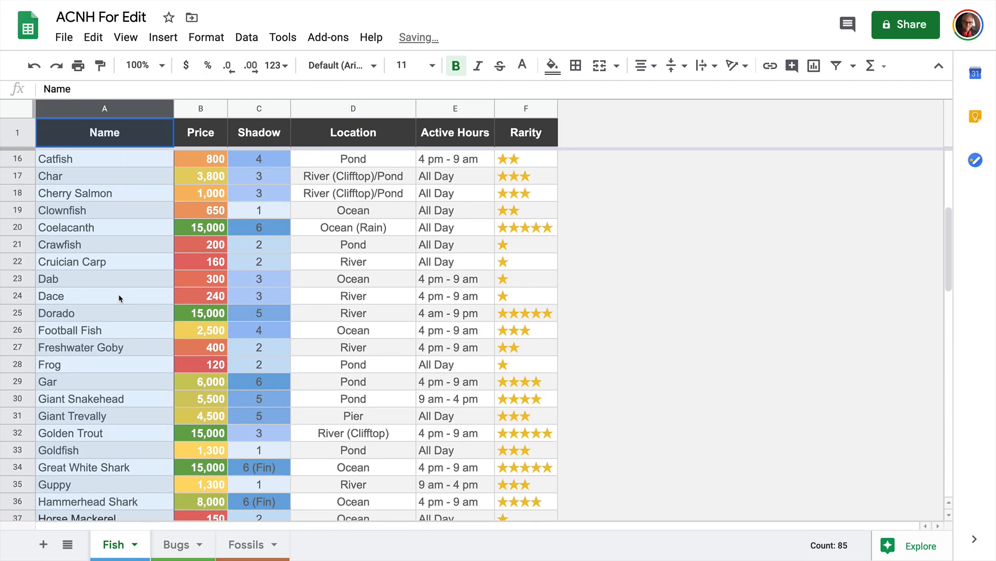
{"action": "scroll", "scroll_direction": "up", "scroll_amount": 3}
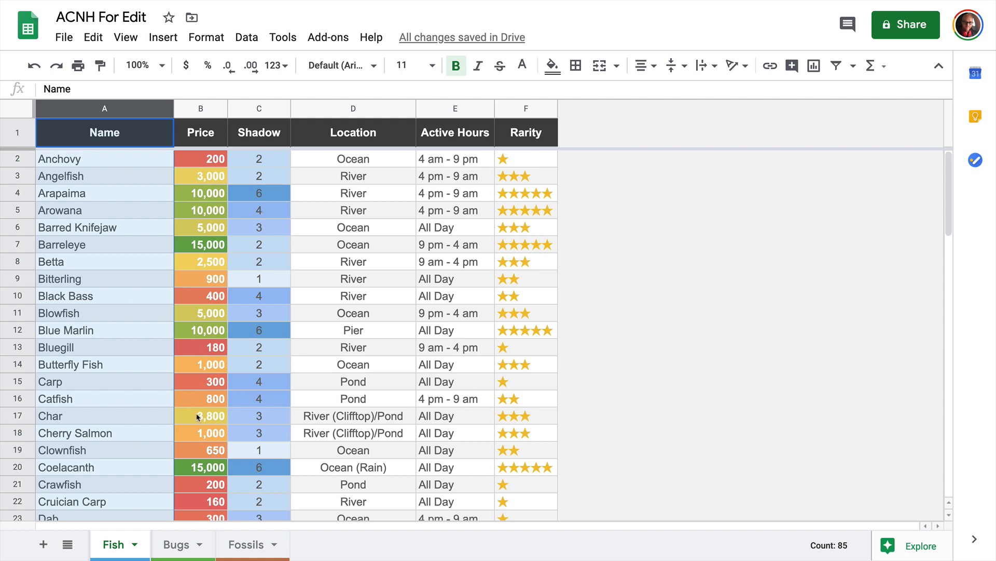
{"action": "left_click", "coordinate": [177, 545]}
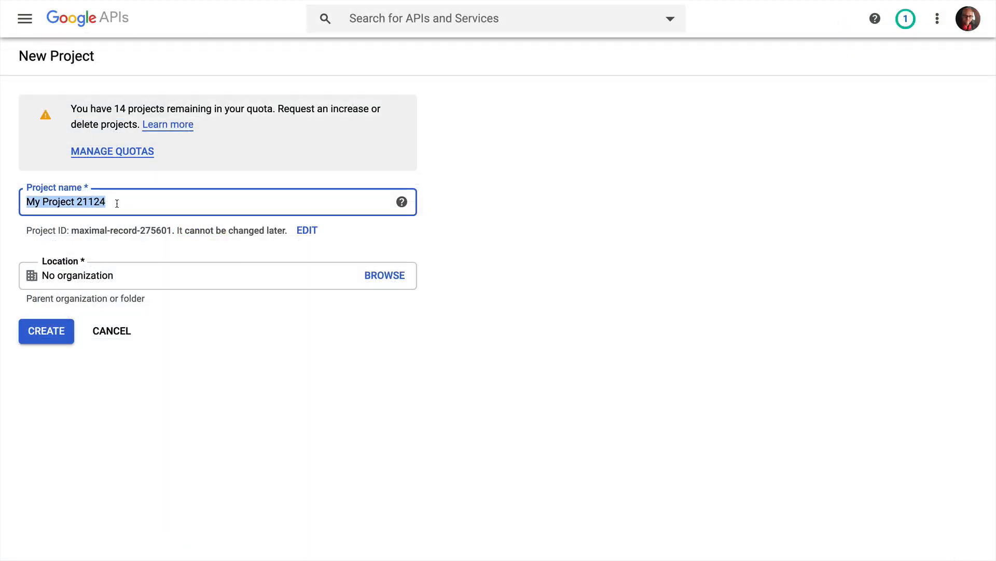
Create a new Google Cloud project named acnh-price-lookup
{"action": "type", "text": "acnh-price-"}
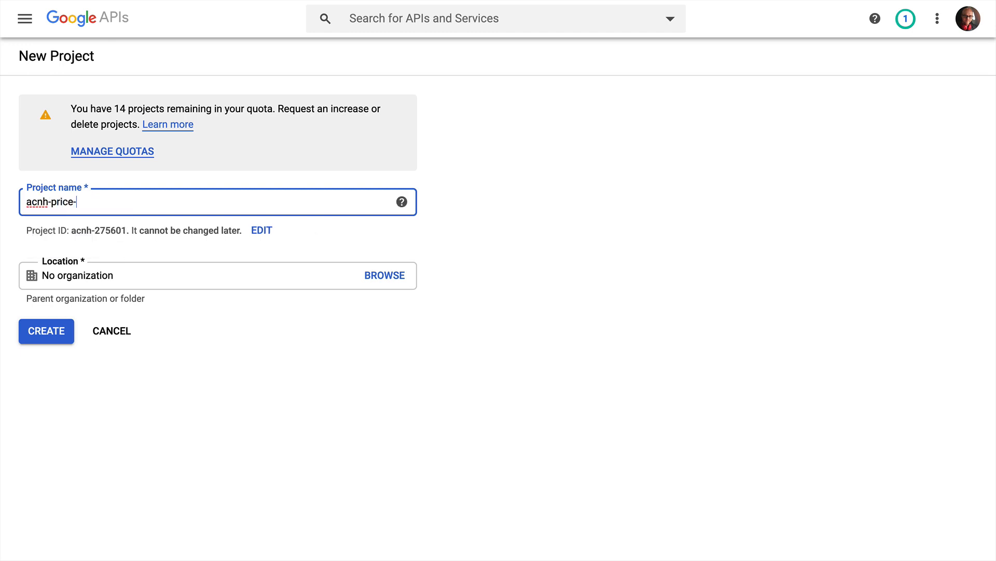
{"action": "type", "text": "lookup"}
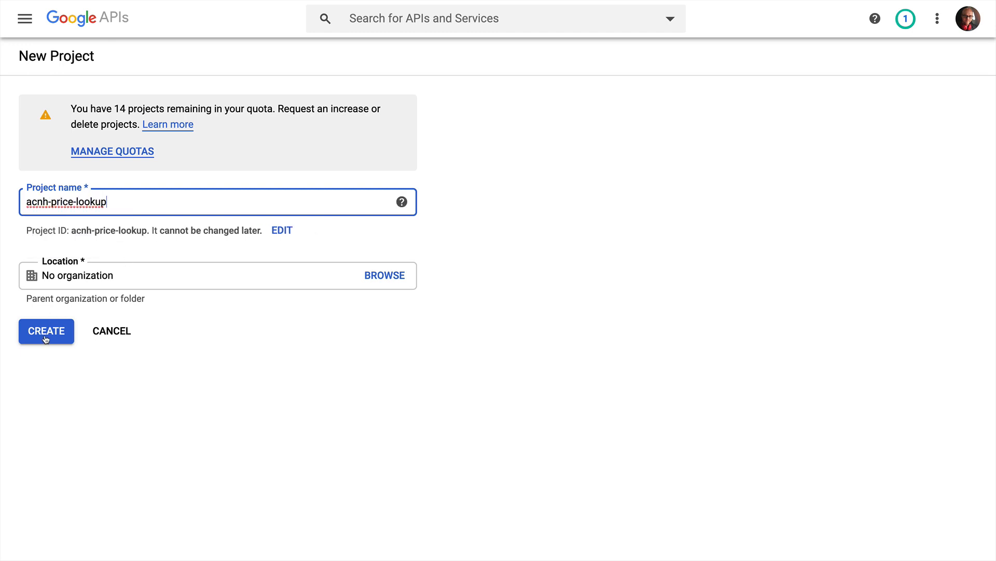
{"action": "left_click", "coordinate": [45, 330]}
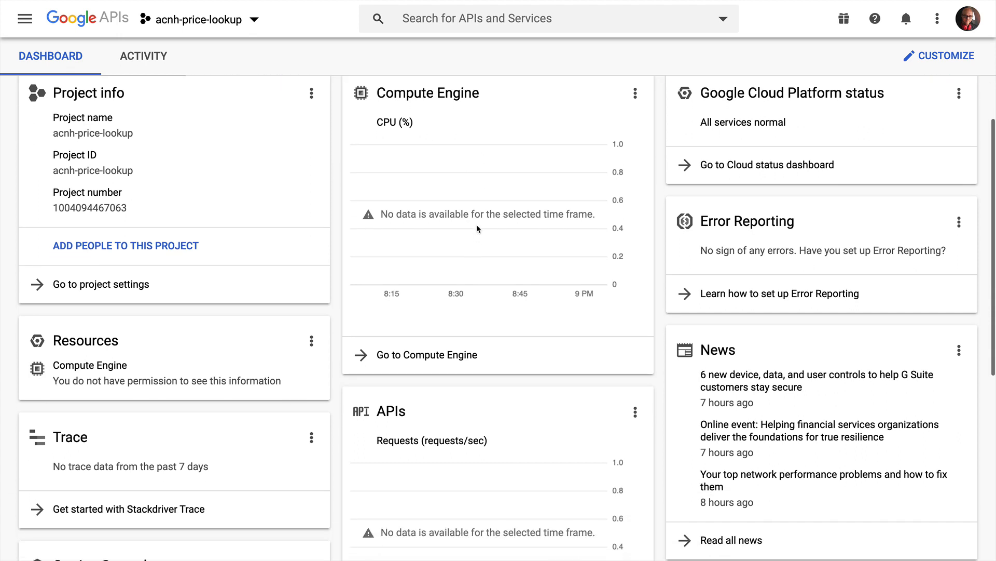
{"action": "scroll", "scroll_direction": "down", "scroll_amount": 3}
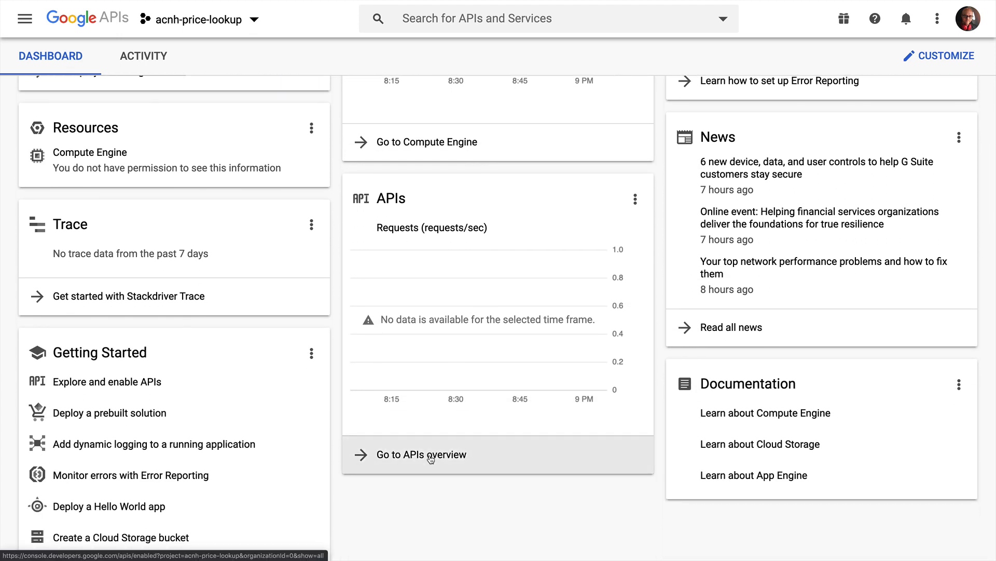
Enable the Google Sheets API for acnh-price-lookup from the API library
{"action": "left_click", "coordinate": [422, 454]}
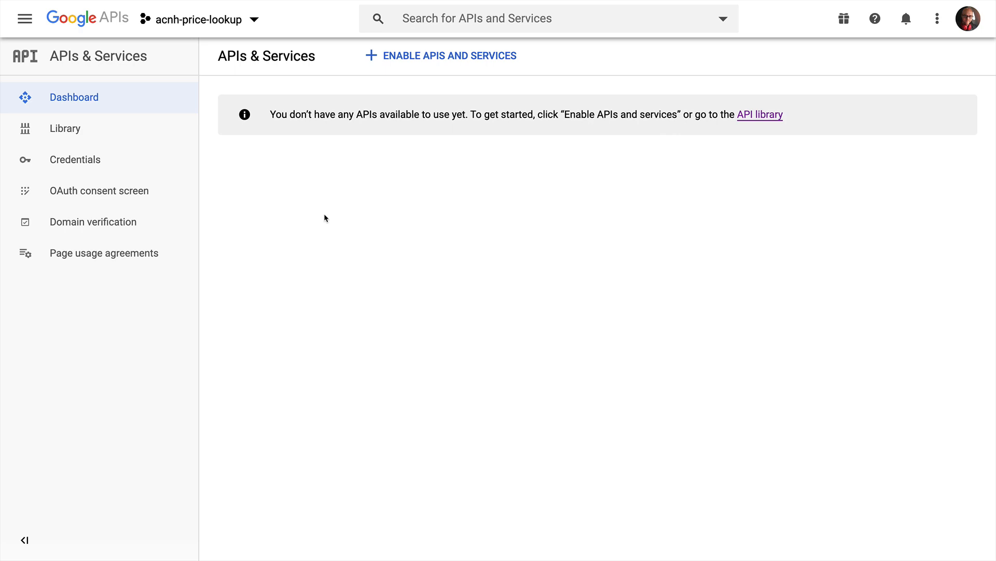
{"action": "left_click", "coordinate": [760, 114]}
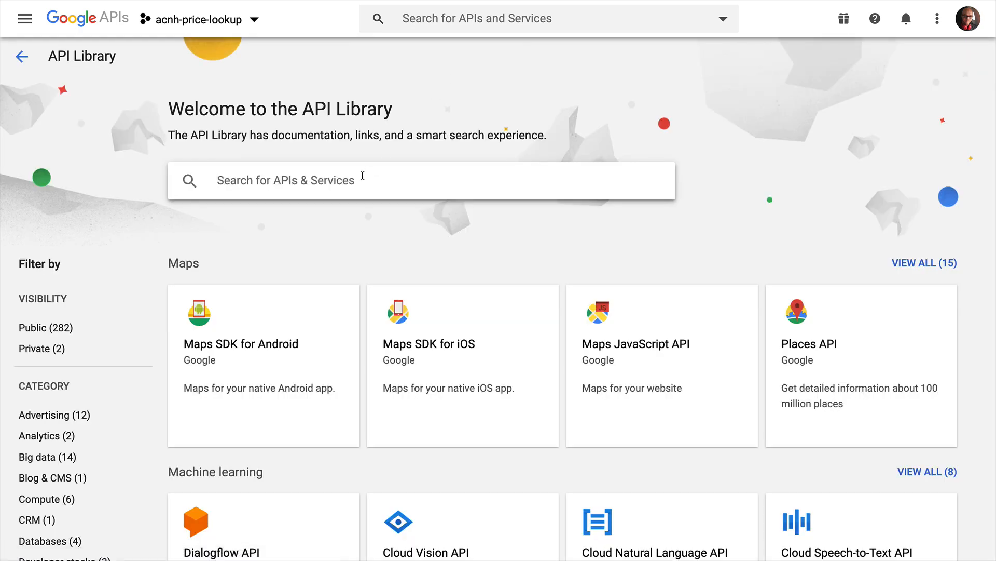
{"action": "type", "text": "sheets"}
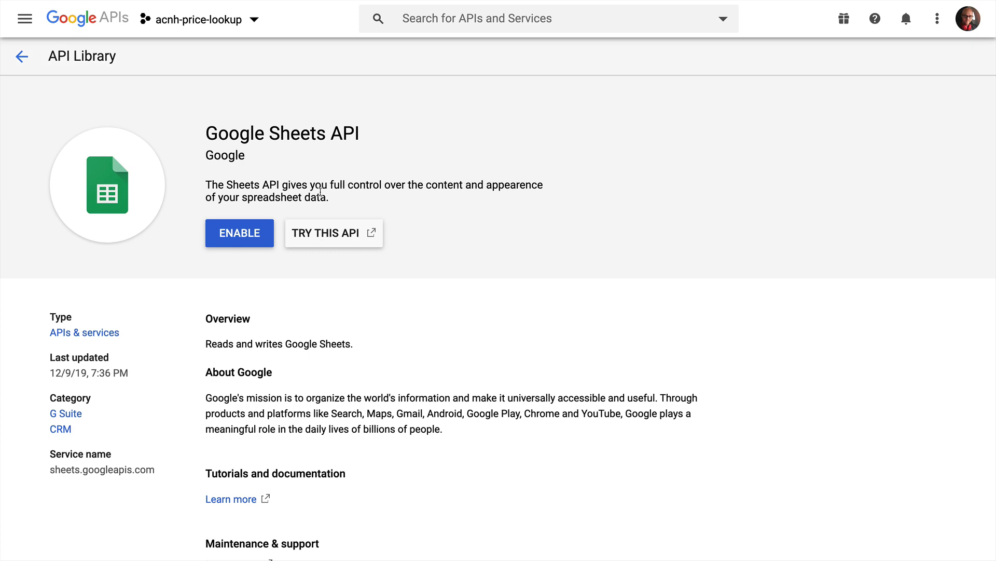
{"action": "left_click", "coordinate": [239, 232]}
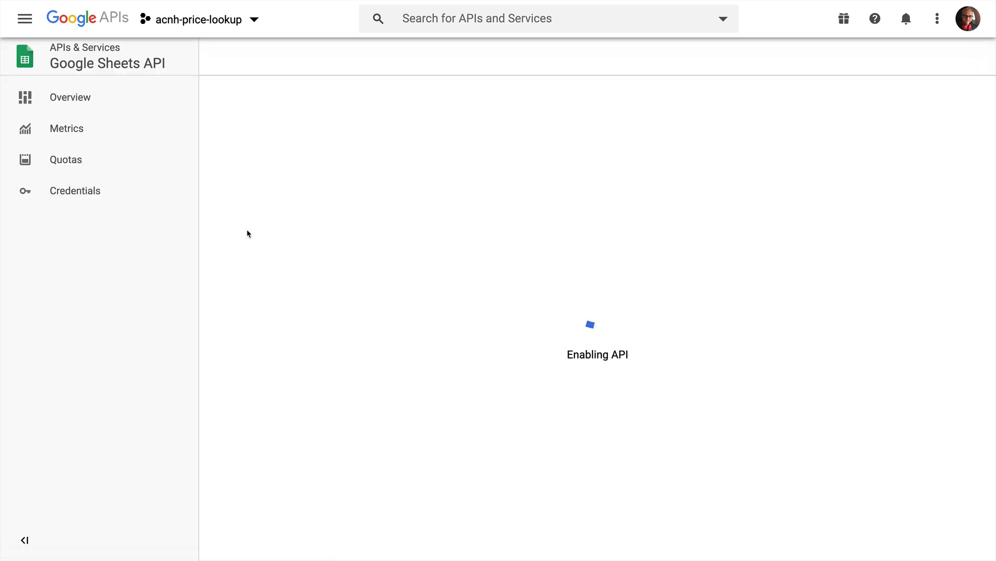
Enable the Google Drive API for the project and go to its Credentials page
{"action": "left_click", "coordinate": [90, 71]}
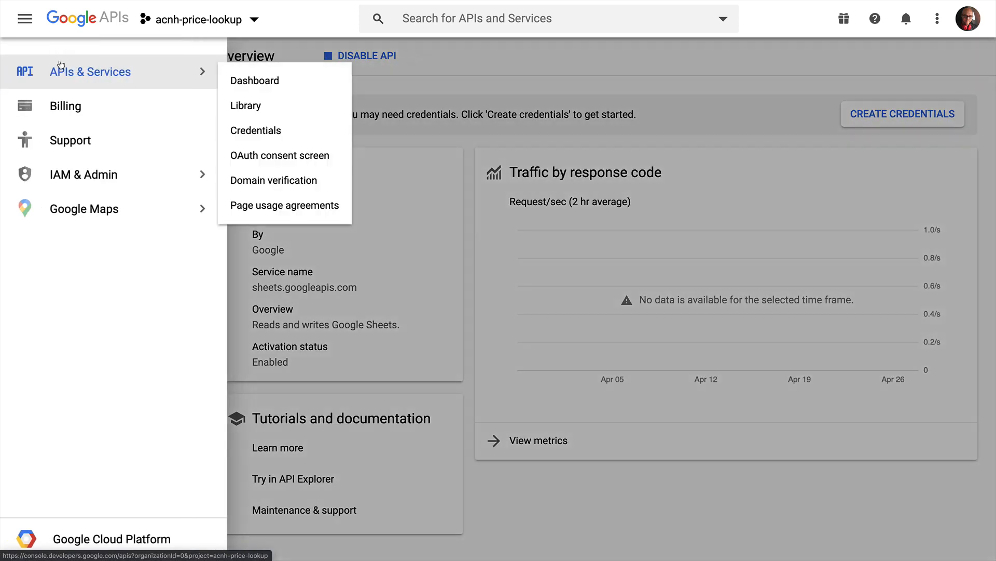
{"action": "left_click", "coordinate": [255, 80]}
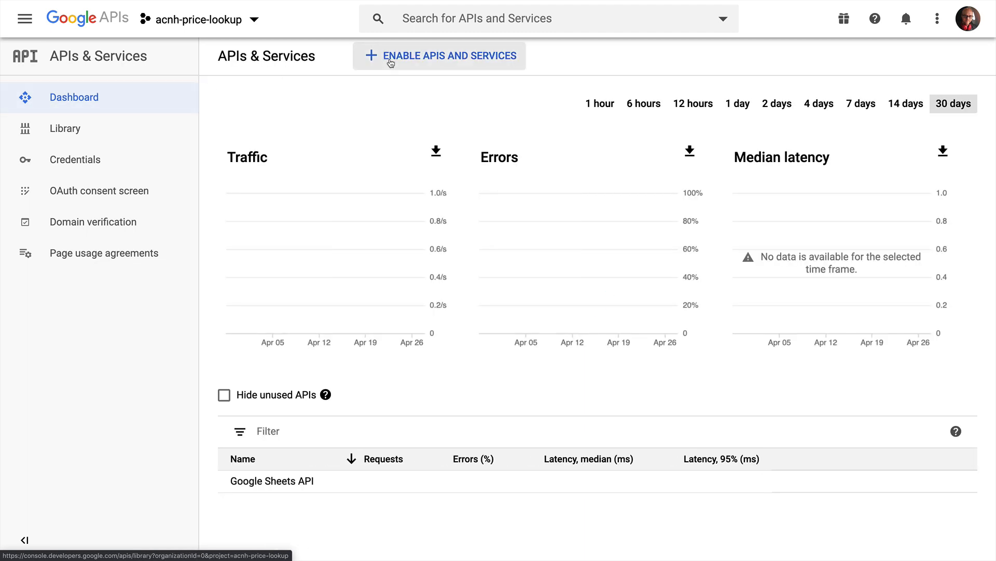
{"action": "left_click", "coordinate": [438, 55]}
{"action": "type", "text": "drive"}
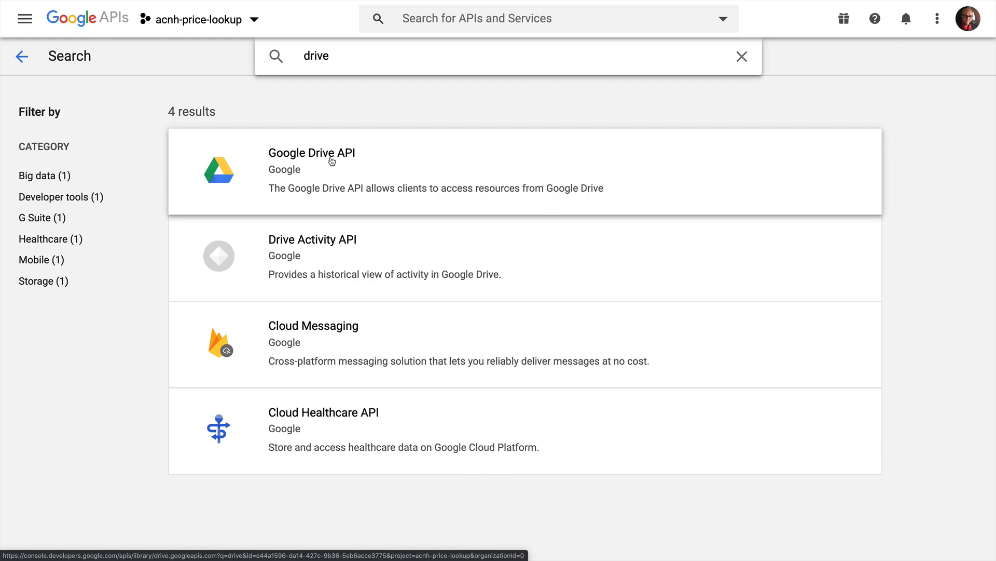
{"action": "left_click", "coordinate": [311, 153]}
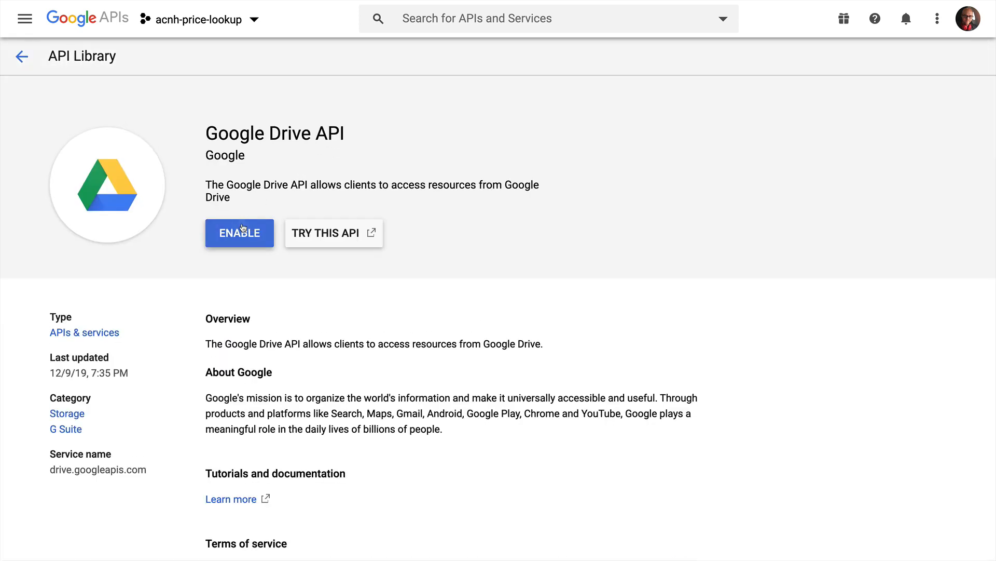
{"action": "left_click", "coordinate": [240, 233]}
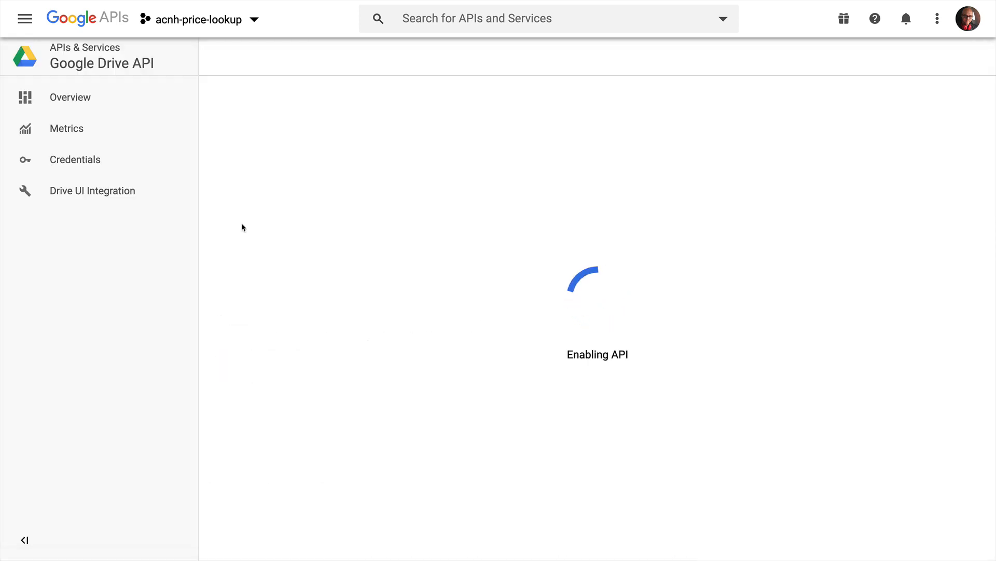
{"action": "left_click", "coordinate": [75, 160]}
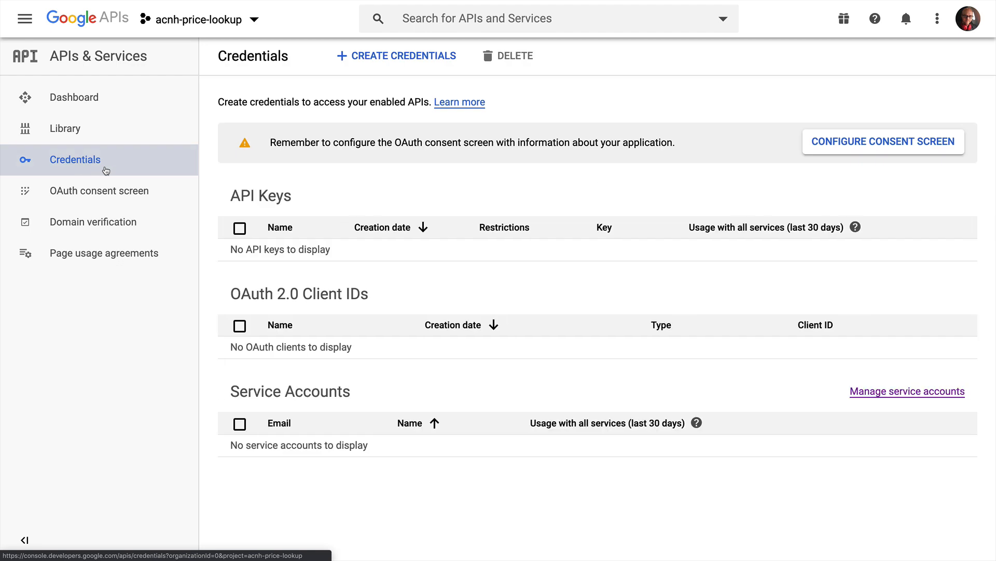
Create a service account named acnh-service in acnh-price-lookup
{"action": "left_click", "coordinate": [395, 55]}
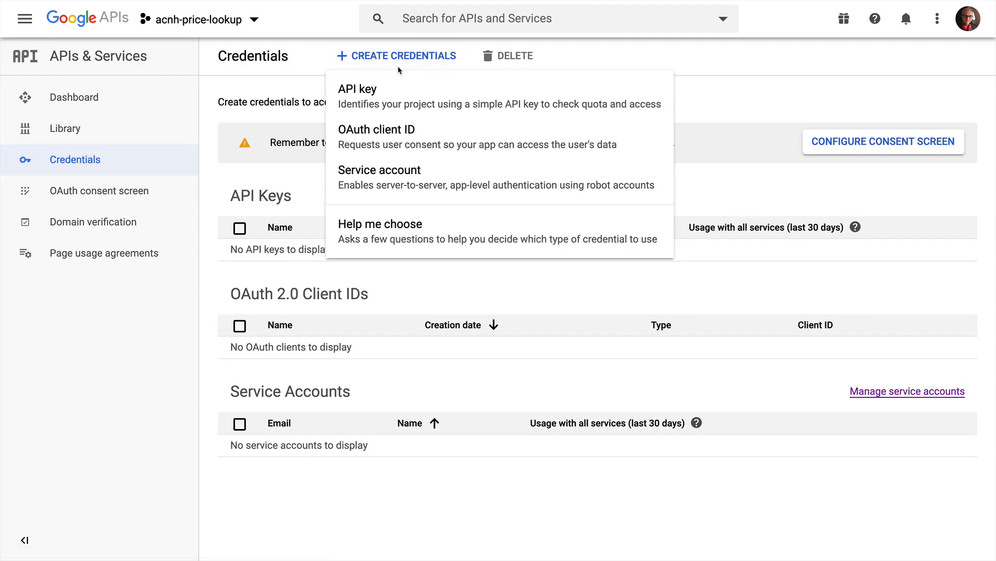
{"action": "left_click", "coordinate": [380, 169]}
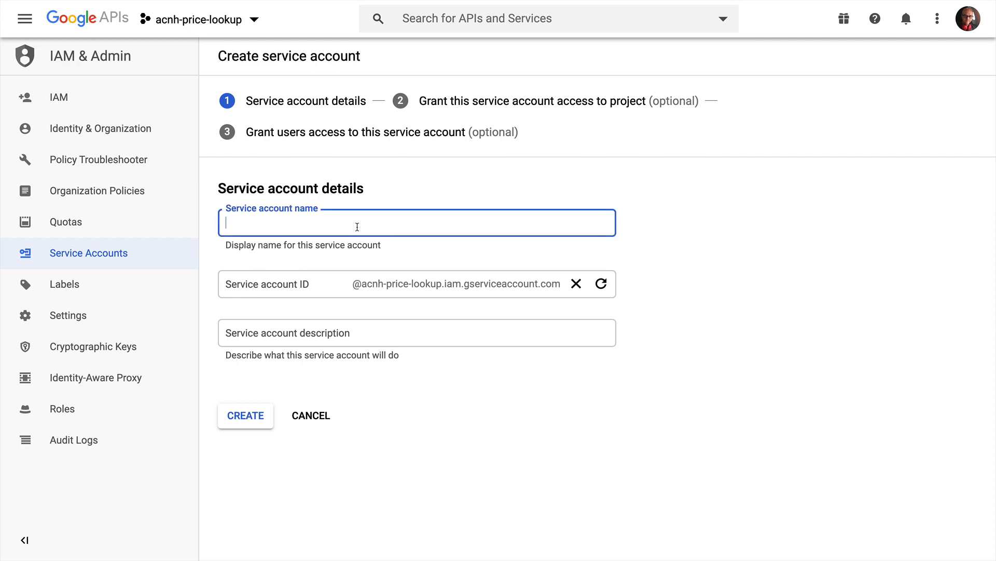
{"action": "type", "text": "ac"}
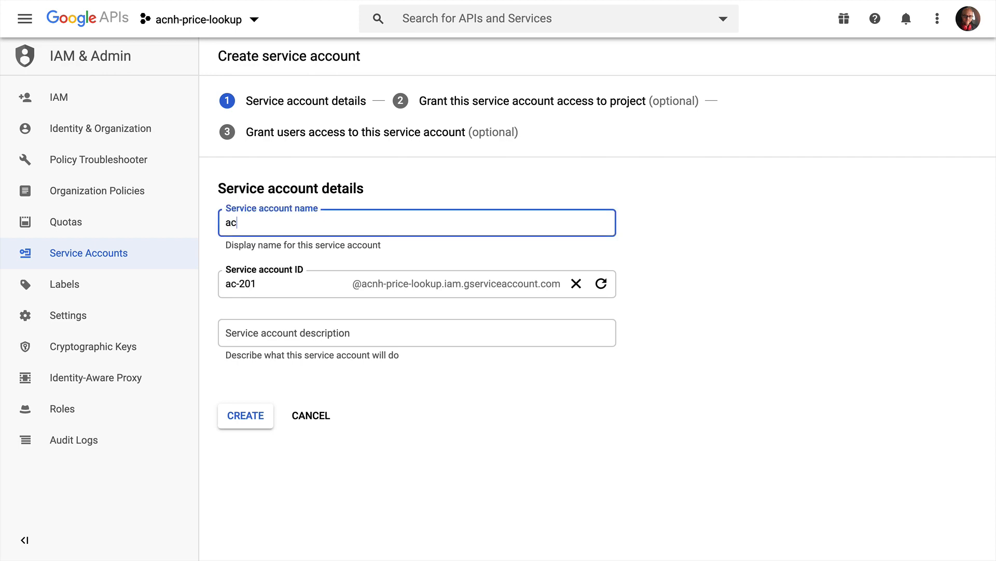
{"action": "type", "text": "acnh-service"}
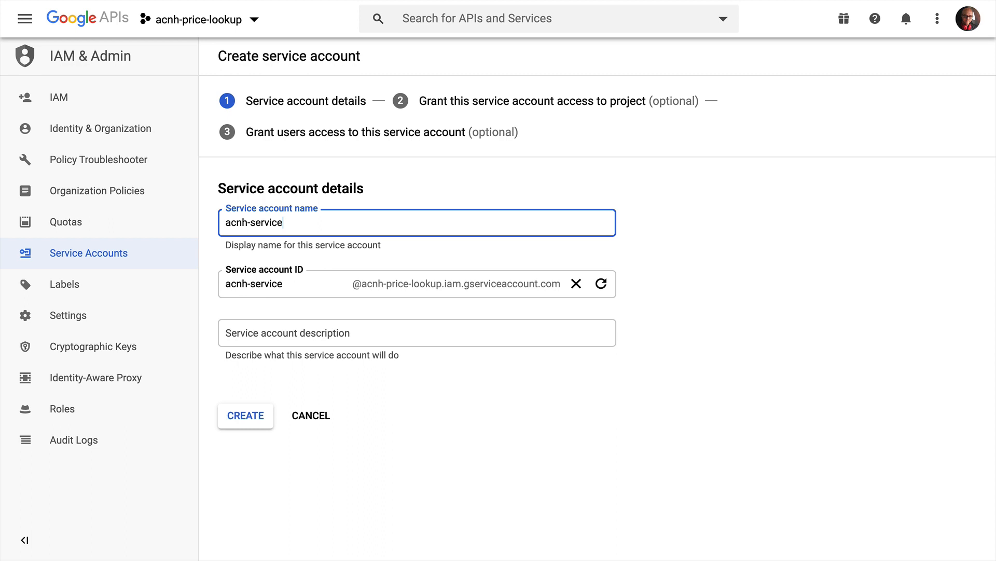
{"action": "mouse_move", "coordinate": [258, 420]}
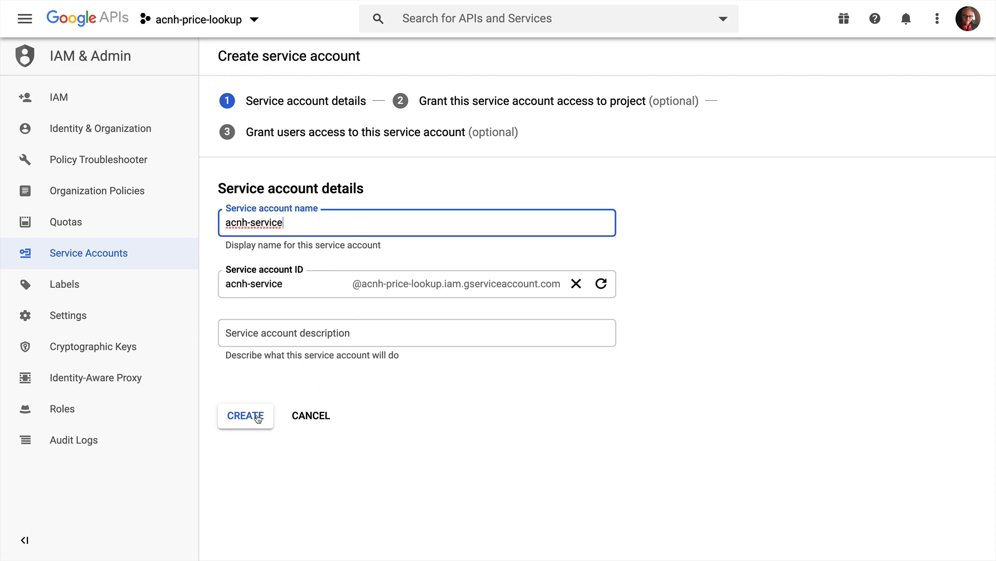
{"action": "left_click", "coordinate": [245, 415]}
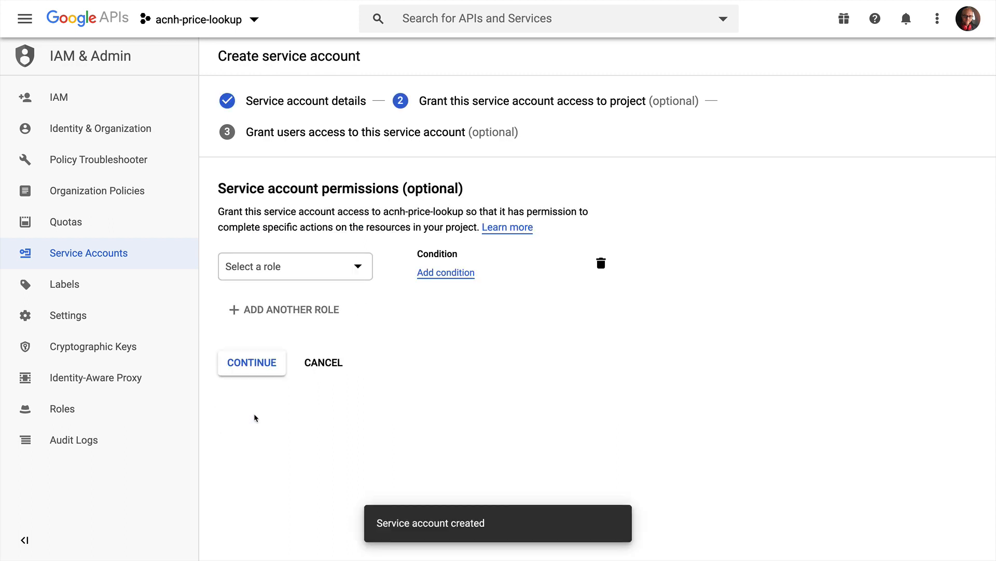
Grant the acnh-service account the Project Editor role
{"action": "left_click", "coordinate": [295, 266]}
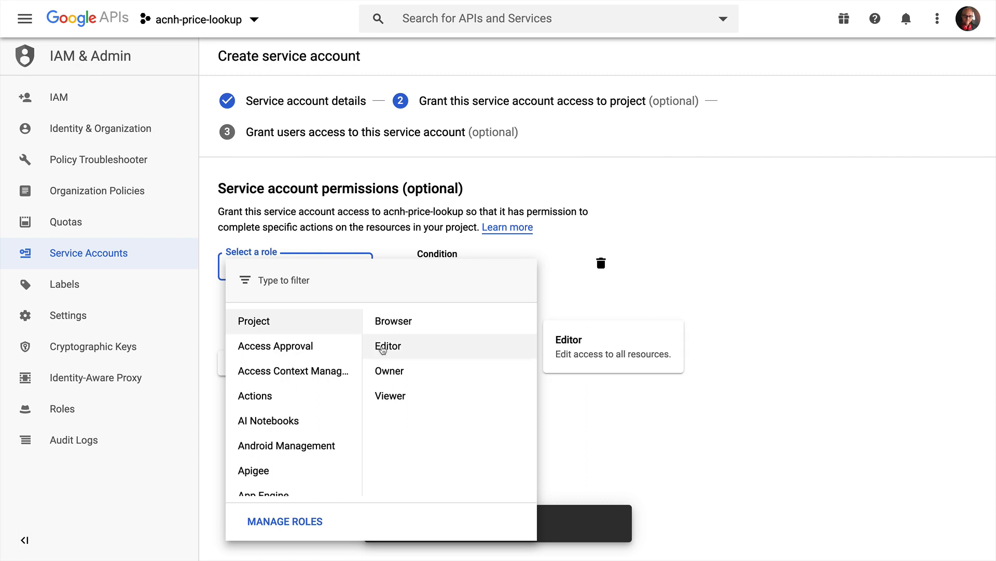
{"action": "left_click", "coordinate": [387, 345]}
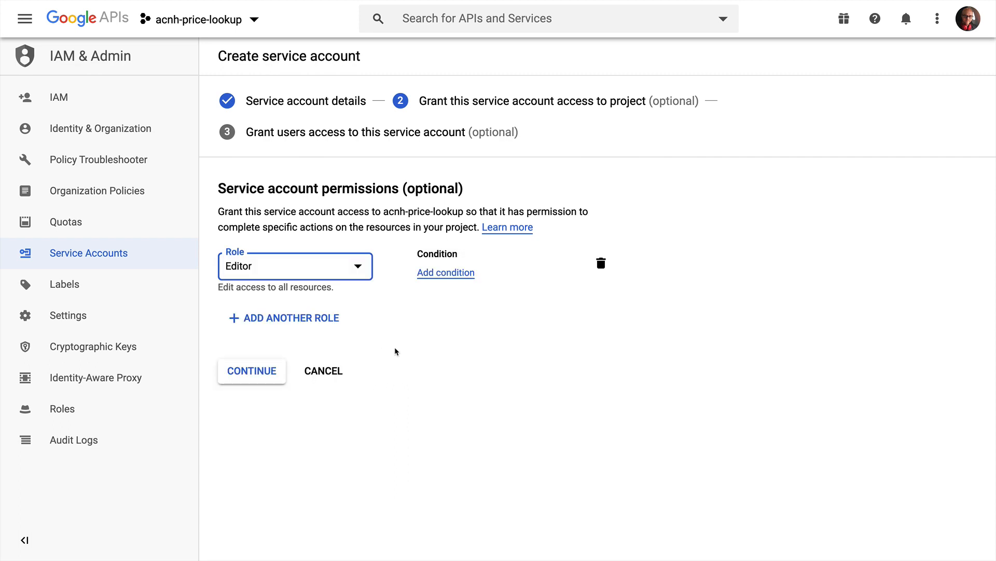
{"action": "left_click", "coordinate": [251, 371]}
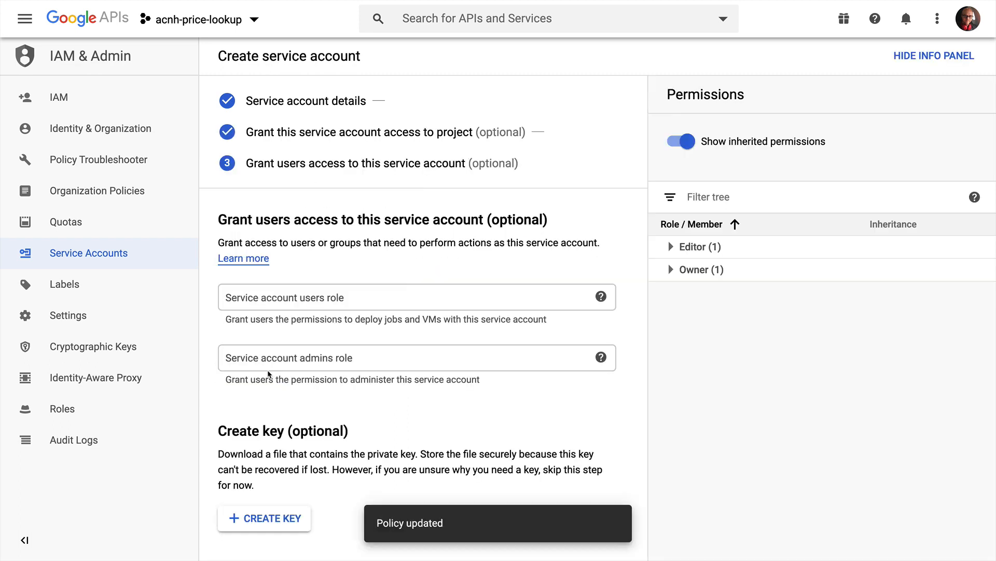
{"action": "scroll", "scroll_direction": "down", "scroll_amount": 3}
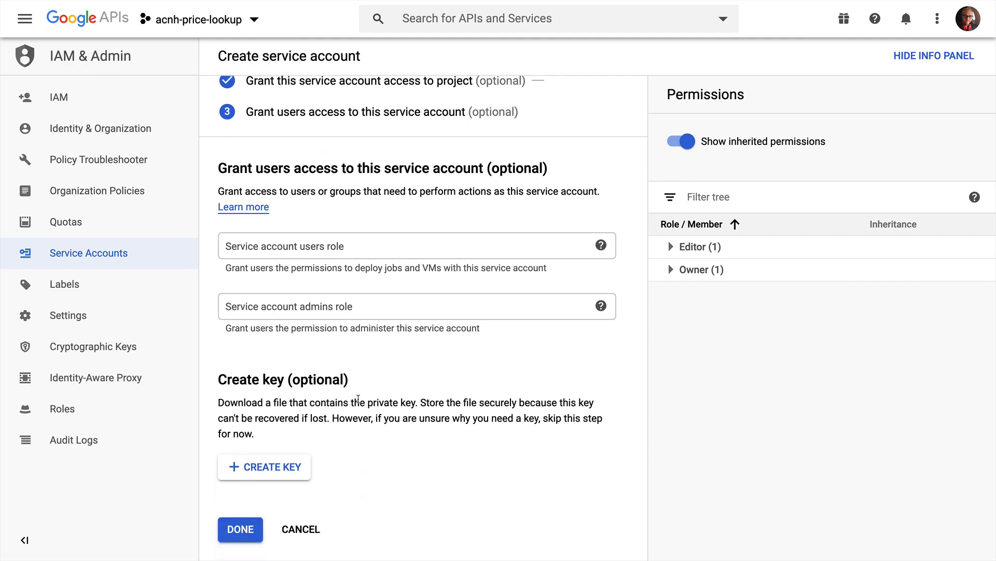
Create and download a JSON private key for acnh-service
{"action": "left_click", "coordinate": [265, 466]}
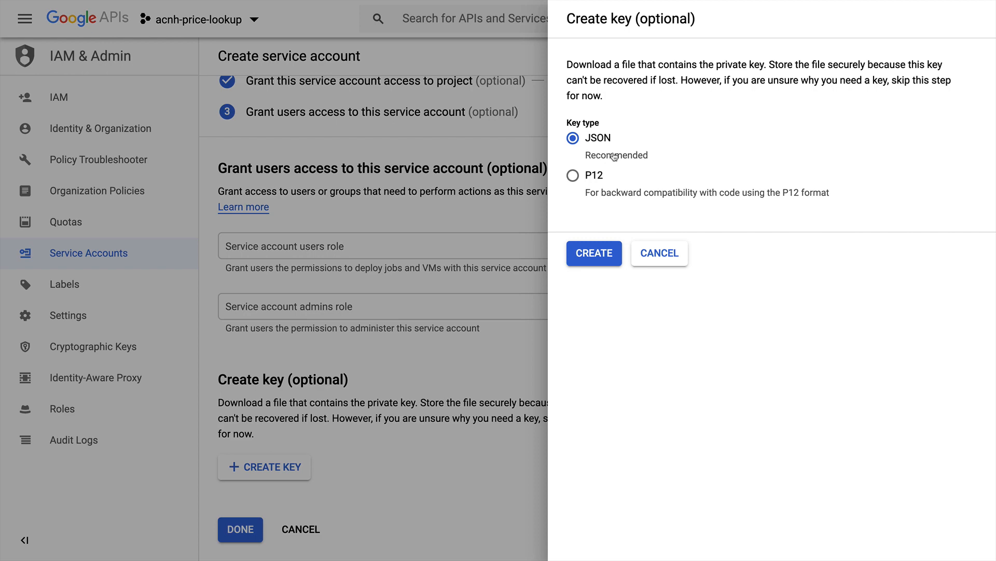
{"action": "left_click", "coordinate": [593, 253]}
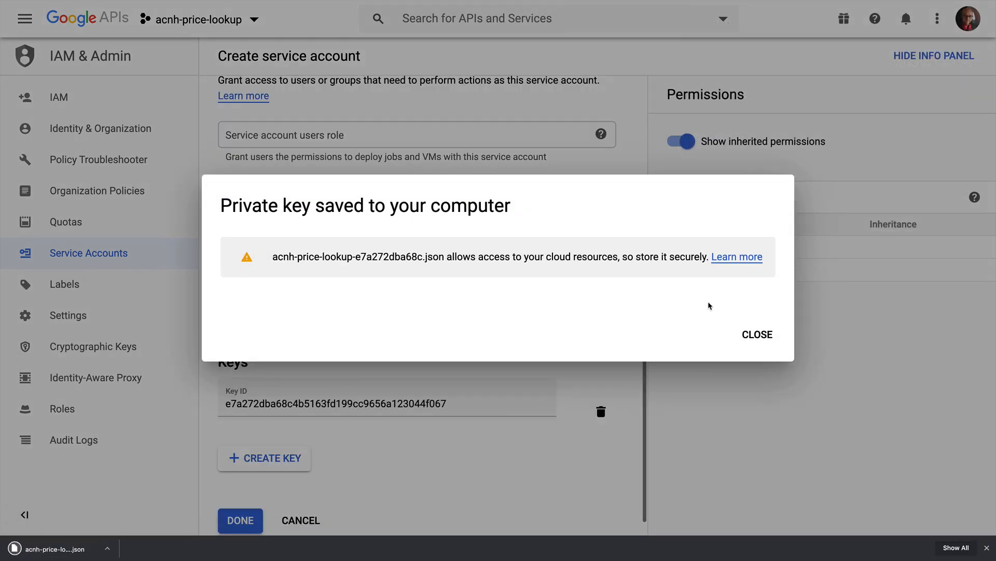
{"action": "left_click", "coordinate": [757, 335]}
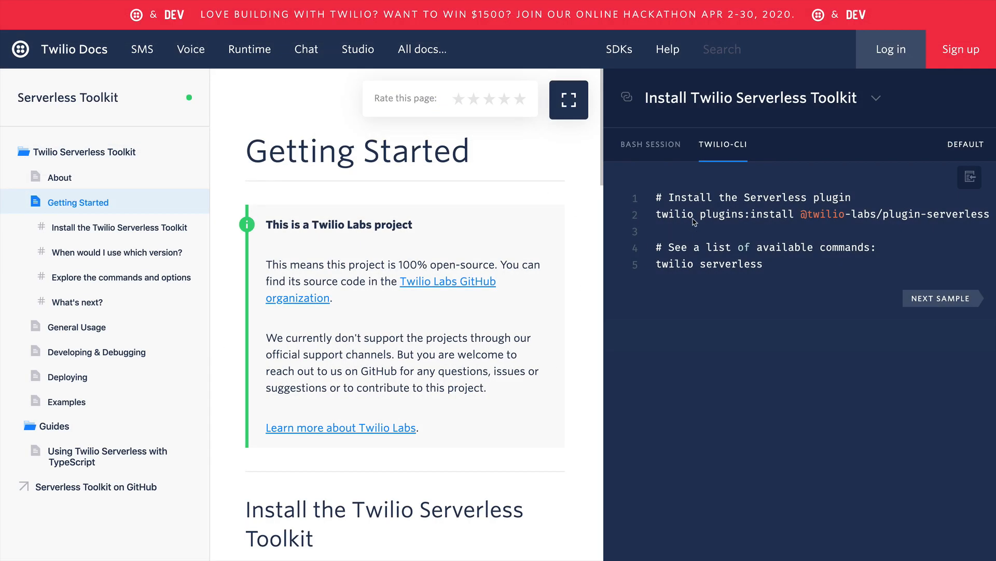
{"action": "mouse_move", "coordinate": [692, 282]}
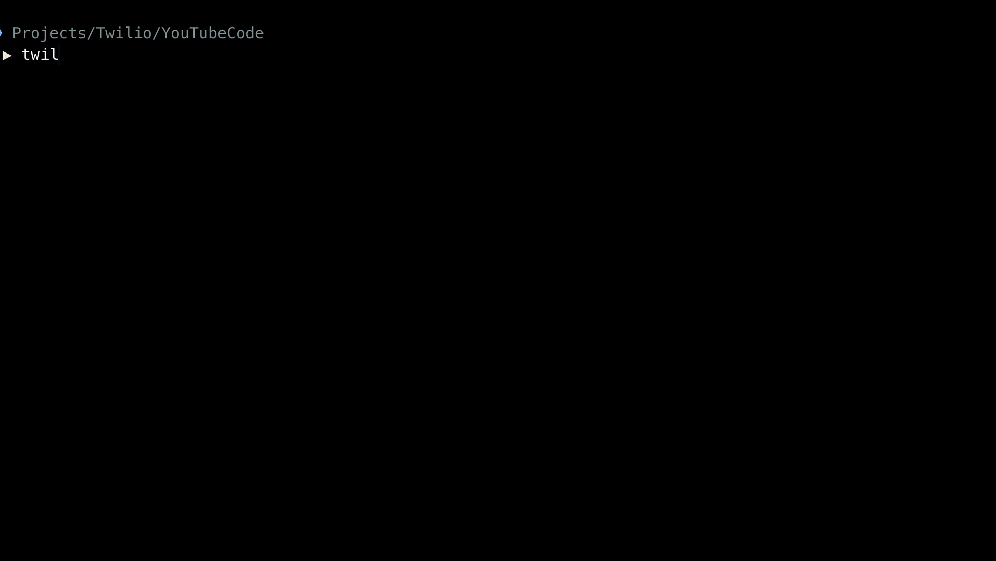
Run twilio serverless:init acnh-price-bot --template=blank to scaffold a blank Serverless project
{"action": "type", "text": "io serverle"}
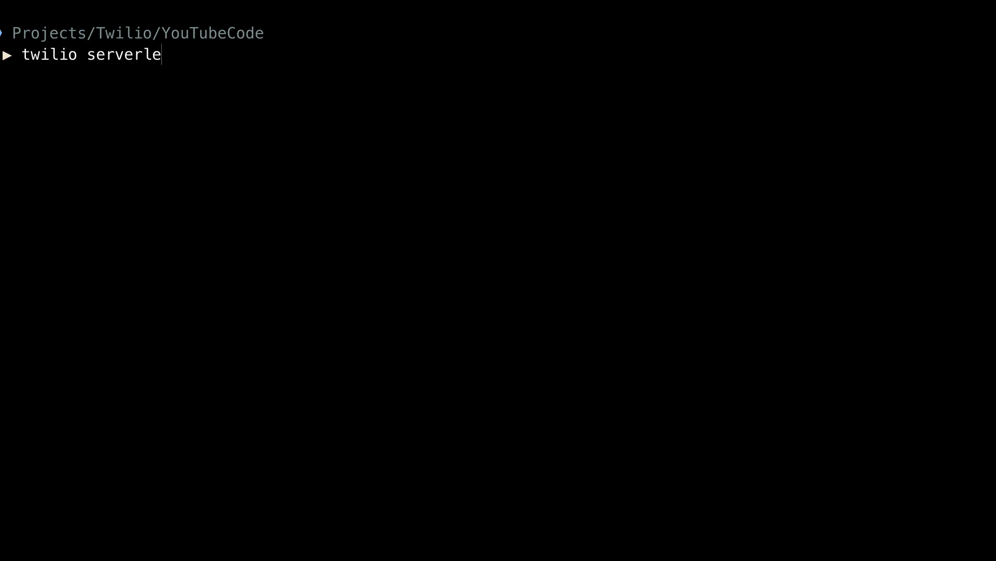
{"action": "type", "text": "ss:init"}
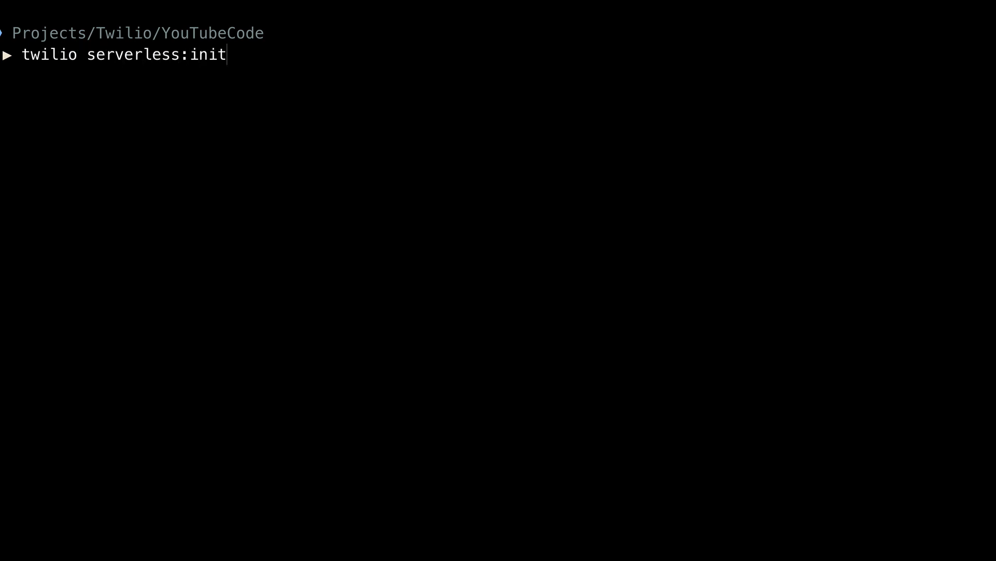
{"action": "type", "text": "acnh"}
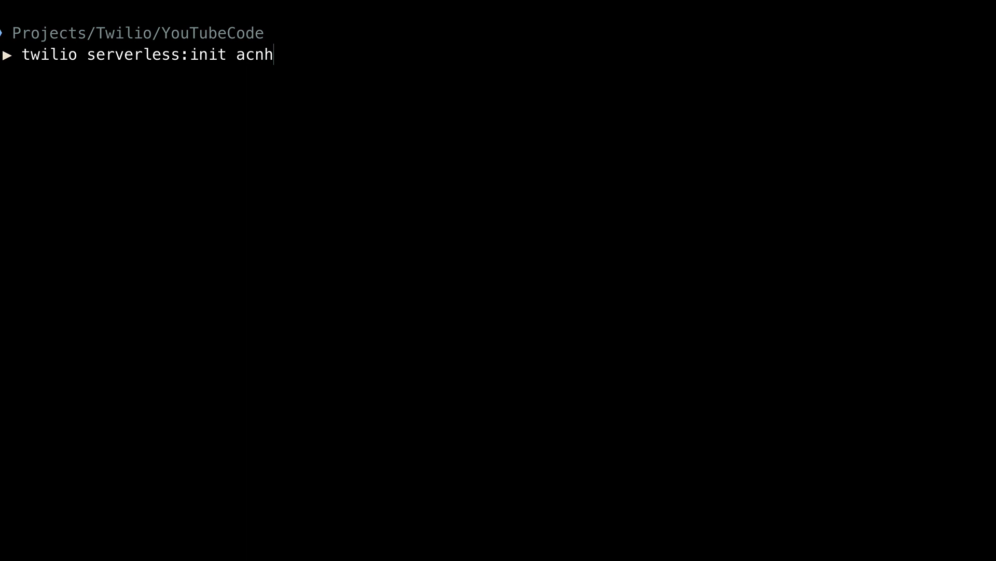
{"action": "type", "text": "-price-"}
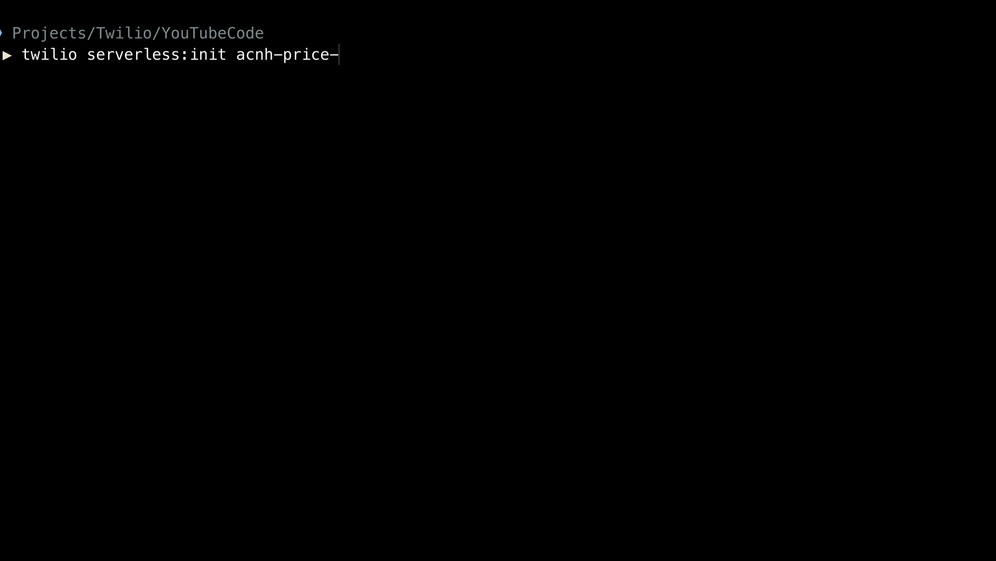
{"action": "type", "text": "bot --te"}
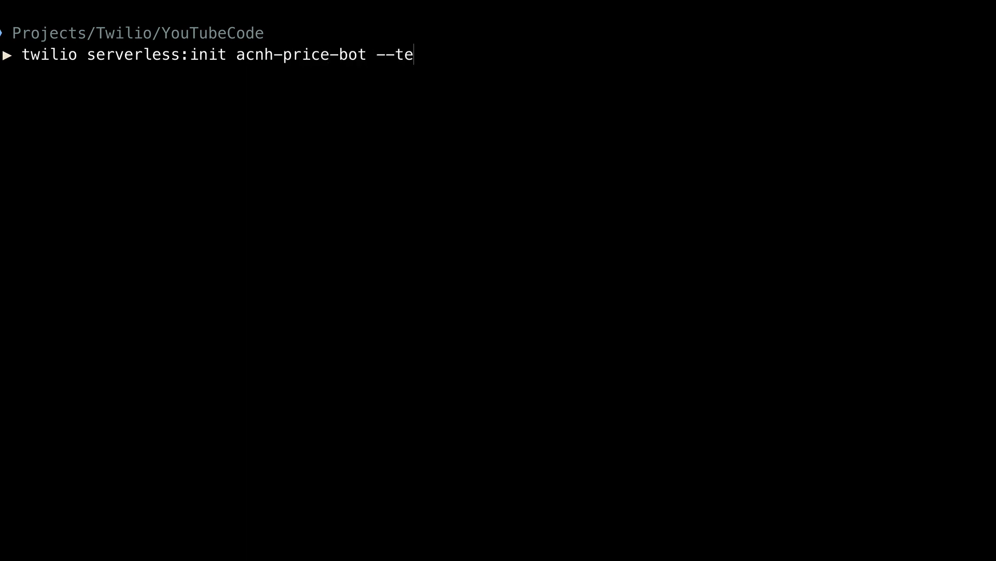
{"action": "type", "text": "mplate=b"}
{"action": "type", "text": "cd"}
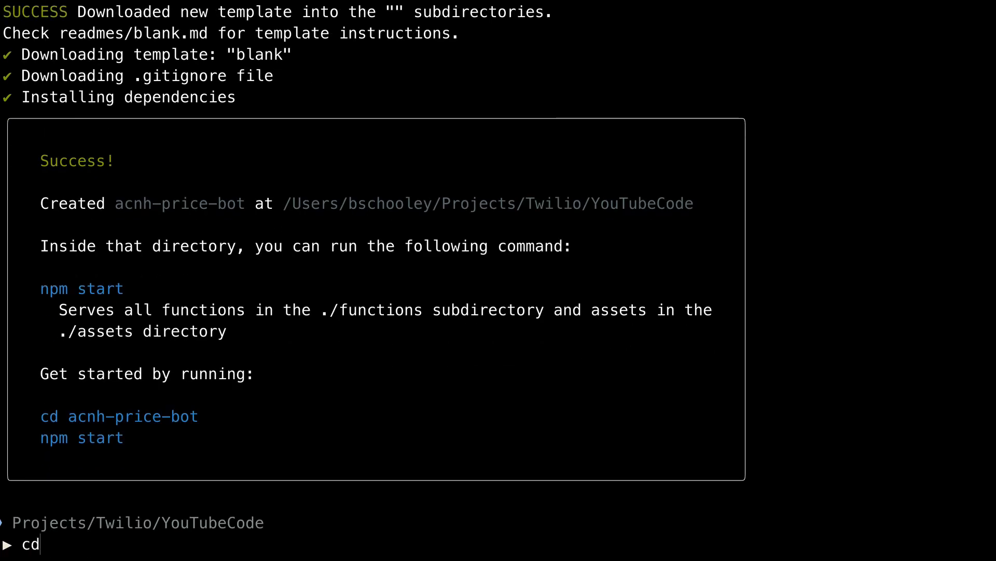
cd into acnh-price-bot and remove the template's readmes/blank.md and functions/blank.js
{"action": "type", "text": "acnh-"}
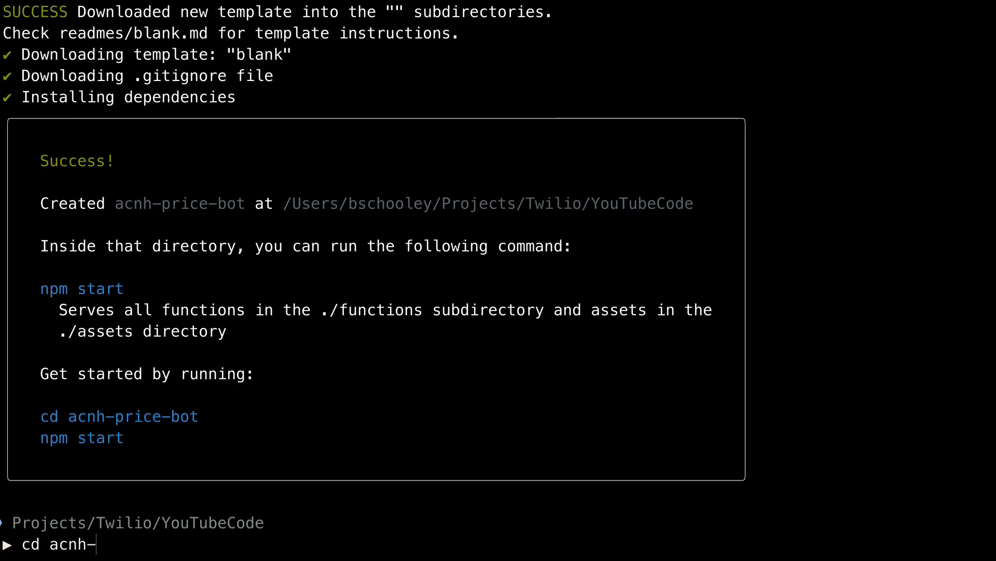
{"action": "key", "text": "Return"}
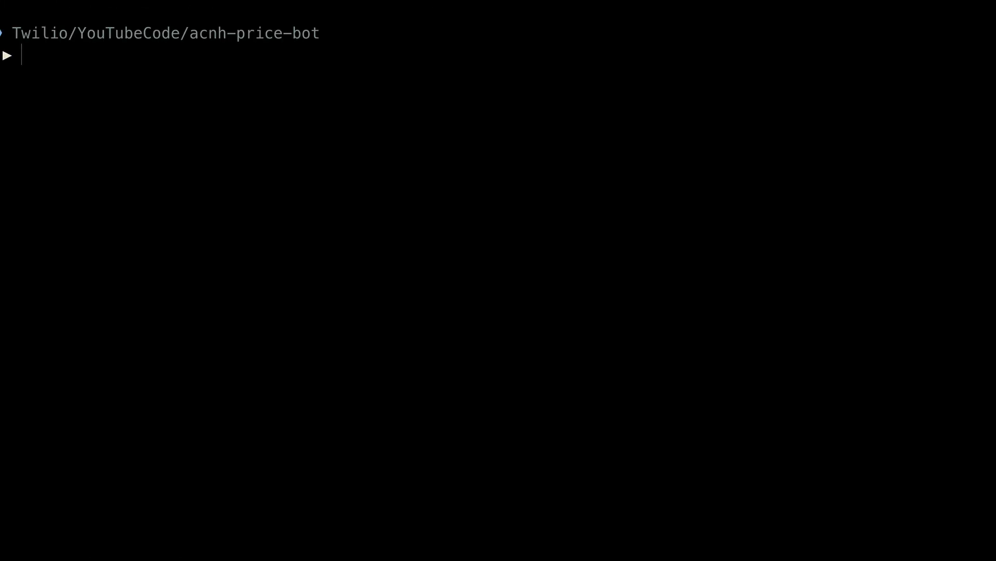
{"action": "type", "text": "r"}
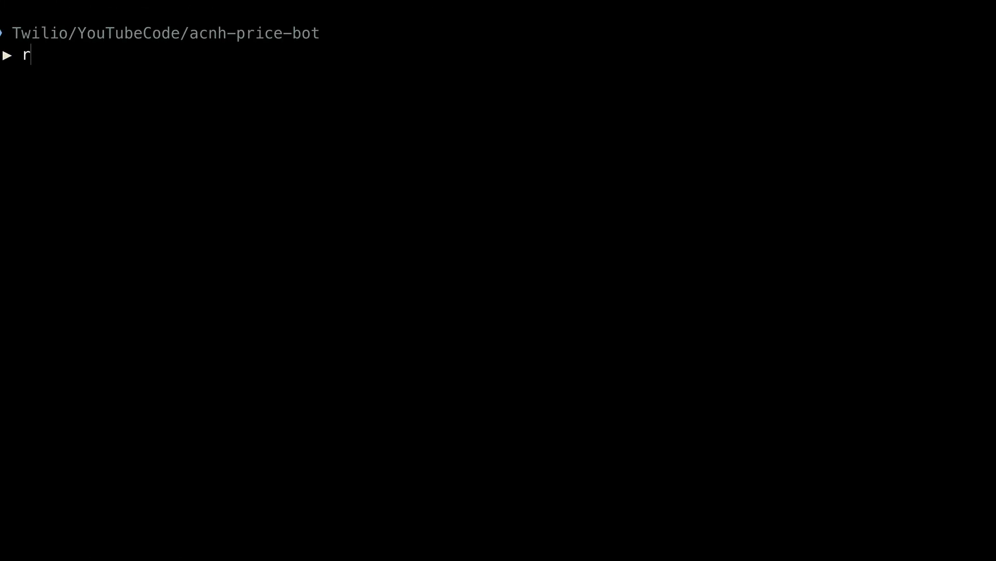
{"action": "type", "text": "m readmes/"}
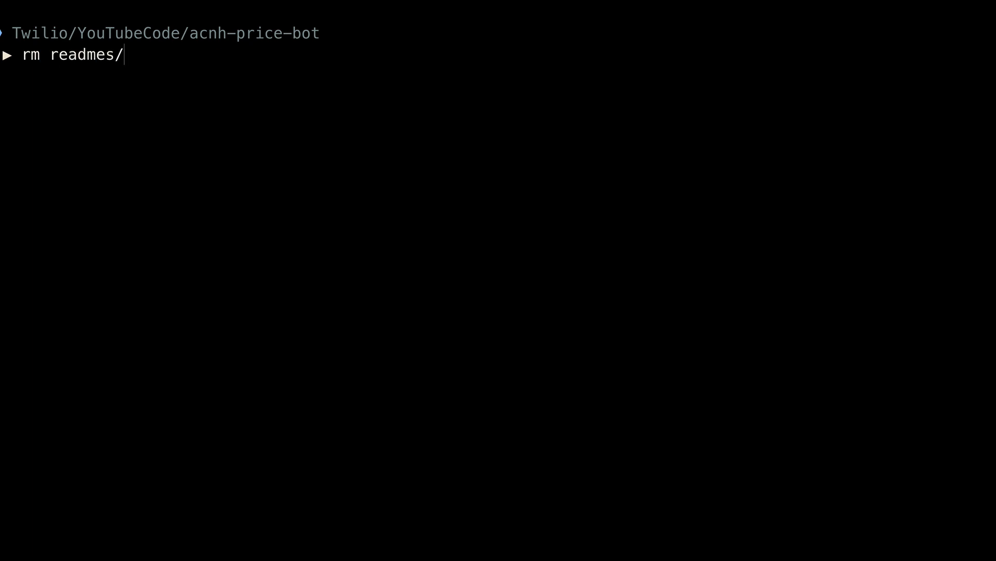
{"action": "type", "text": "blank.md"}
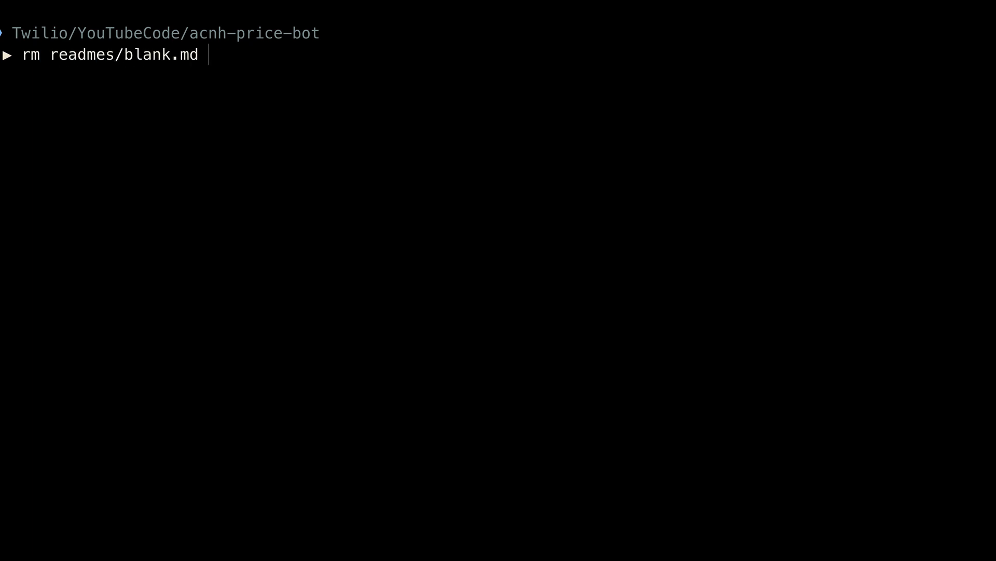
{"action": "type", "text": "&& r"}
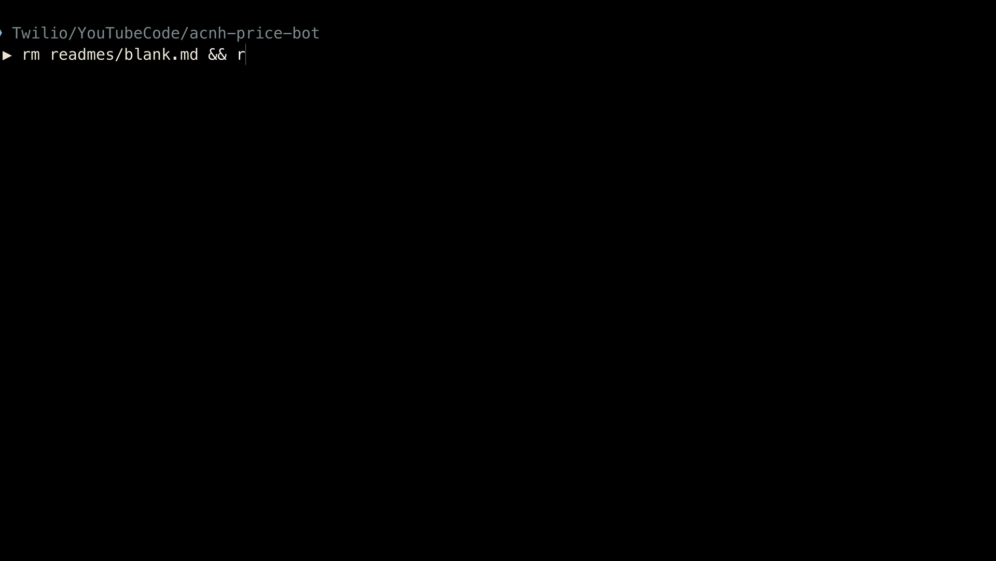
{"action": "key", "text": "Return"}
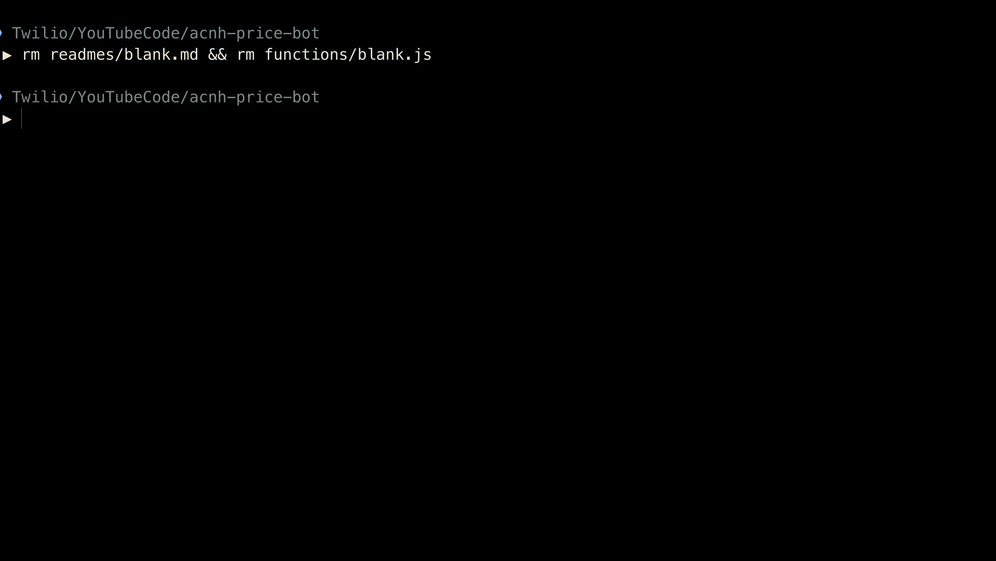
npm install google-spreadsheet, then launch the project in VS Code with code
{"action": "type", "text": "np"}
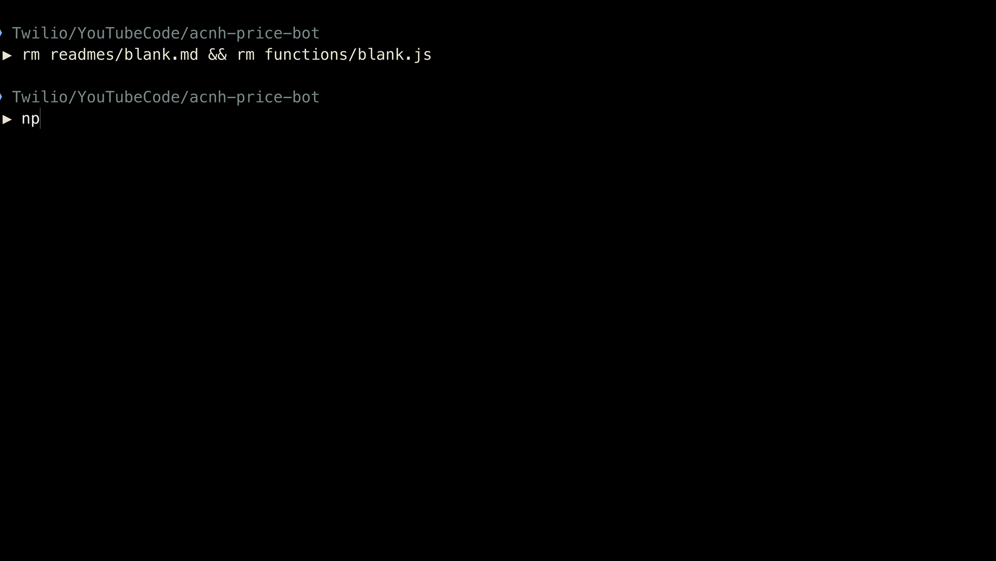
{"action": "type", "text": "m install go"}
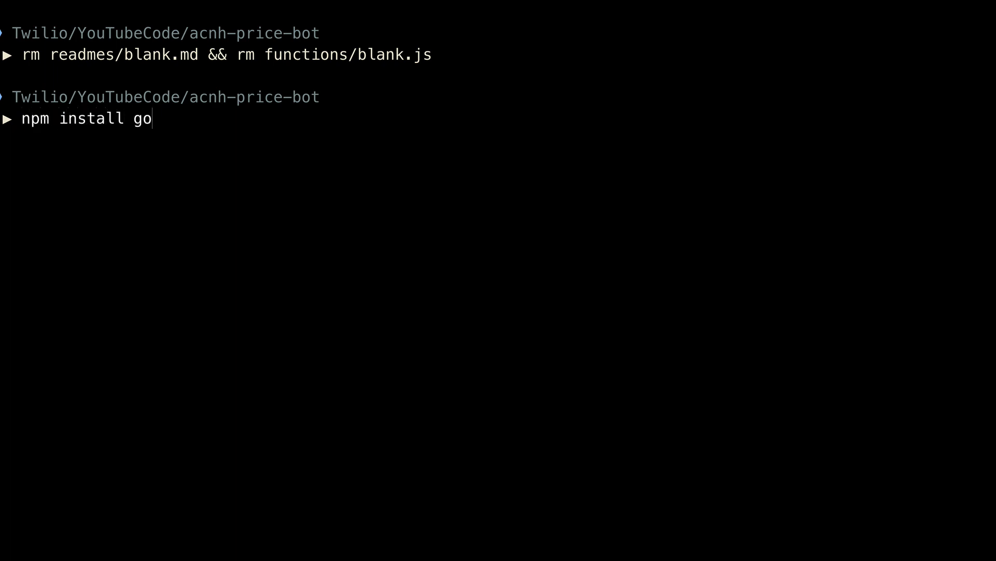
{"action": "type", "text": "ogle-spread"}
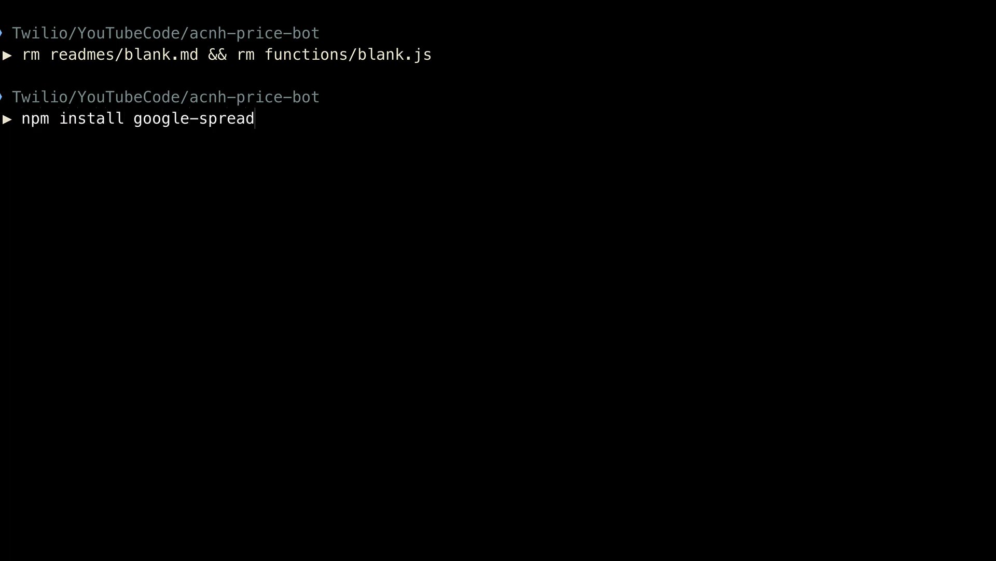
{"action": "key", "text": "Return"}
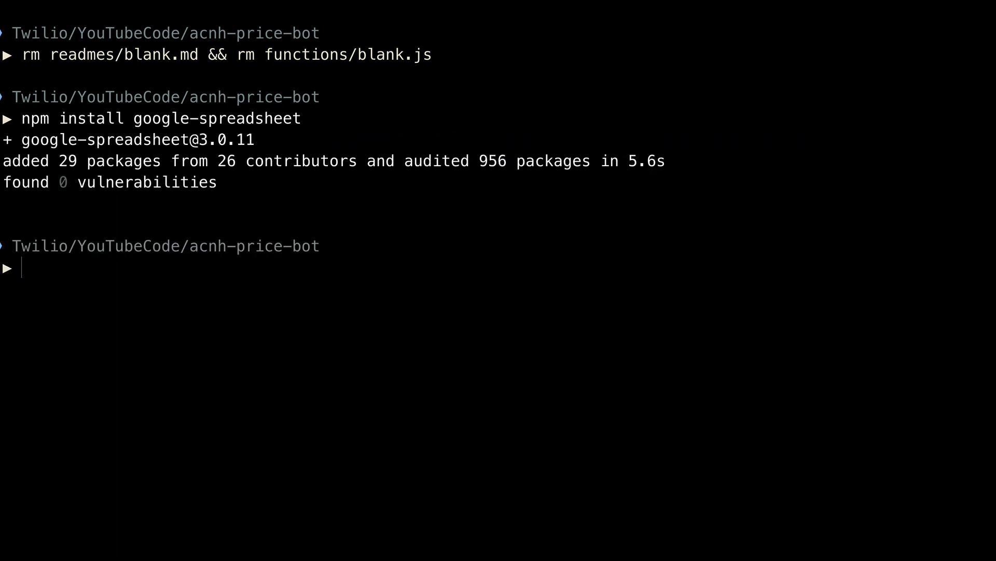
{"action": "type", "text": "code"}
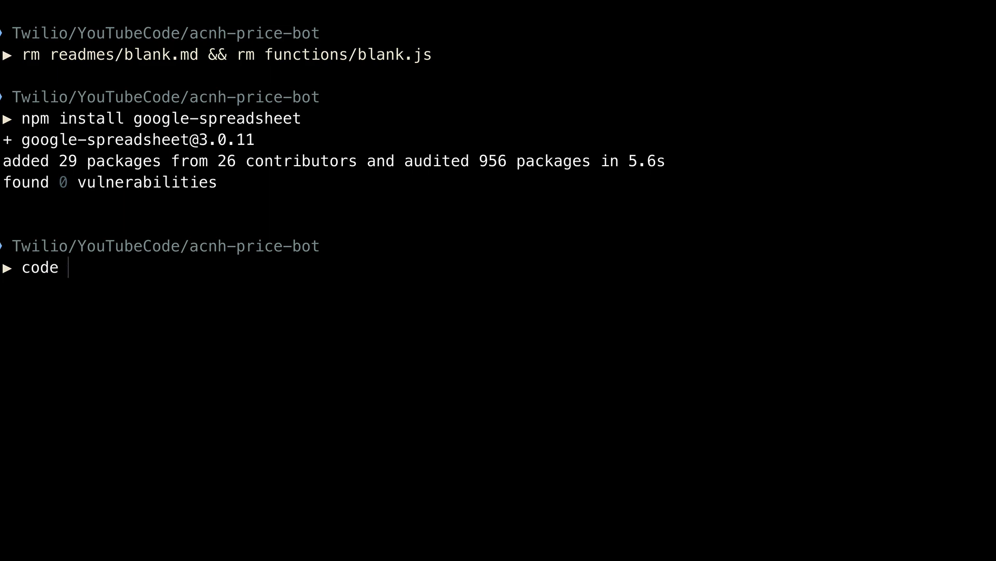
{"action": "type", "text": "."}
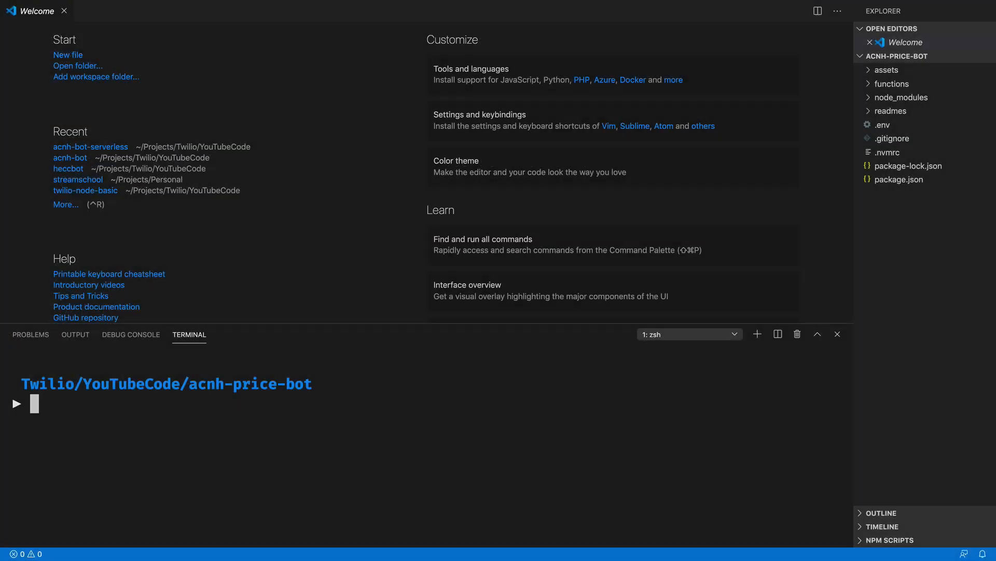
Create an empty functions/acnh-price.protected.js with touch
{"action": "type", "text": "touch fun"}
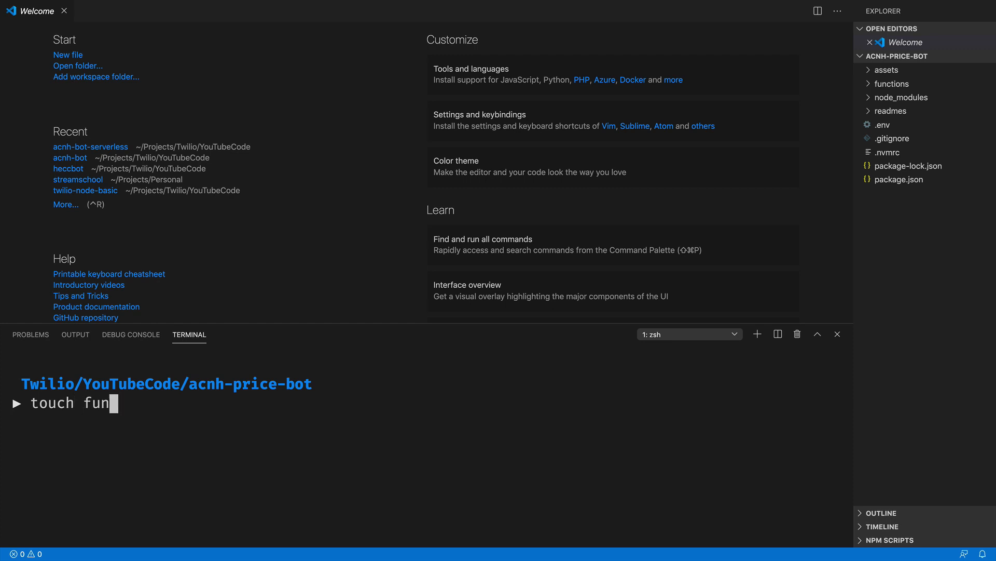
{"action": "type", "text": "ctions/ac"}
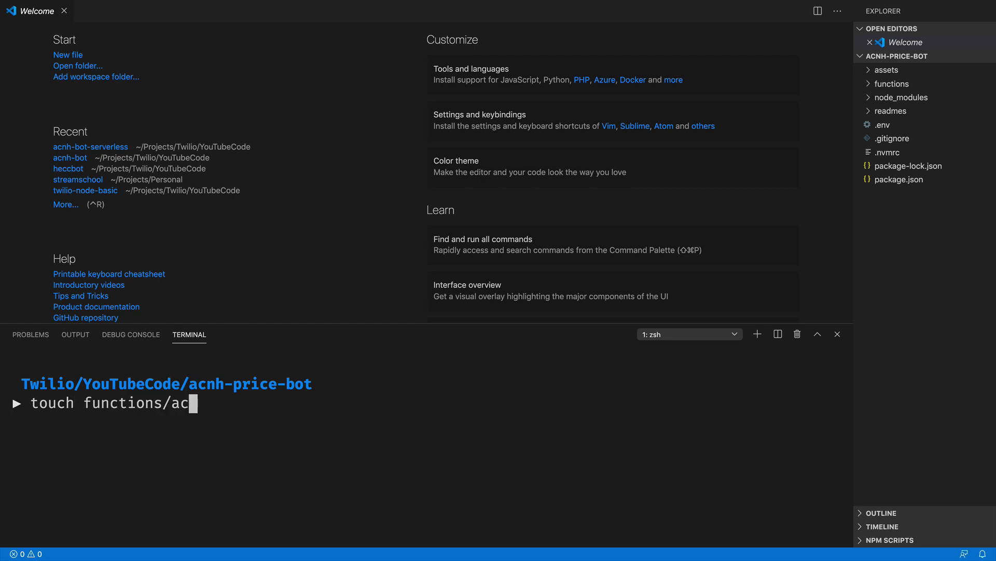
{"action": "type", "text": "nh-price.protected.js"}
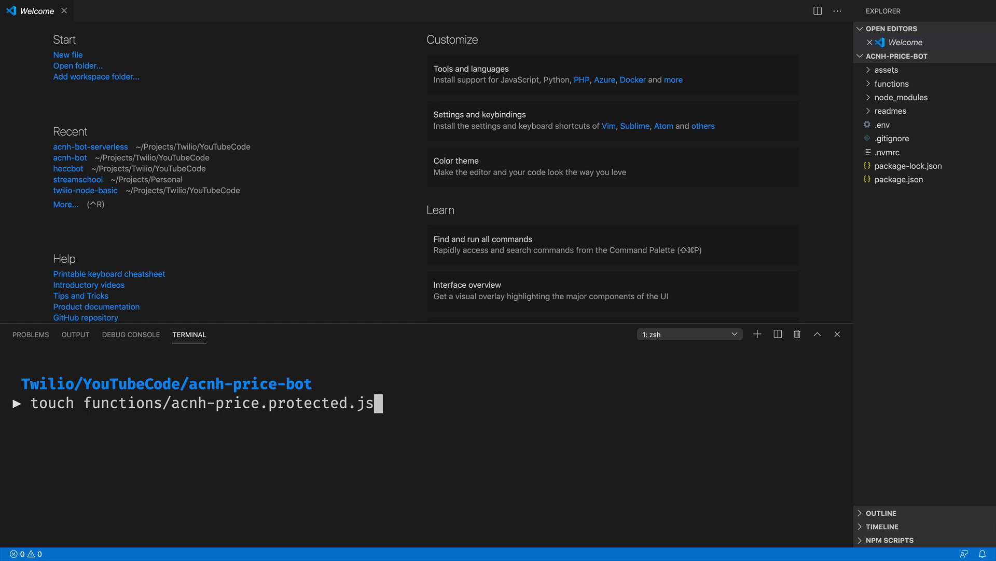
Copy ~/Downloads/acnh-price-lookup-e7a272dba68c.json into assets/creds.private.json
{"action": "type", "text": "cp"}
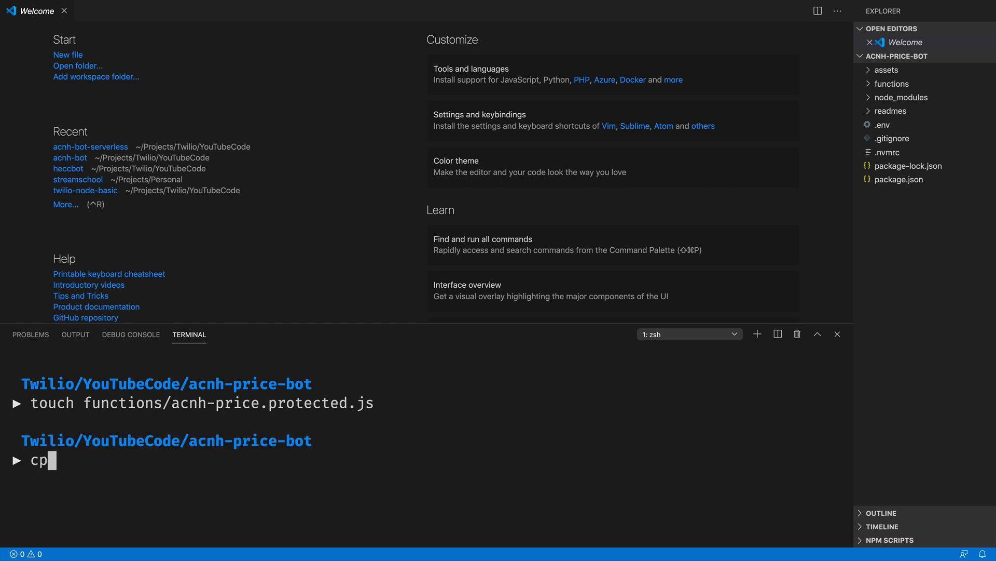
{"action": "type", "text": "~/Downloads/"}
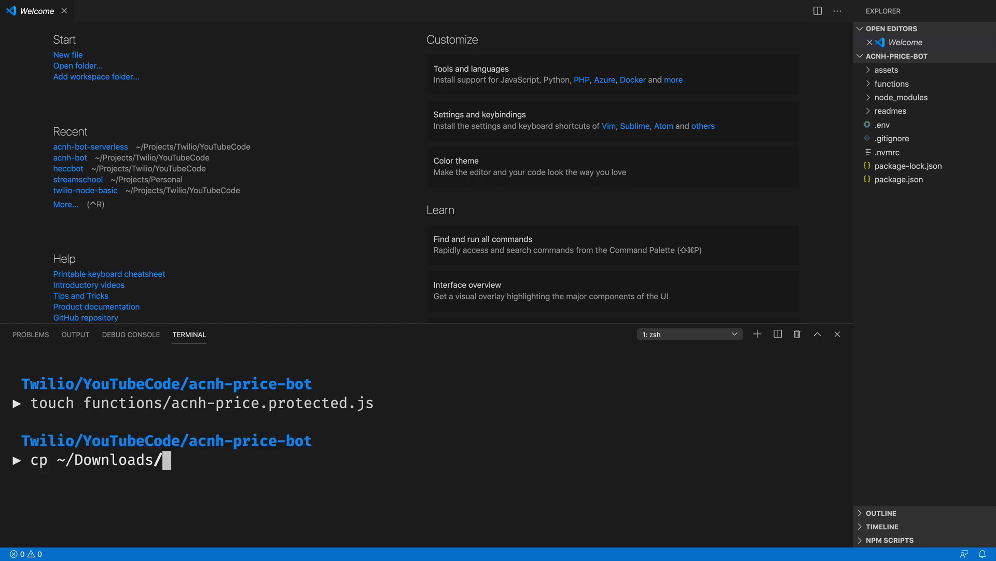
{"action": "type", "text": "acnh-price-lookup-e7a272dba68c.json"}
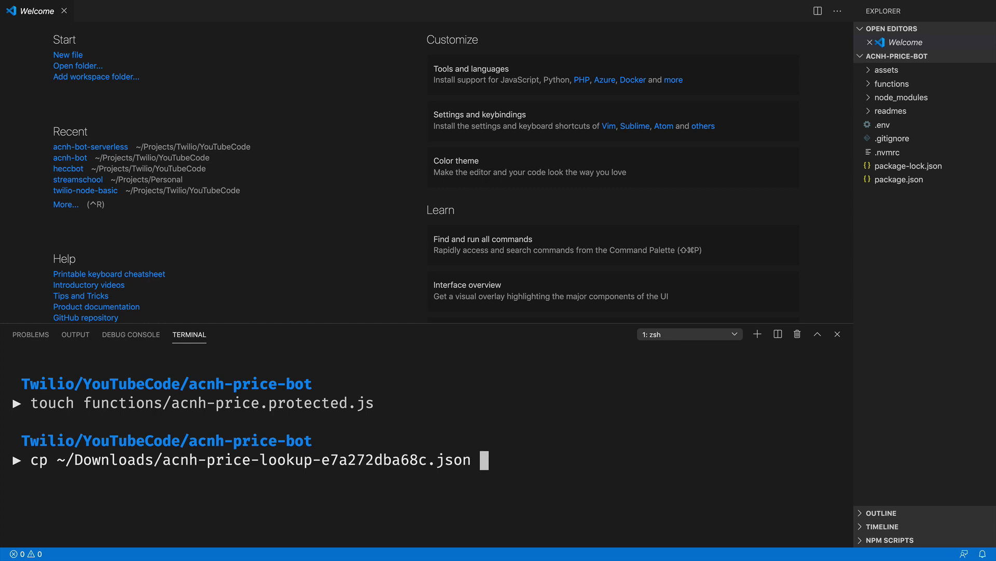
{"action": "type", "text": "assets/"}
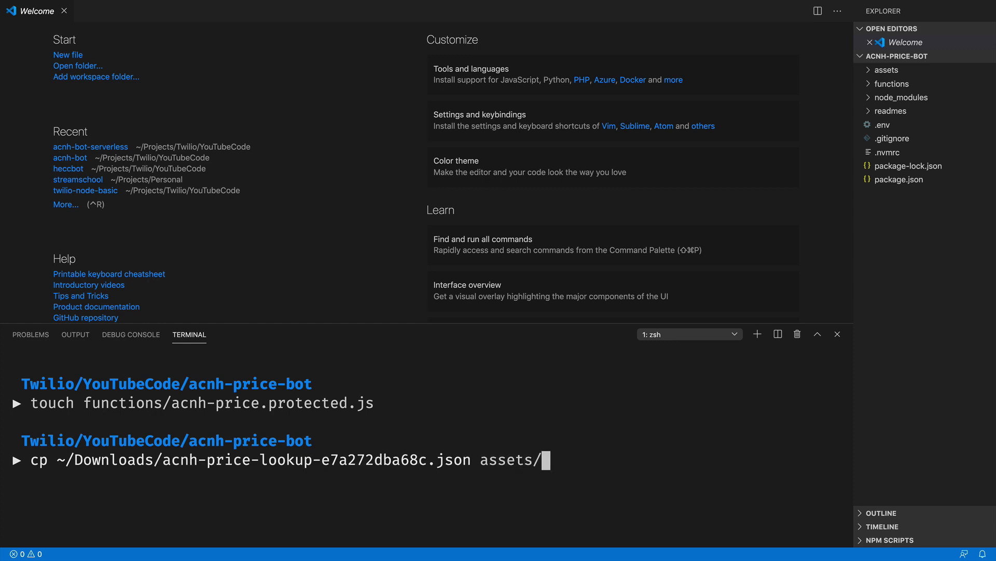
{"action": "type", "text": "creds."}
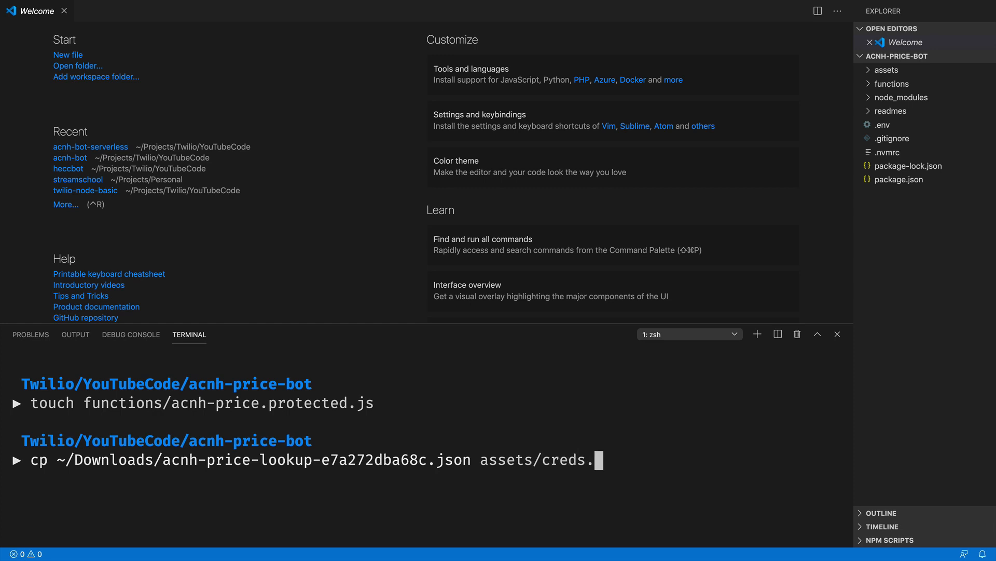
{"action": "type", "text": "private.json"}
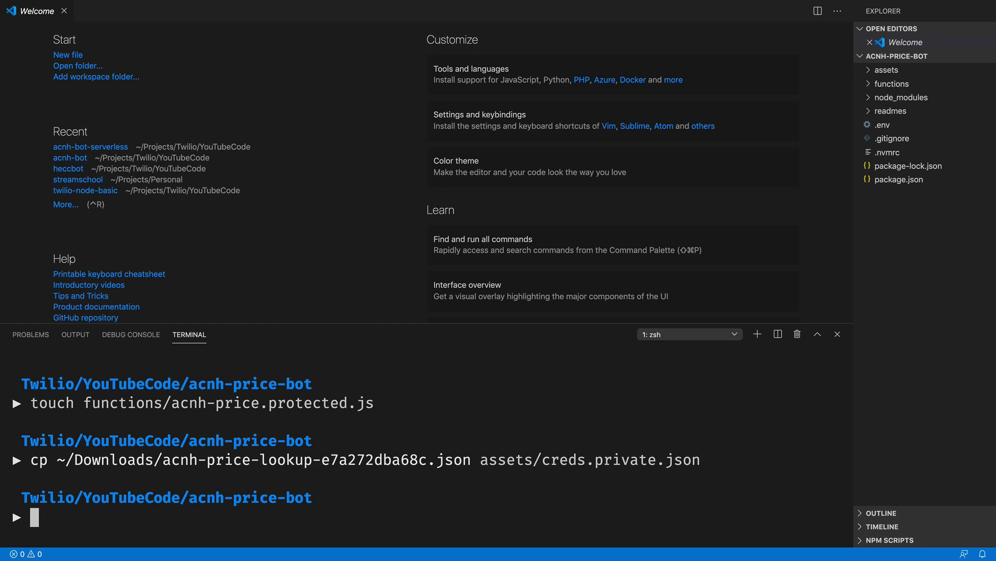
{"action": "left_click", "coordinate": [838, 334]}
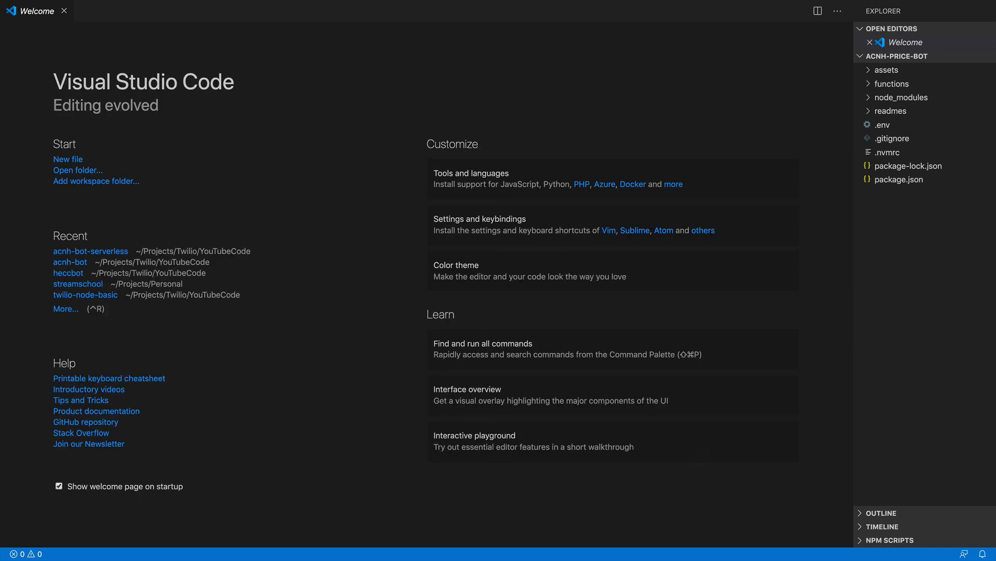
View creds.private.json from the assets folder and select its client_email value
{"action": "left_click", "coordinate": [886, 69]}
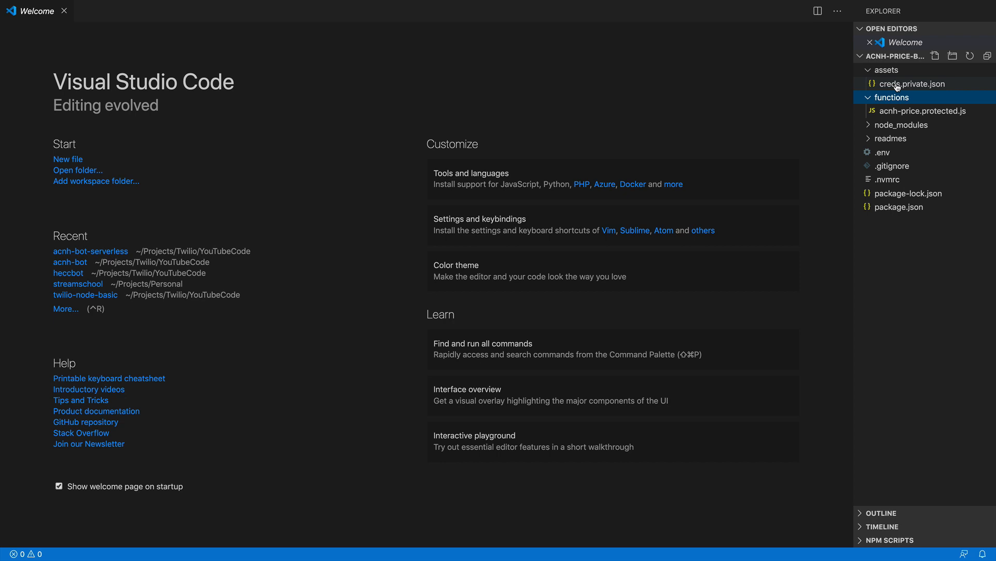
{"action": "left_click", "coordinate": [913, 83]}
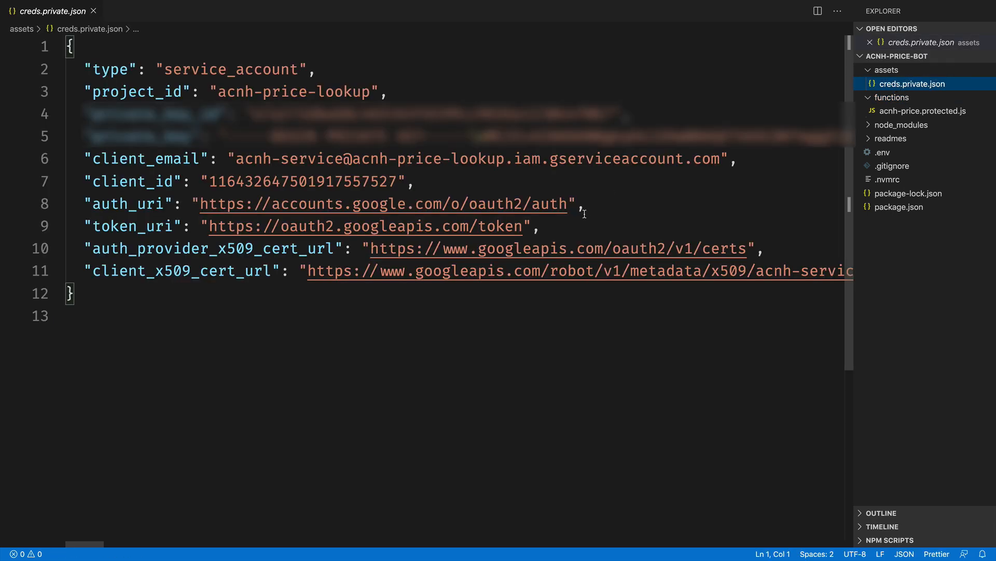
{"action": "mouse_move", "coordinate": [349, 185]}
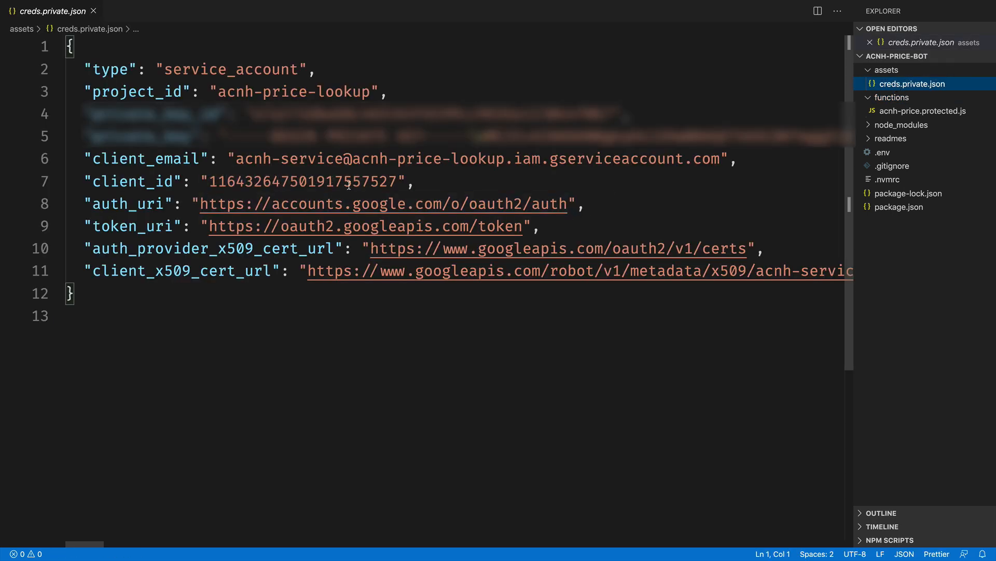
{"action": "left_click", "coordinate": [237, 157]}
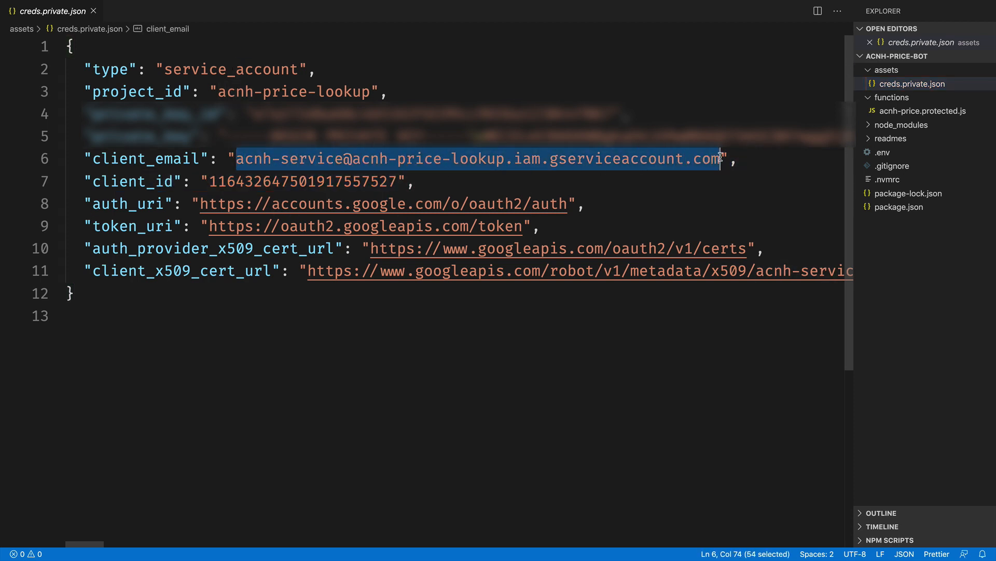
{"action": "mouse_move", "coordinate": [751, 195]}
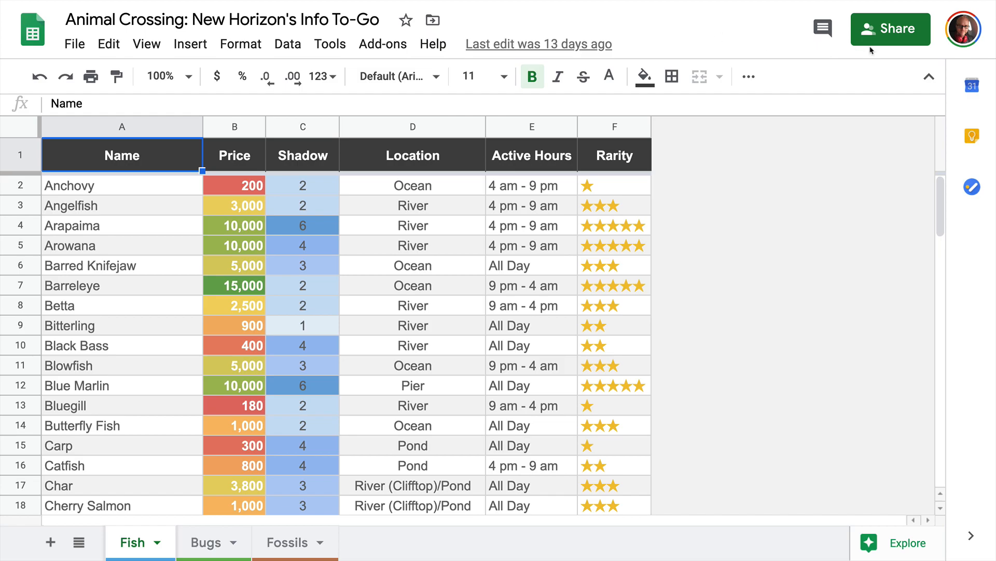
Share the Animal Crossing spreadsheet with the acnh-service account email and send the invite
{"action": "left_click", "coordinate": [889, 29]}
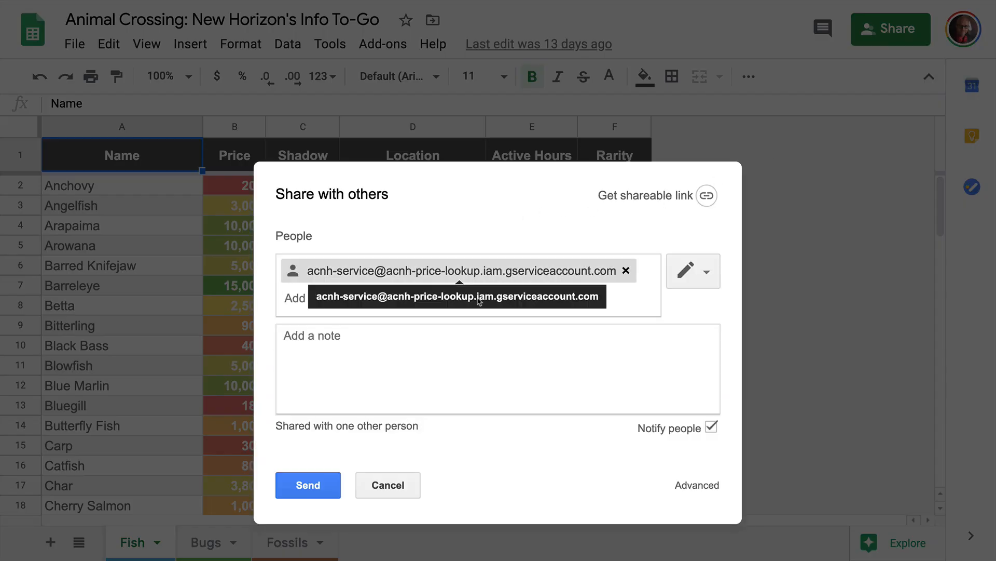
{"action": "left_click", "coordinate": [307, 485]}
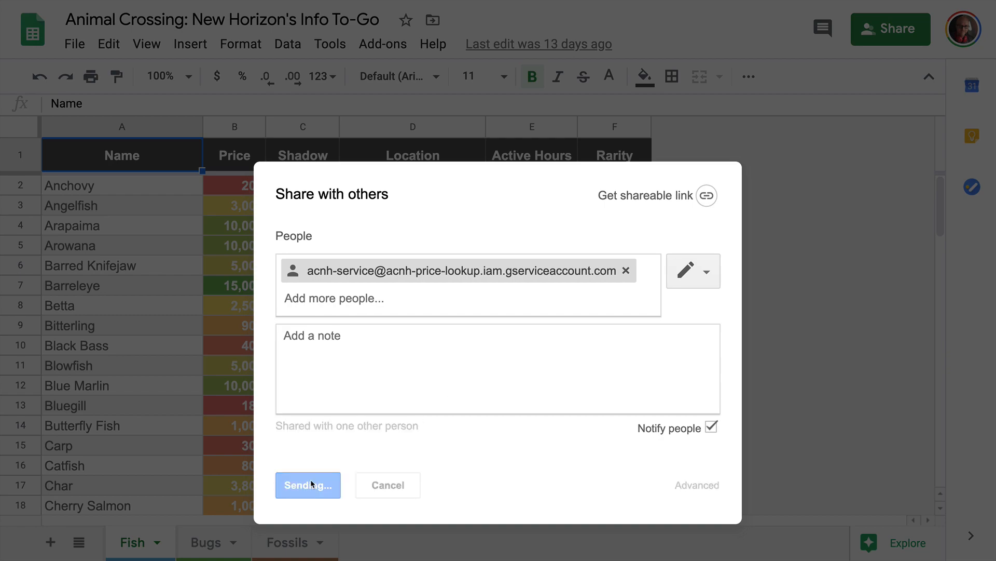
{"action": "left_click", "coordinate": [307, 485]}
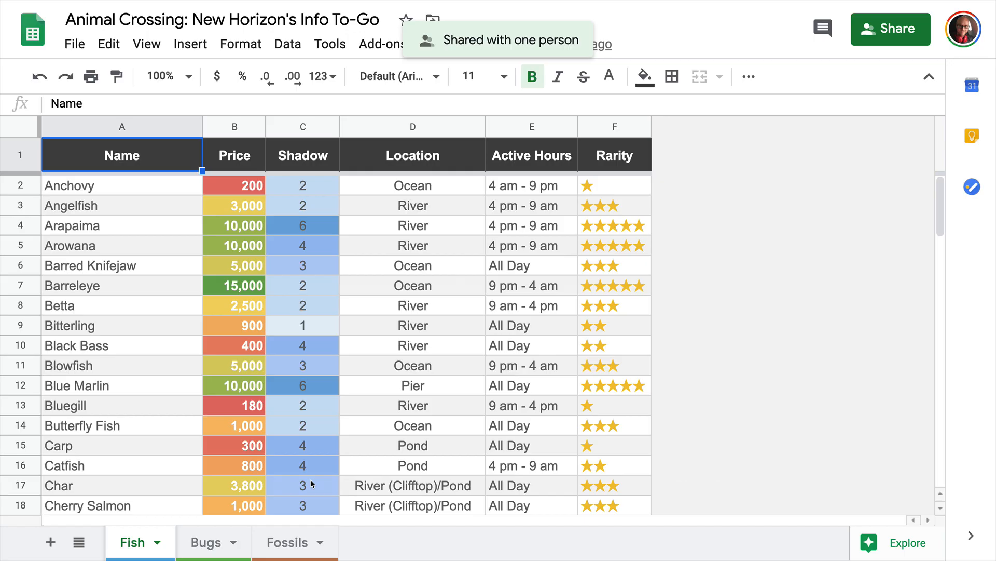
{"action": "mouse_move", "coordinate": [566, 404]}
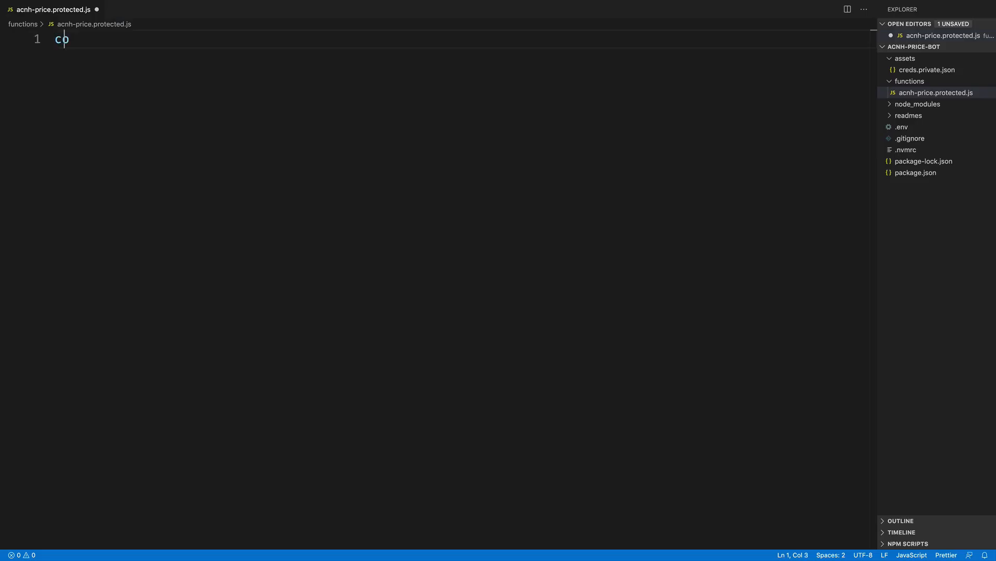
Require { GoogleSpreadsheet } from google-spreadsheet and fs, then begin the credsFile declaration
{"action": "type", "text": "nst { Go"}
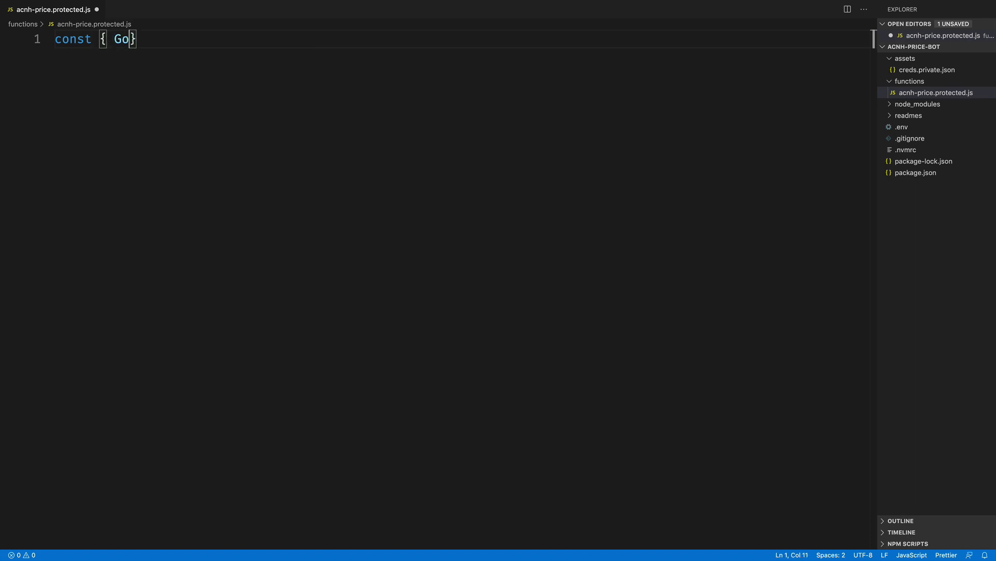
{"action": "type", "text": "ogleSpread"}
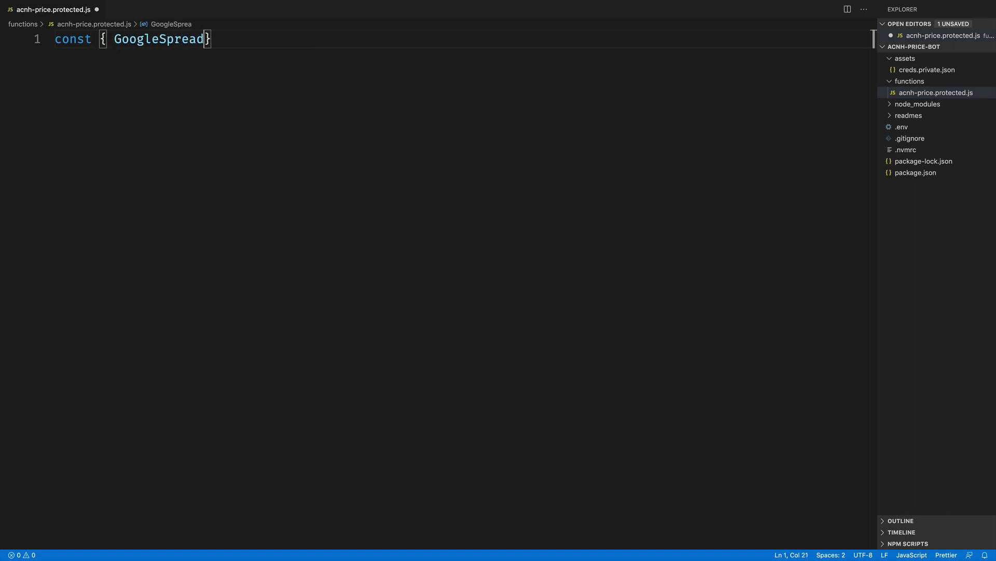
{"action": "type", "text": "sheet"}
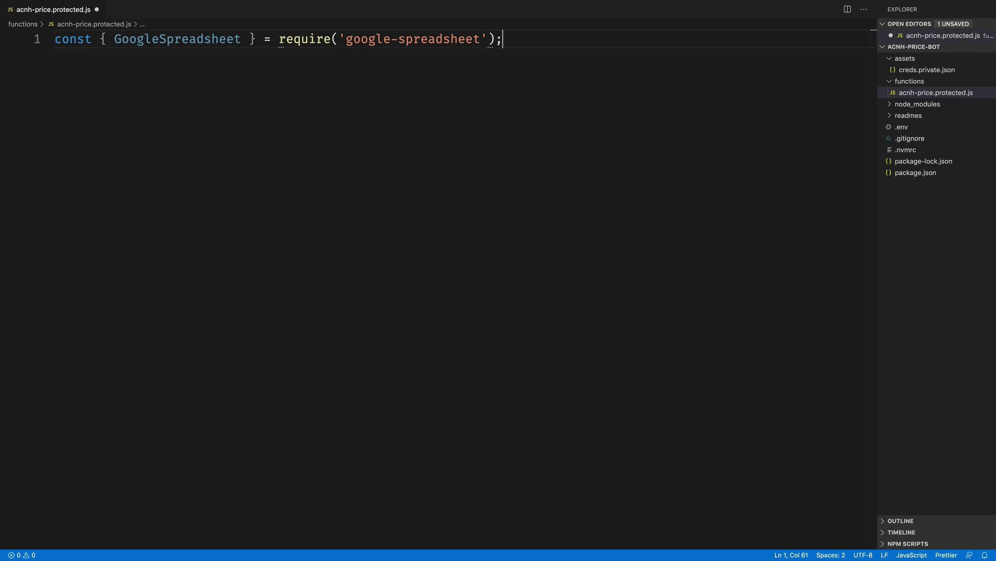
{"action": "key", "text": "Enter"}
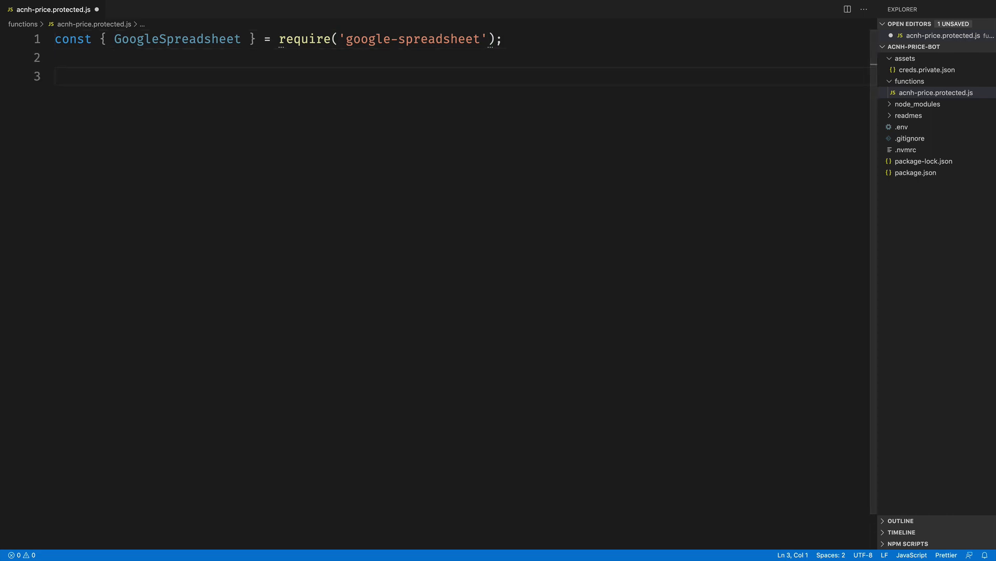
{"action": "type", "text": "let fs"}
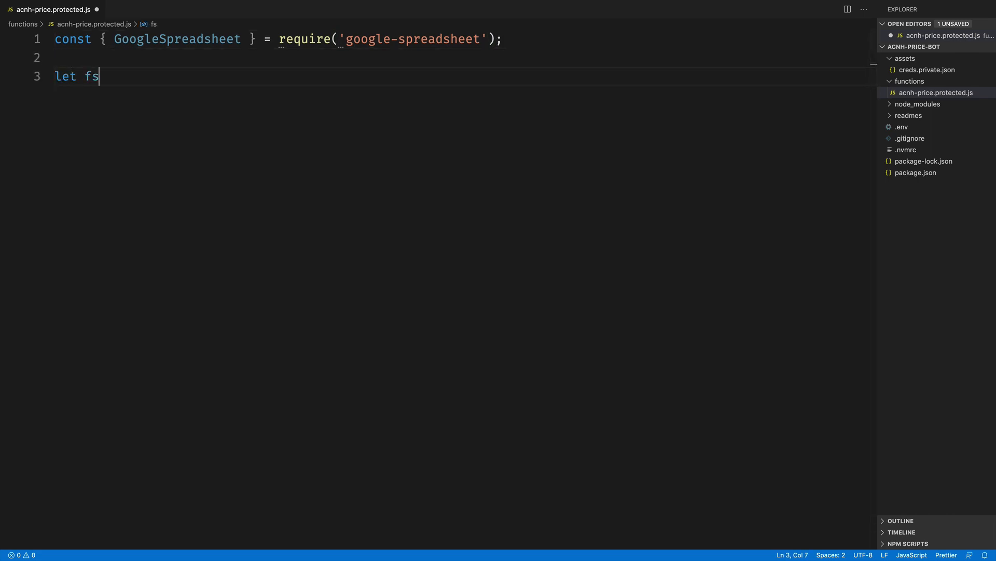
{"action": "type", "text": "= require"}
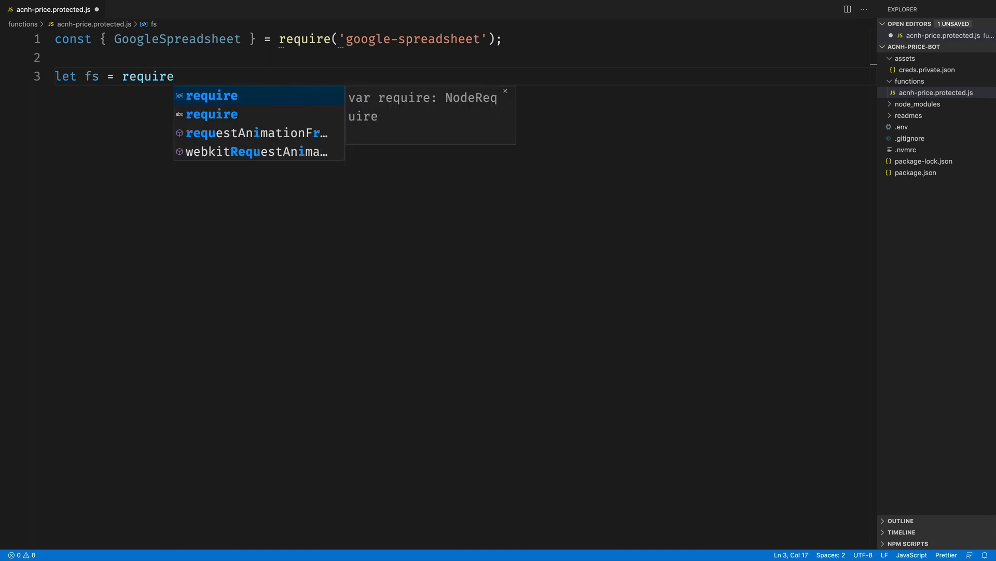
{"action": "type", "text": "('fs'"}
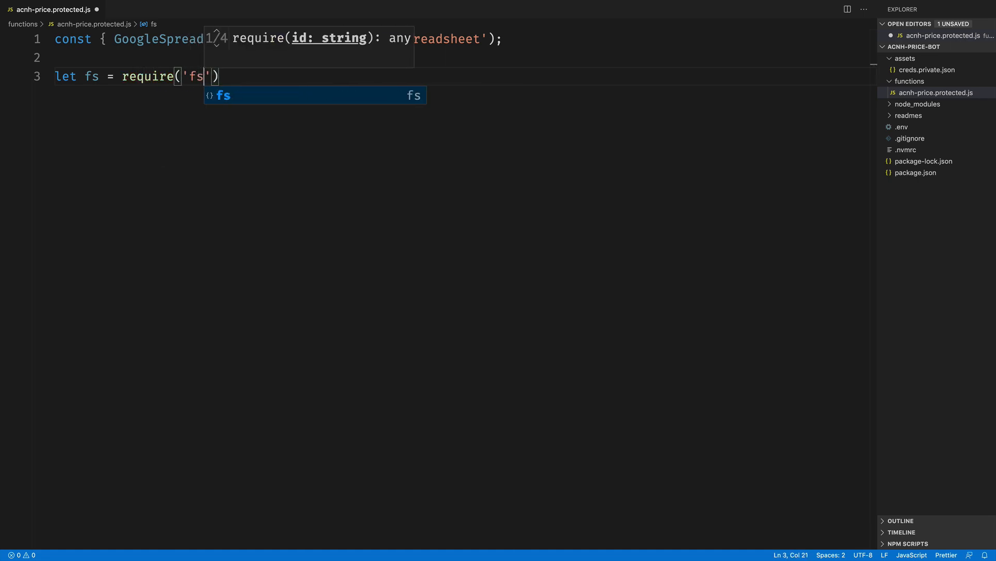
{"action": "key", "text": "Enter"}
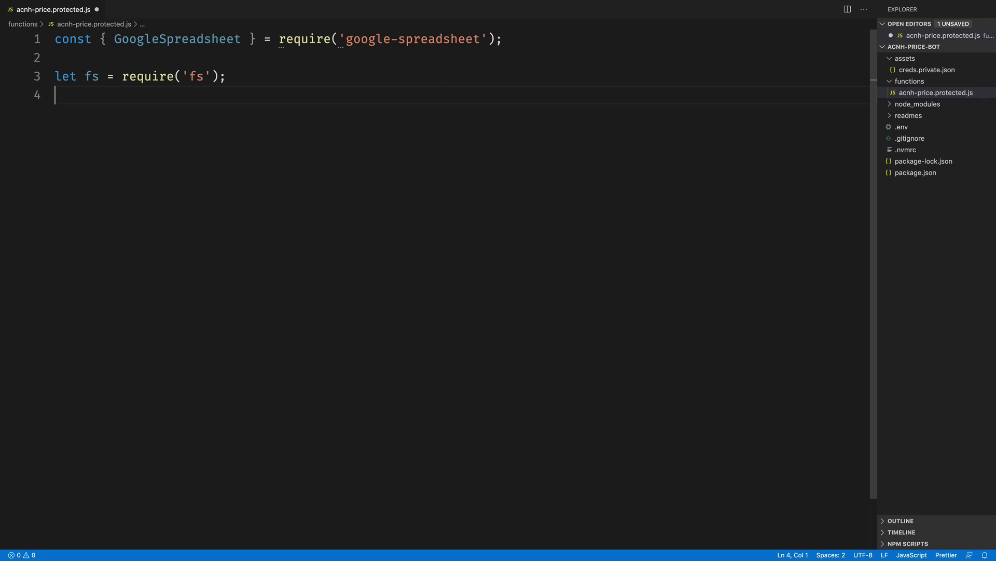
{"action": "type", "text": "let crew"}
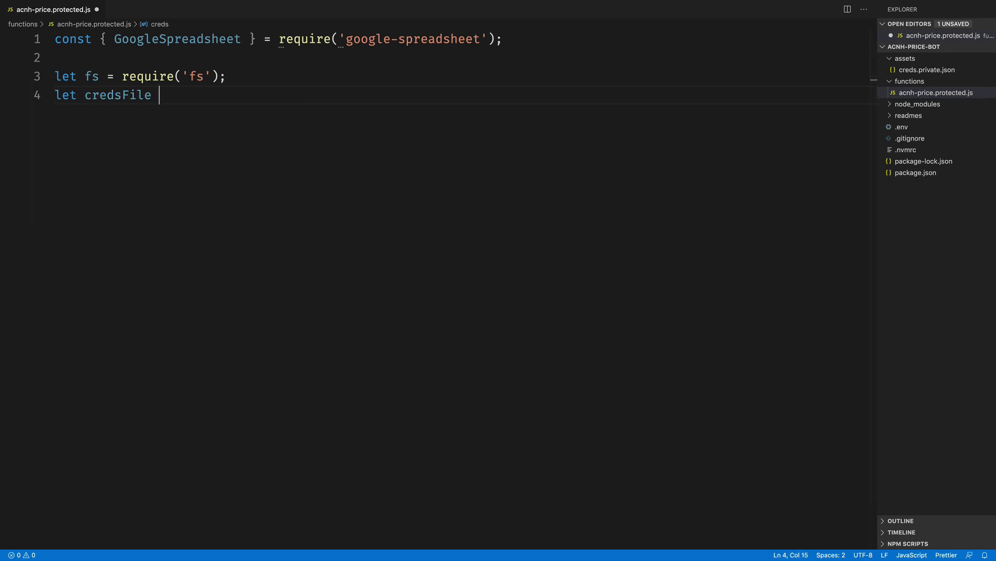
Set credsFile to Runtime.getAssets()['/creds.json'].path
{"action": "type", "text": "= Runtime.g"}
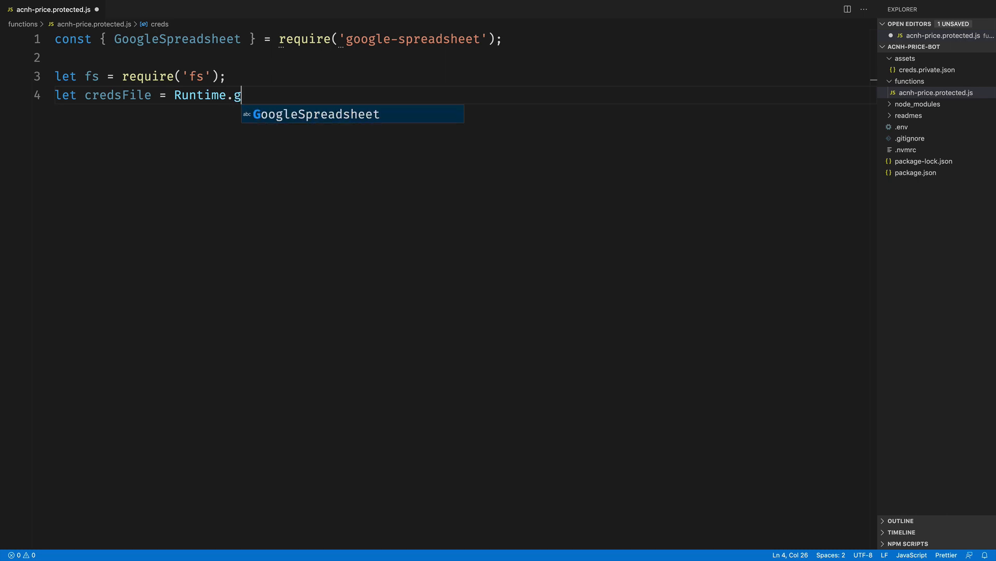
{"action": "type", "text": "etAsset"}
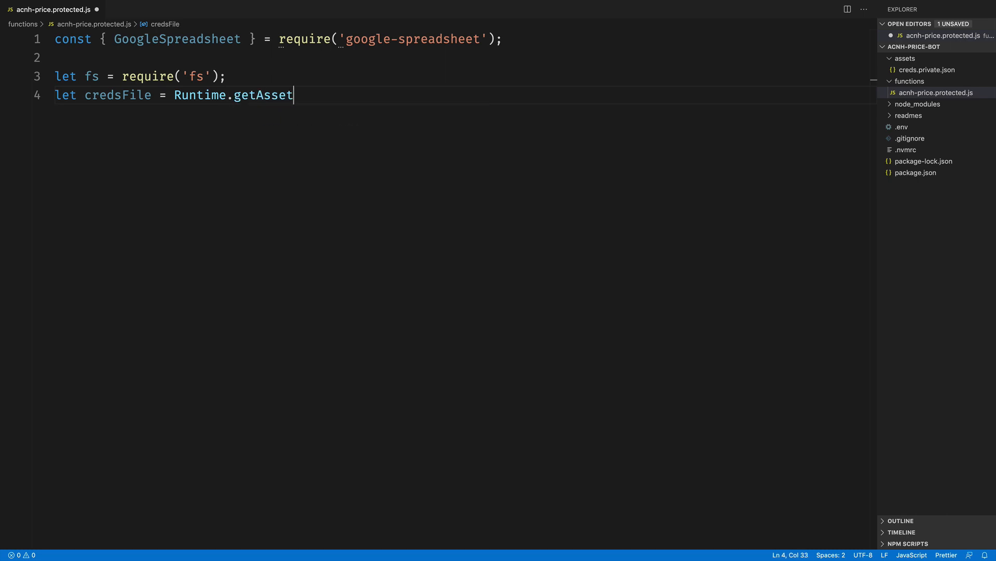
{"action": "type", "text": "s()[]"}
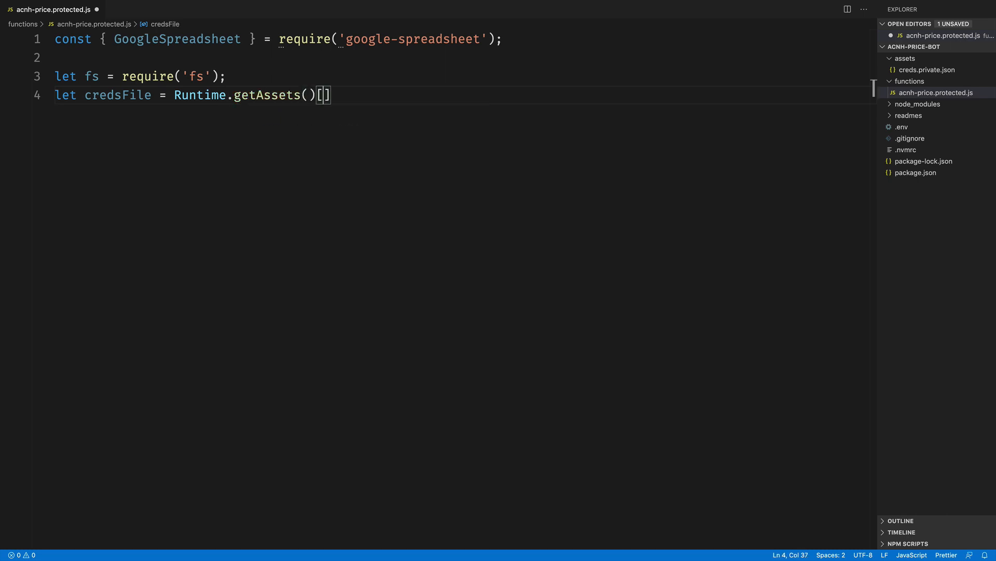
{"action": "type", "text": "'/creds'"}
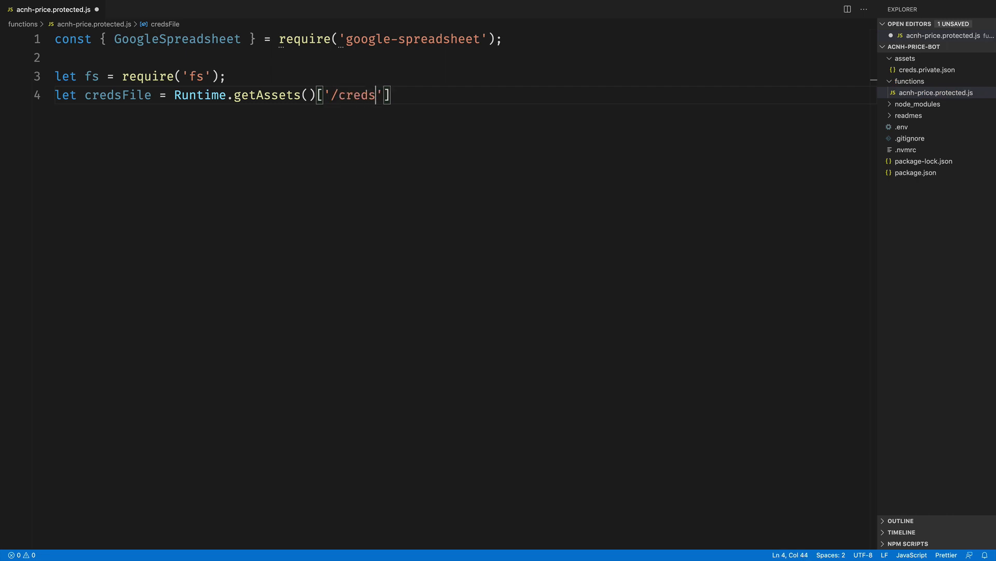
{"action": "type", "text": ".json"}
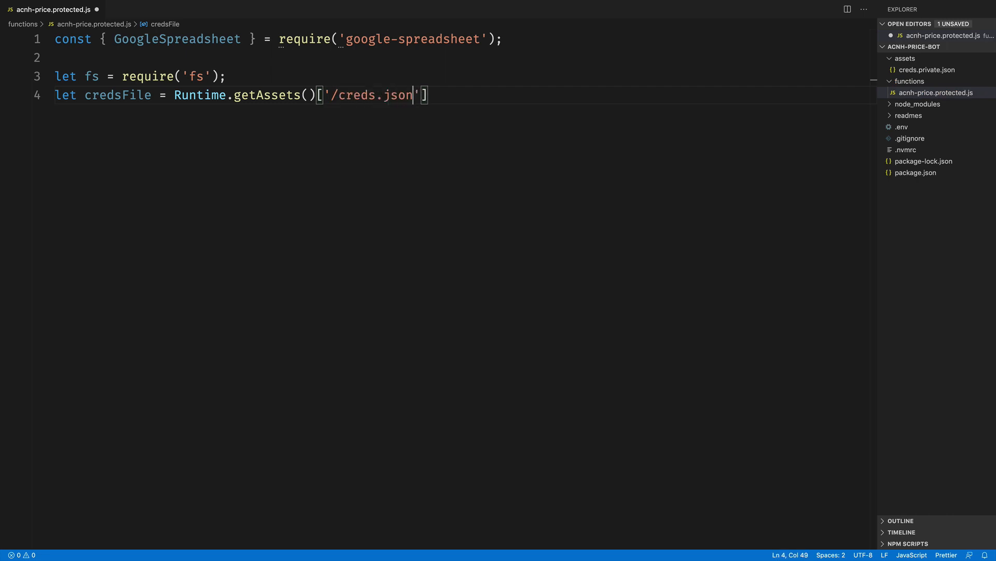
{"action": "type", "text": ".path;"}
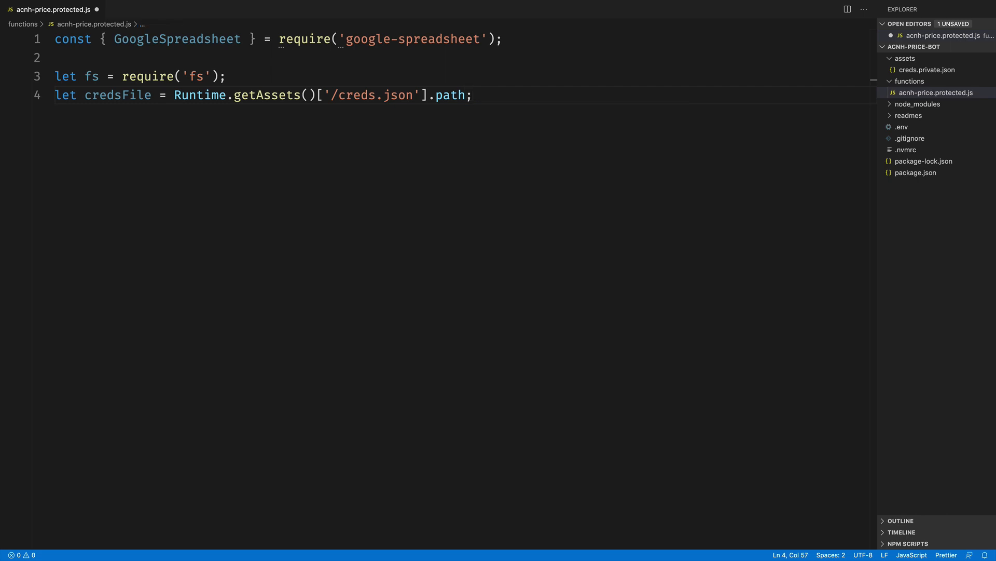
Parse fs.readFileSync(credsFile, 'utf8') with JSON.parse into a creds object
{"action": "type", "text": "let creds = JSON"}
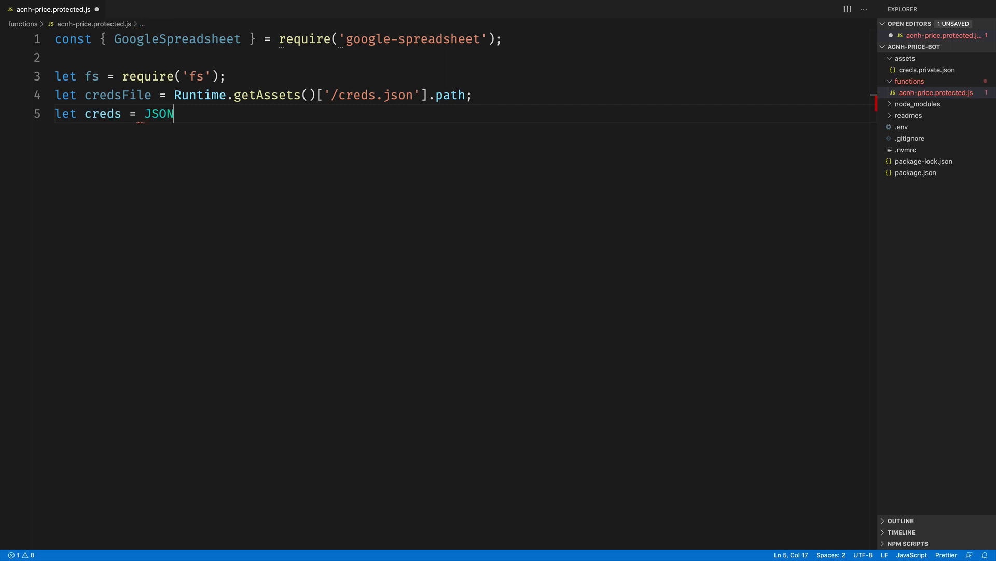
{"action": "type", "text": ".parse"}
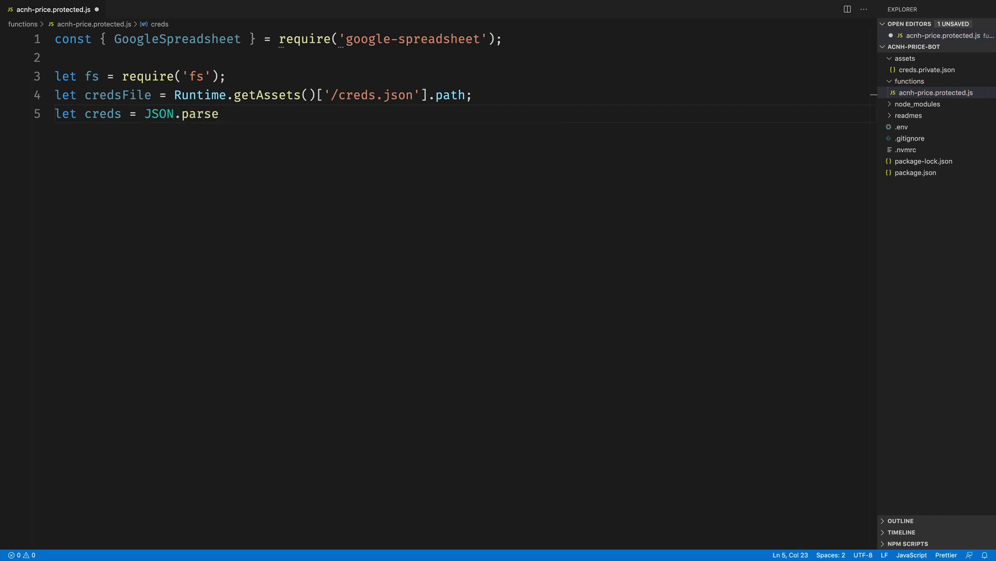
{"action": "type", "text": "(fs."}
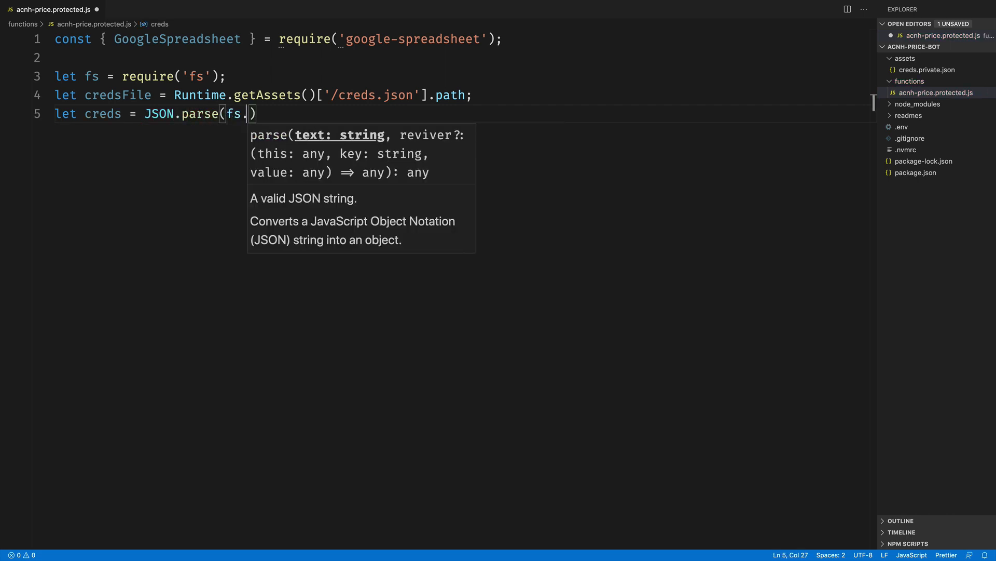
{"action": "type", "text": "readFis"}
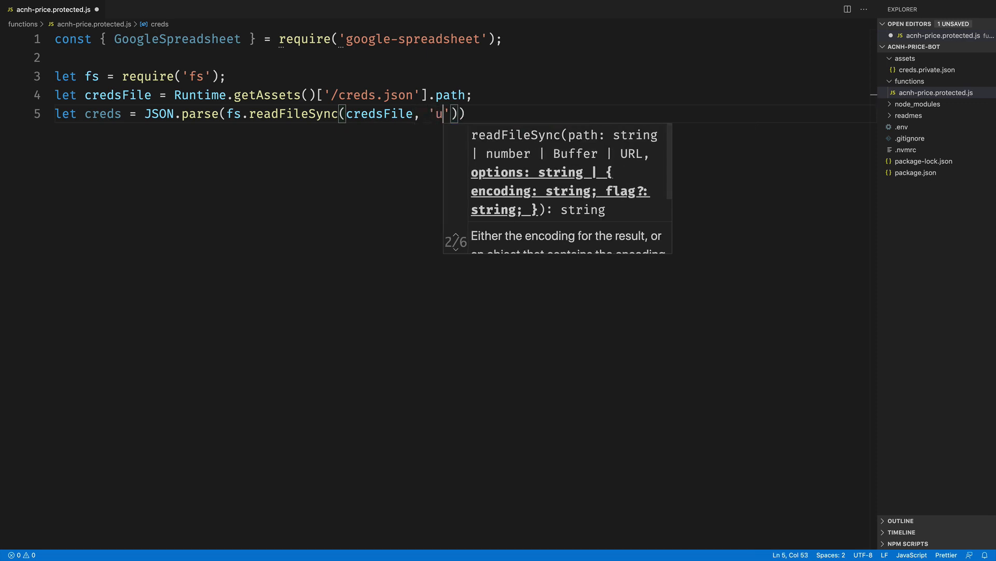
{"action": "type", "text": "tf8"}
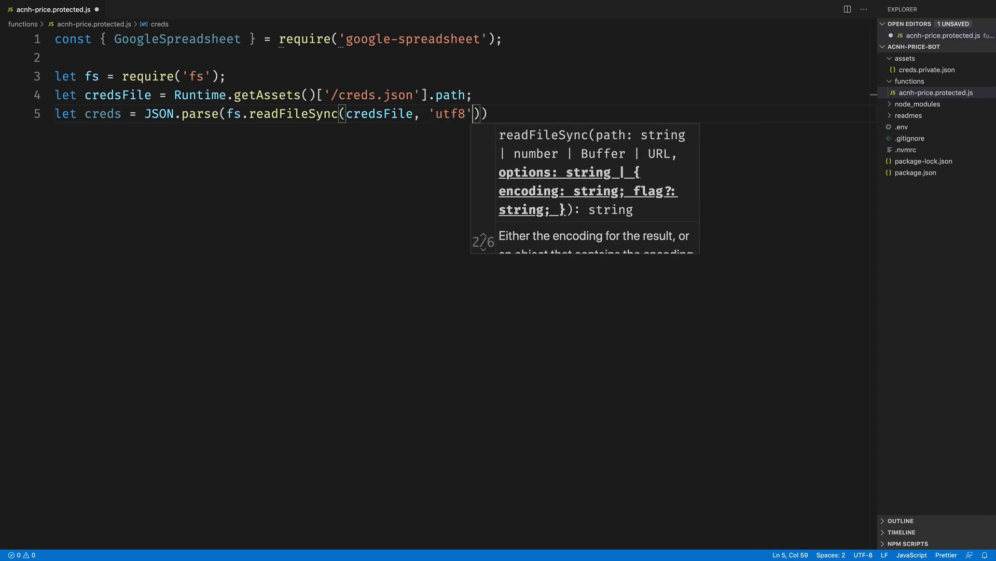
{"action": "type", "text": ";"}
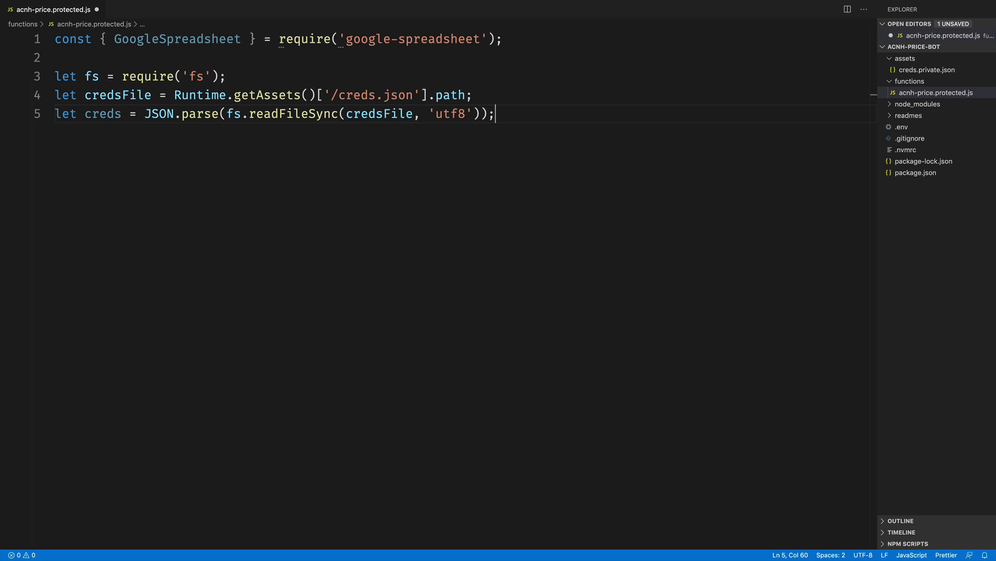
{"action": "key", "text": "Enter"}
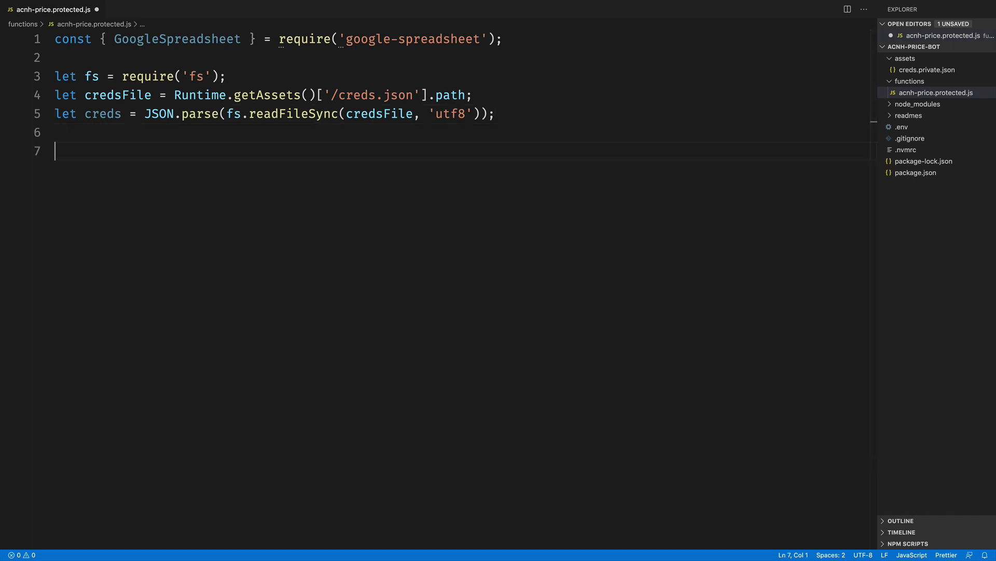
Declare async getCritter(critterName) creating a new GoogleSpreadsheet doc with ID 1jt3RG7KEAURNlCyDB3tzH3bv7Q8J5m2C3EoPq5P1x0c
{"action": "type", "text": "async fu"}
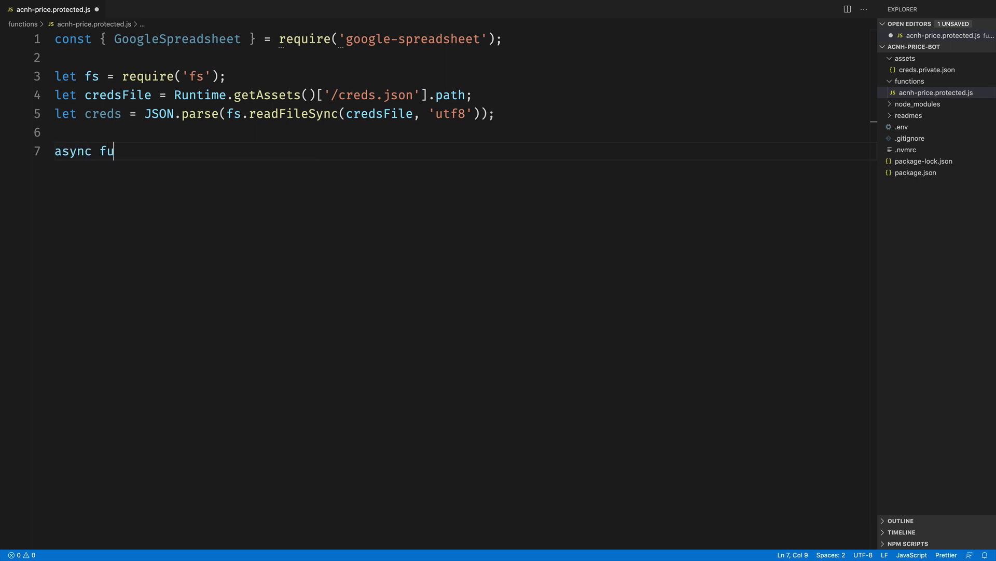
{"action": "type", "text": "nction g"}
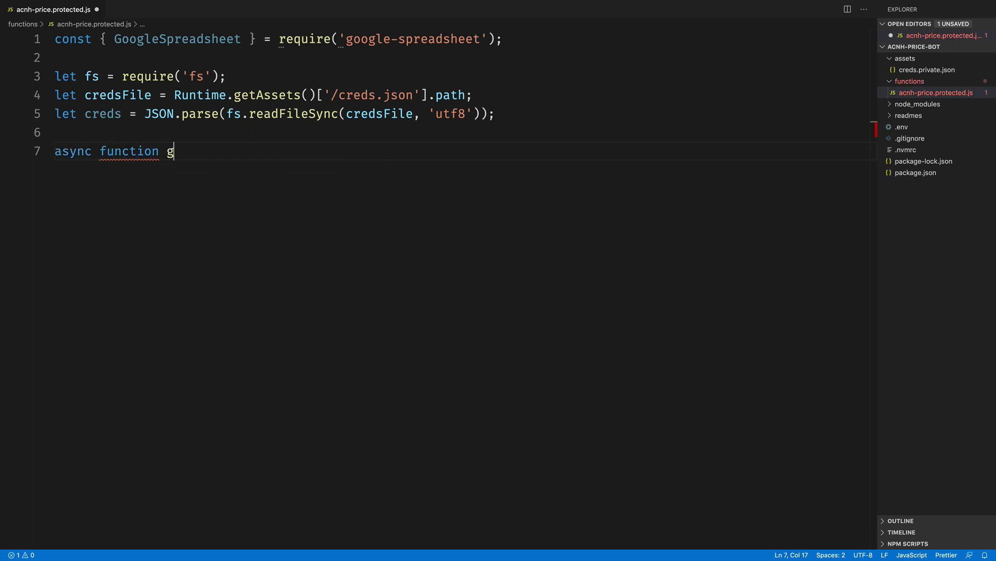
{"action": "type", "text": "etCritter(c"}
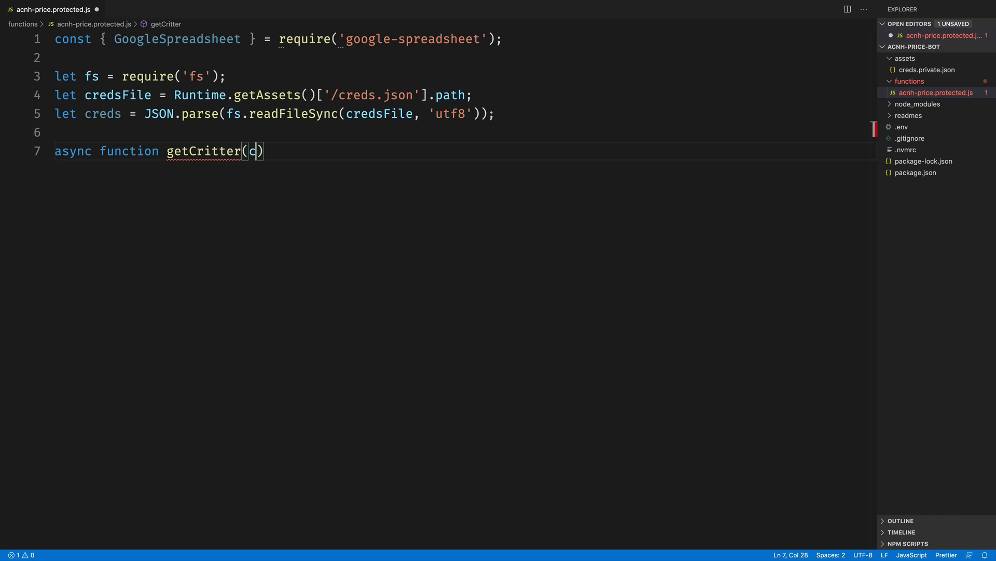
{"action": "type", "text": "ritterName"}
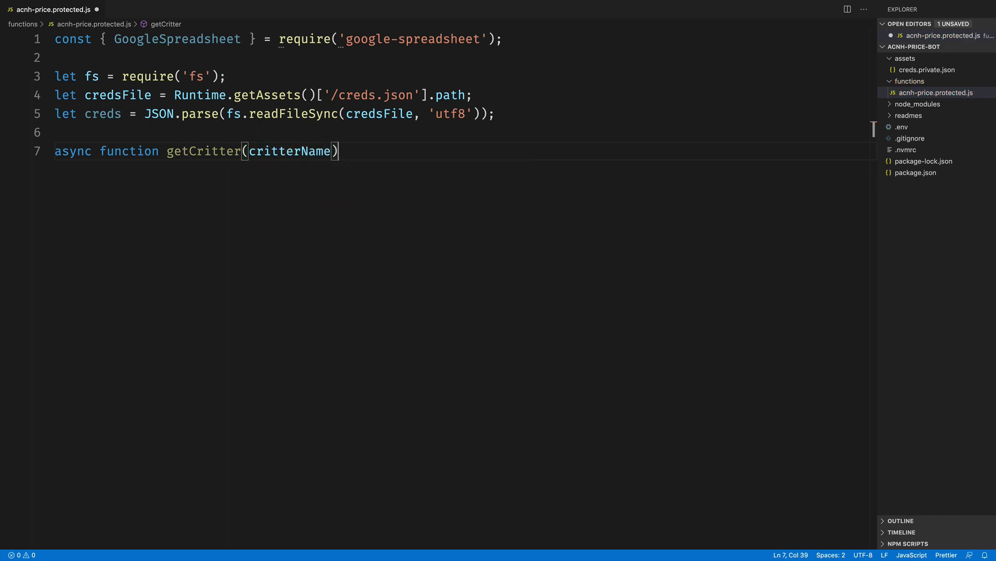
{"action": "type", "text": "{"}
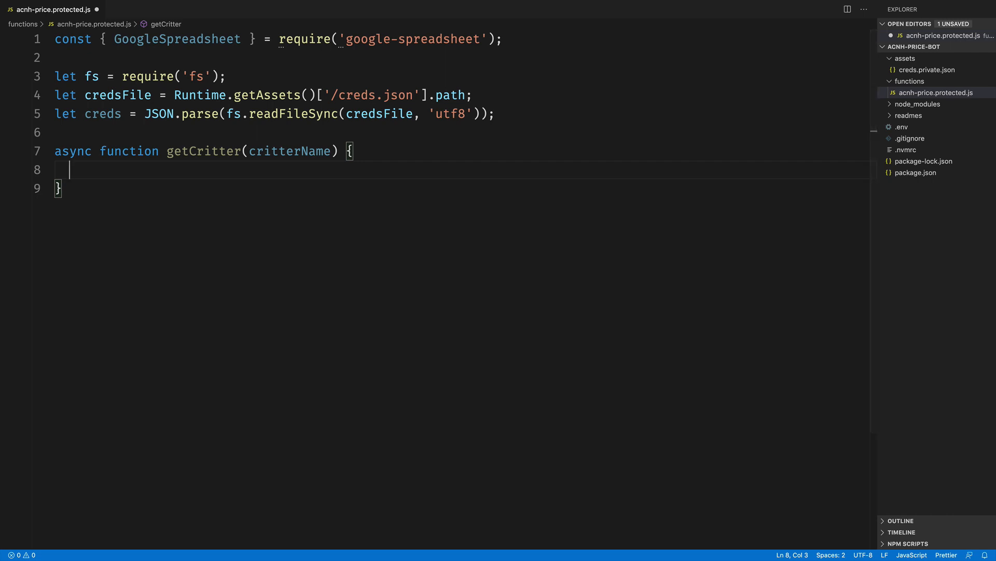
{"action": "type", "text": "const"}
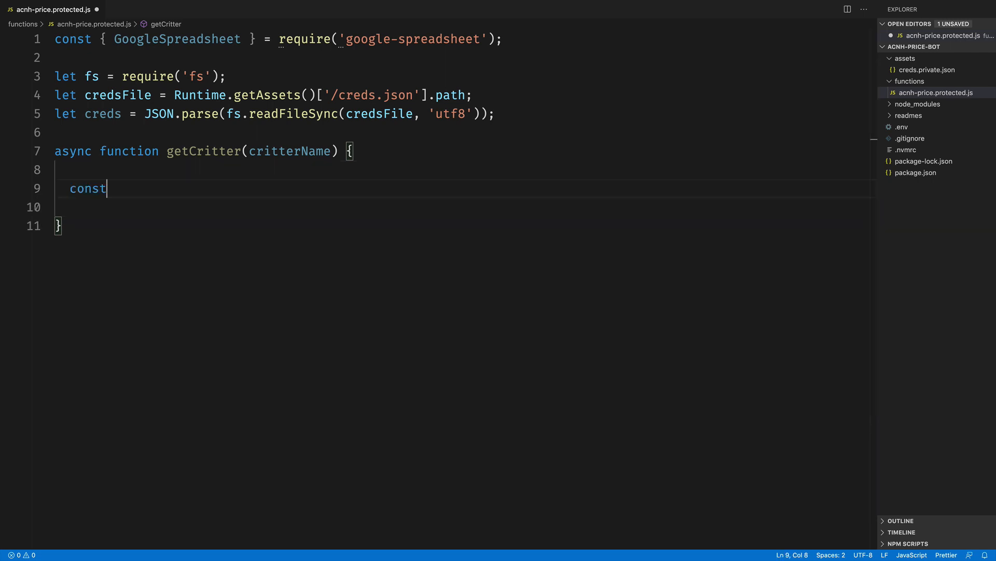
{"action": "type", "text": "doc = new G"}
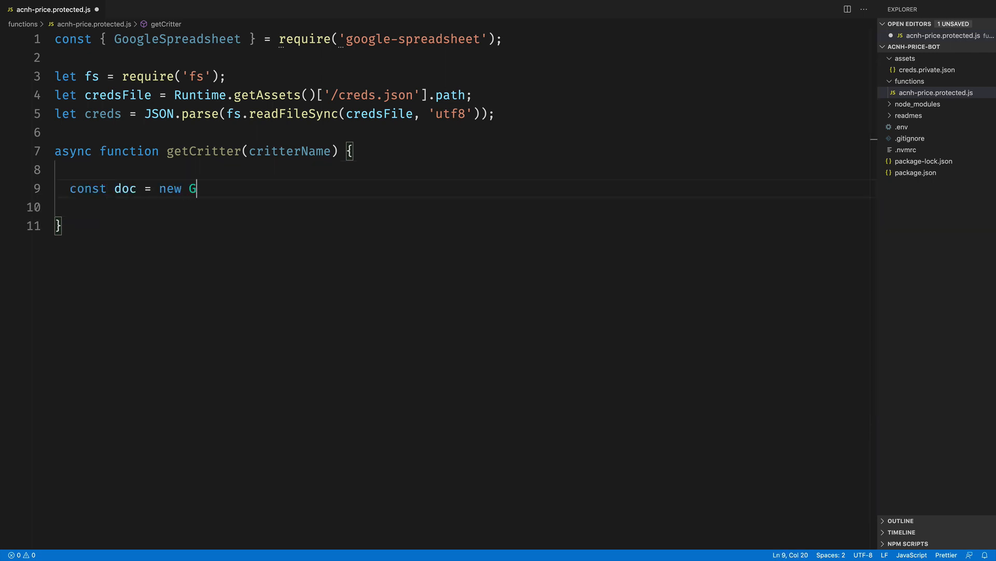
{"action": "type", "text": "oogleSpreadsheet"}
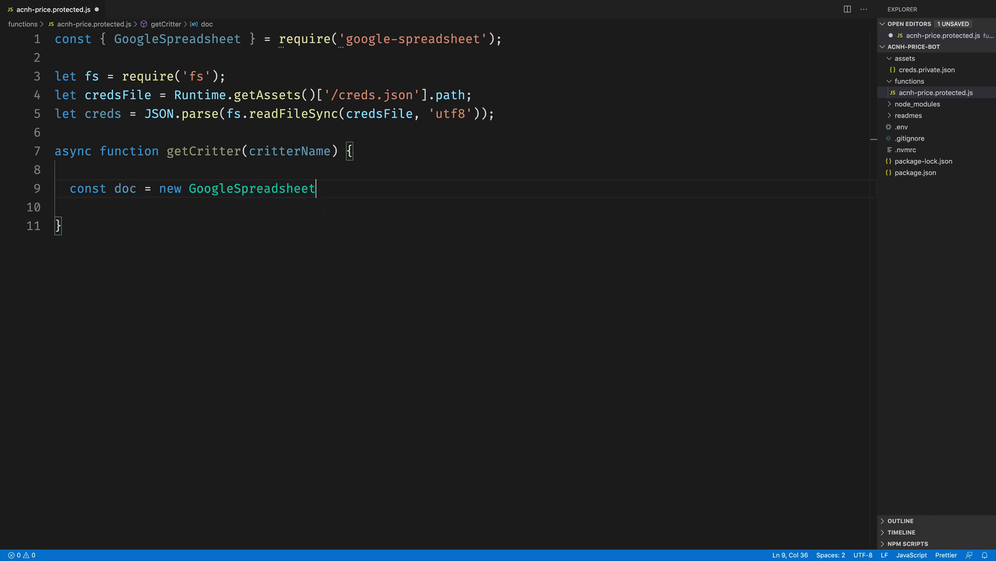
{"action": "type", "text": "('1jt3RG7KEAURNlCyDB3tzH3bv7Q8J5m2C3EoPq5P1x0c');"}
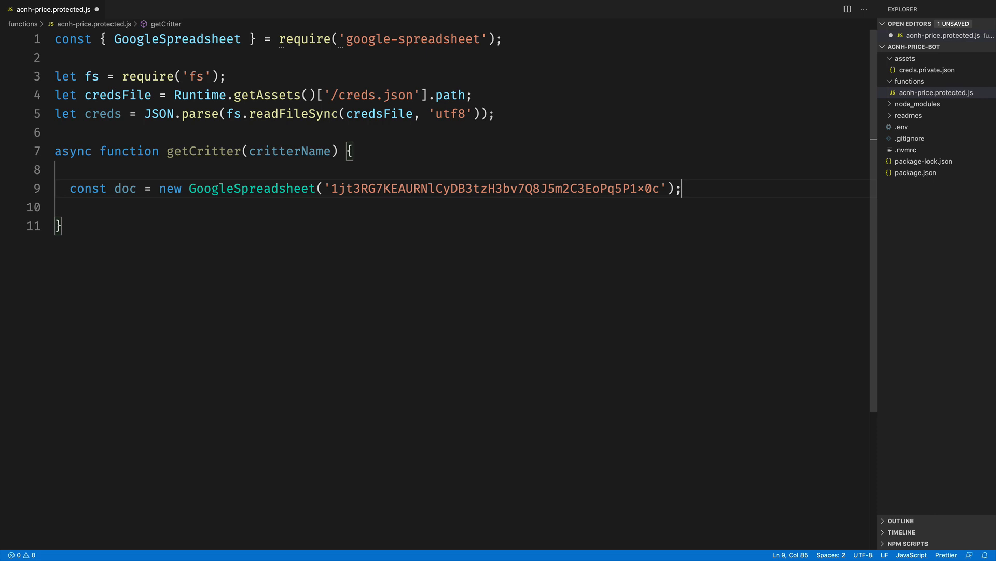
Await doc.useServiceAccountAuth(creds) and doc.loadInfo() inside getCritter
{"action": "type", "text": "a"}
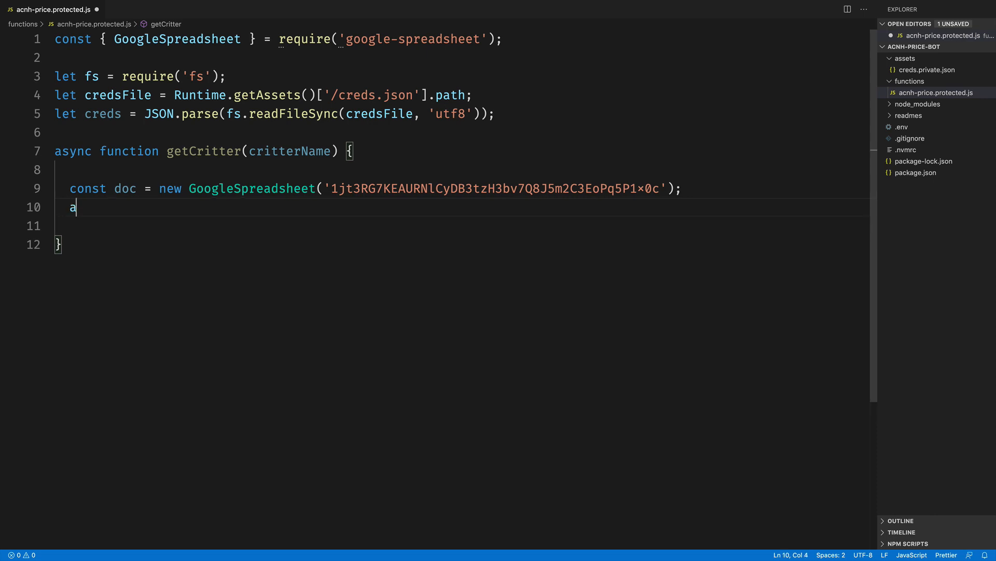
{"action": "type", "text": "wait doc.use"}
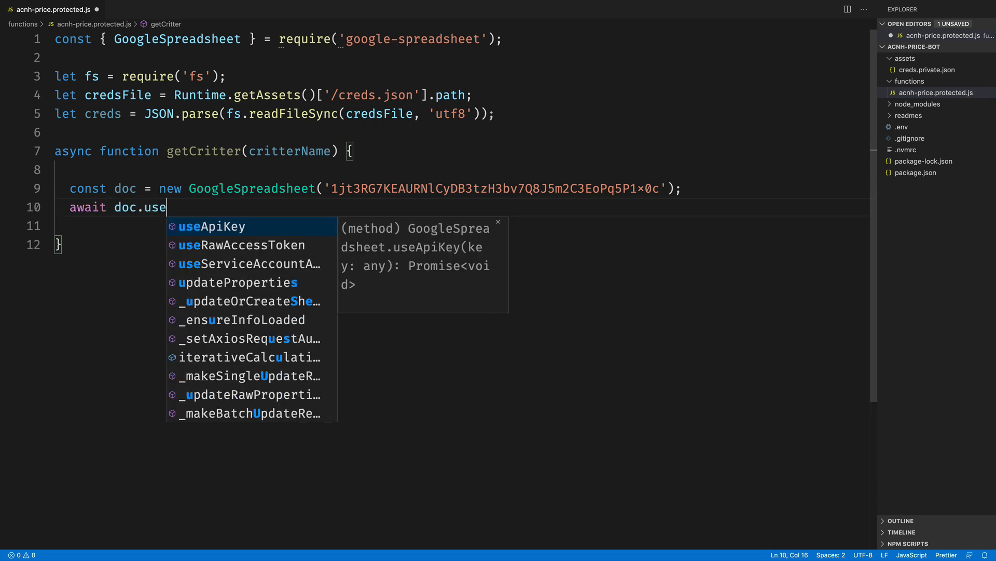
{"action": "left_click", "coordinate": [248, 264]}
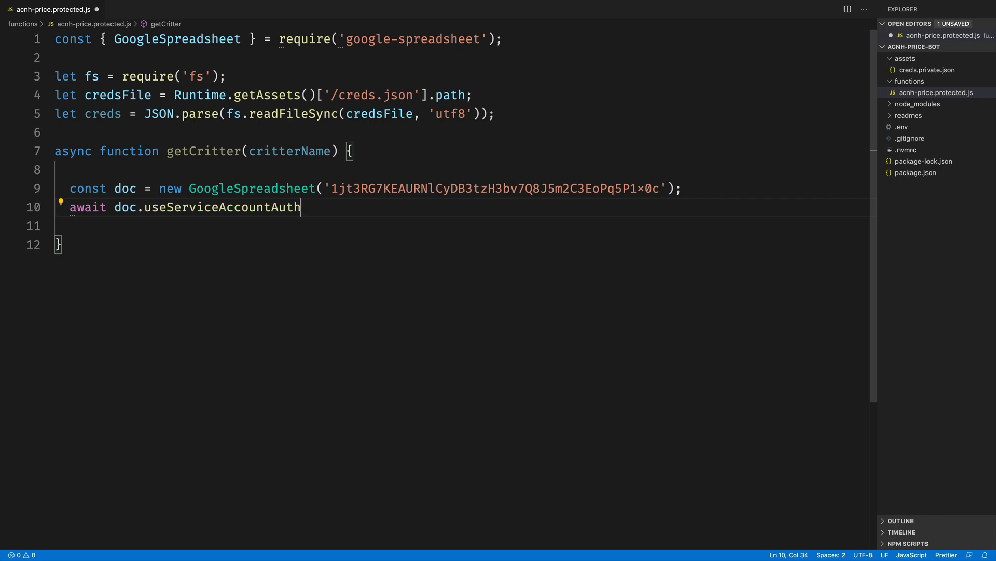
{"action": "type", "text": "(creds);"}
{"action": "left_click", "coordinate": [456, 225]}
{"action": "type", "text": "await doc.loadInfo"}
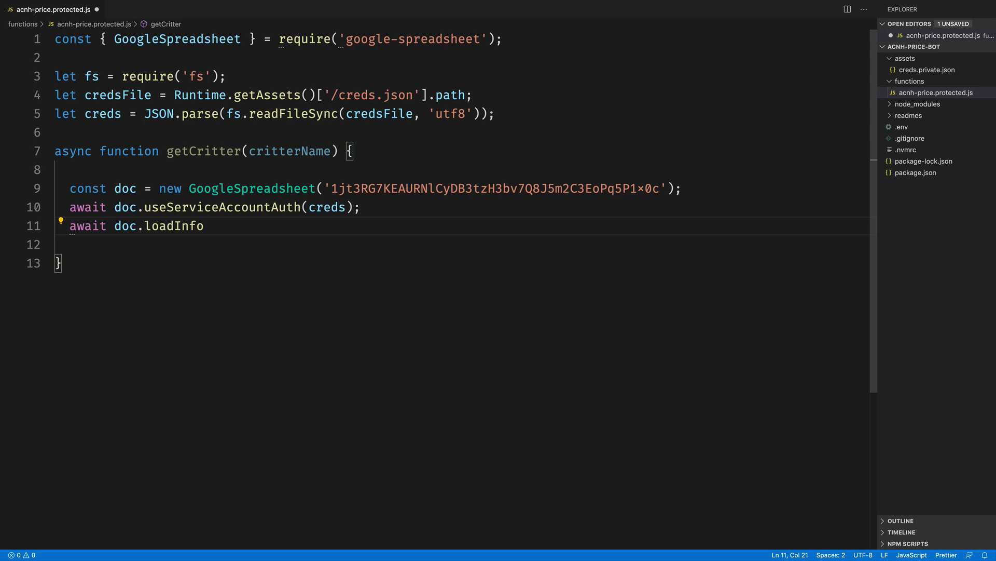
{"action": "type", "text": "();"}
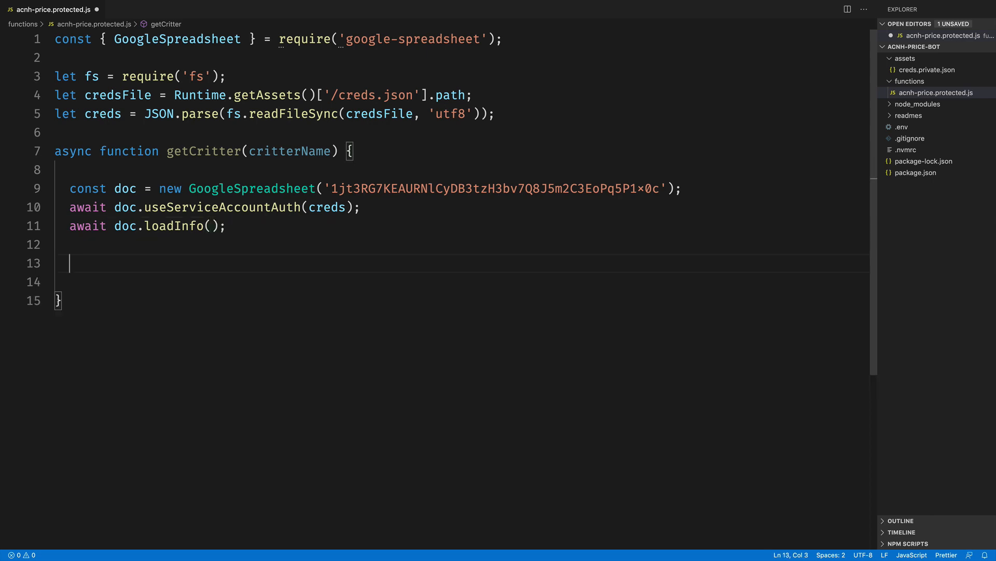
Assign bugSheet = doc.sheetsByIndex[0] and fishSheet = doc.sheetsByIndex[1], then start the next const
{"action": "type", "text": "const bug"}
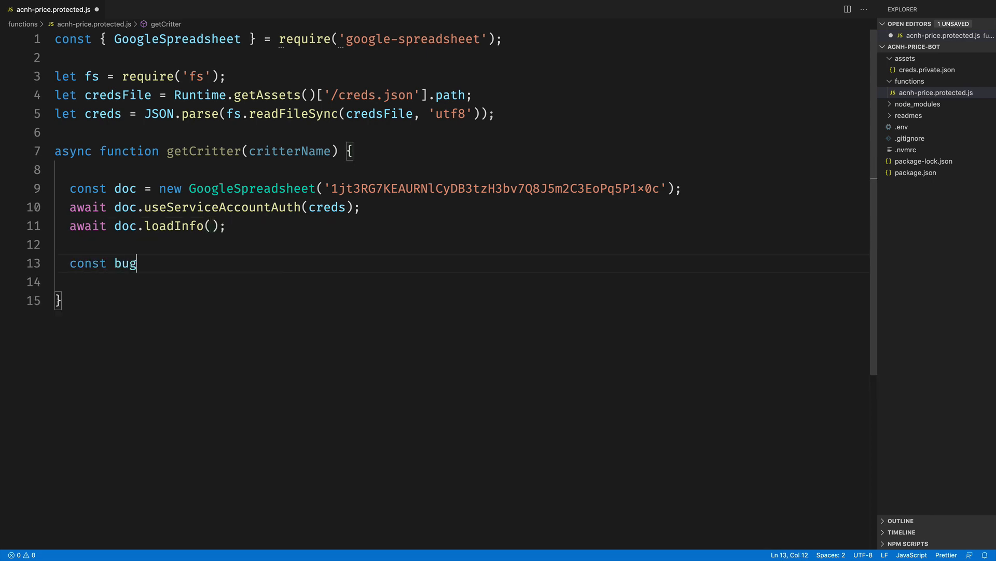
{"action": "type", "text": "Sheet = do"}
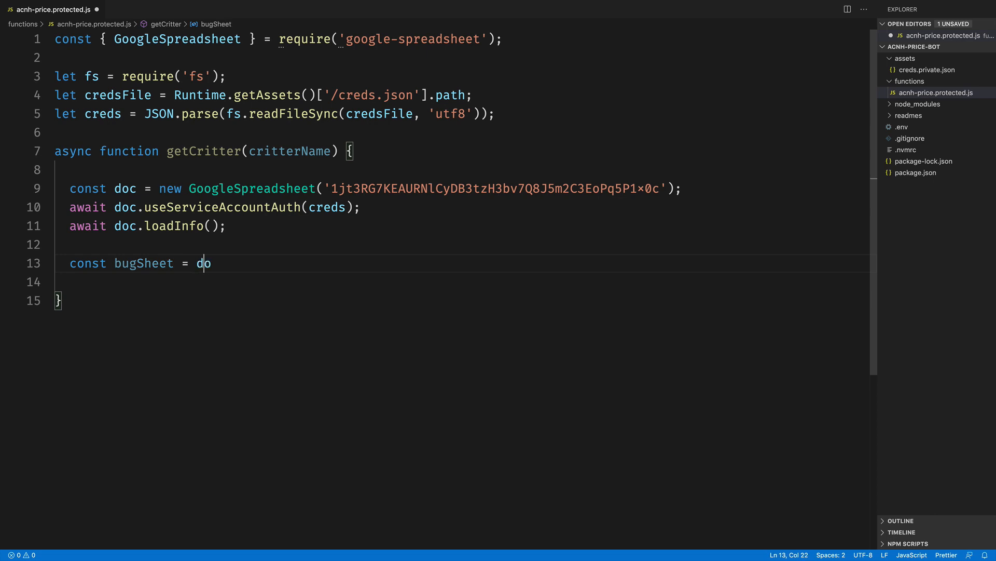
{"action": "type", "text": "c.sheetsByIndex"}
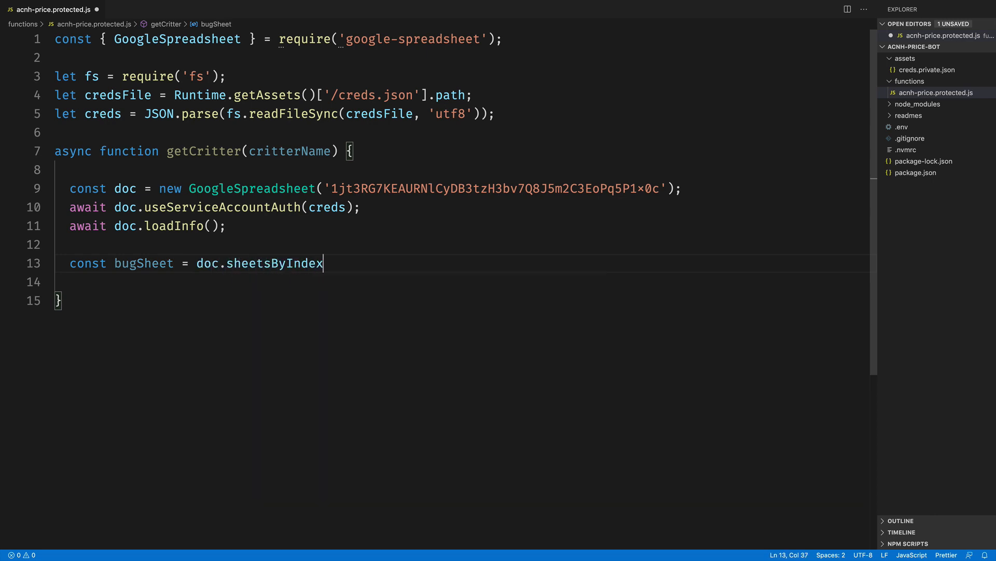
{"action": "type", "text": "[0];"}
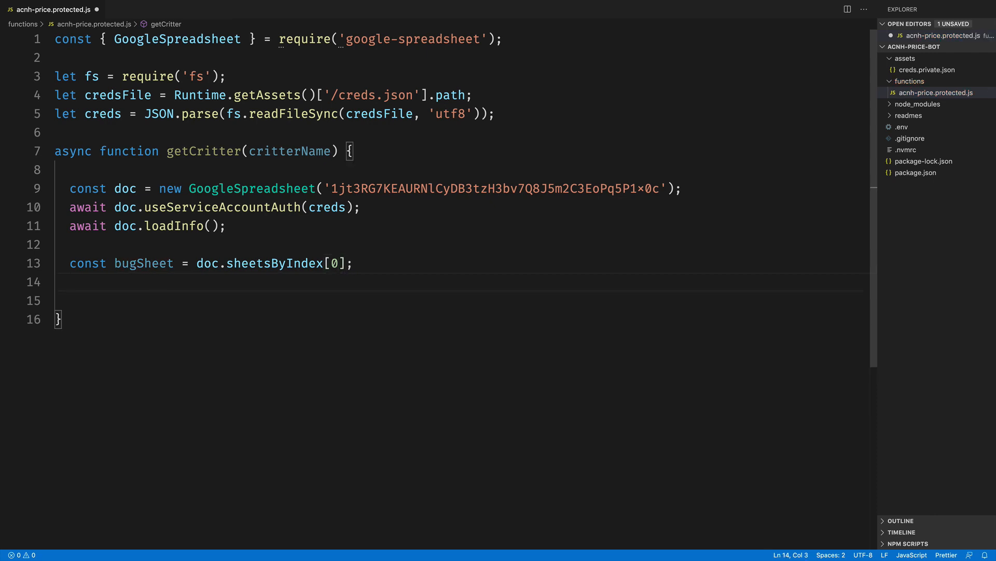
{"action": "type", "text": "const fishSh"}
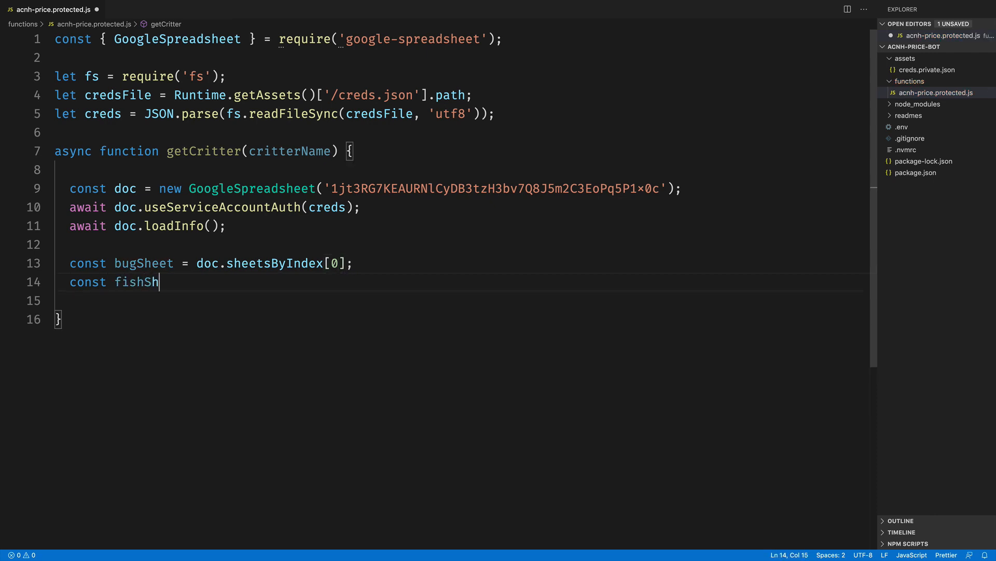
{"action": "type", "text": "eet = doc."}
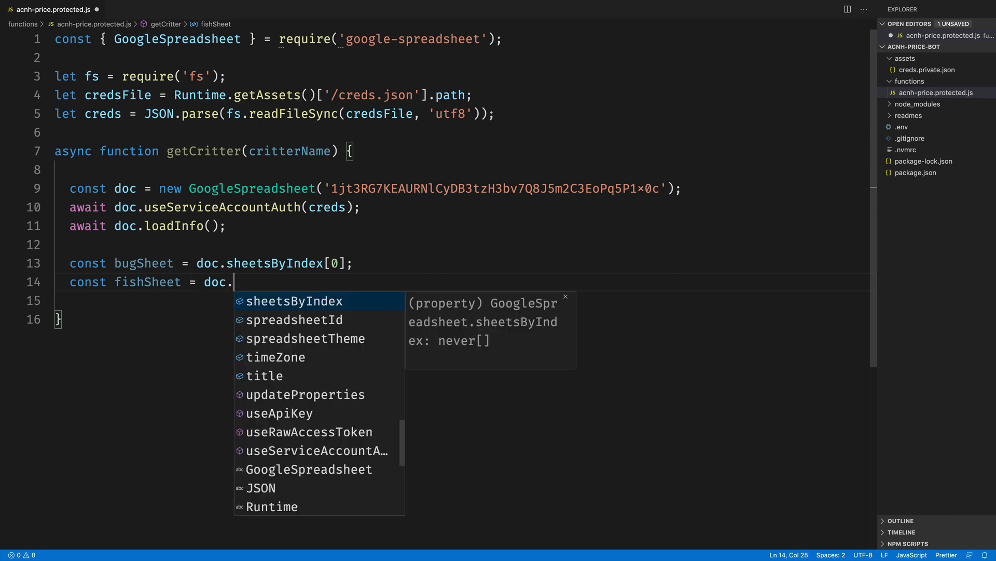
{"action": "type", "text": "sheetsByIndex[1"}
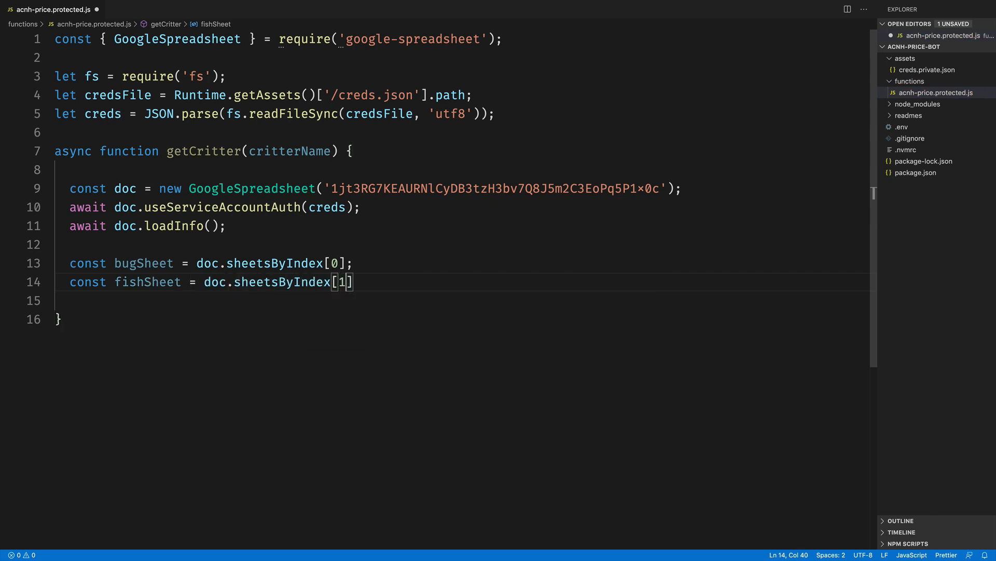
{"action": "type", "text": ";"}
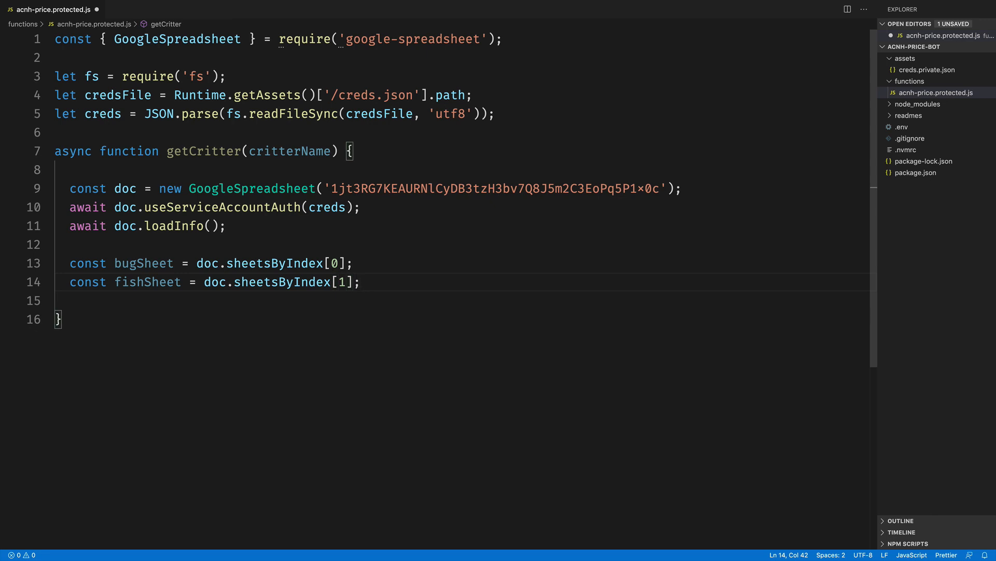
{"action": "type", "text": "const bugs ="}
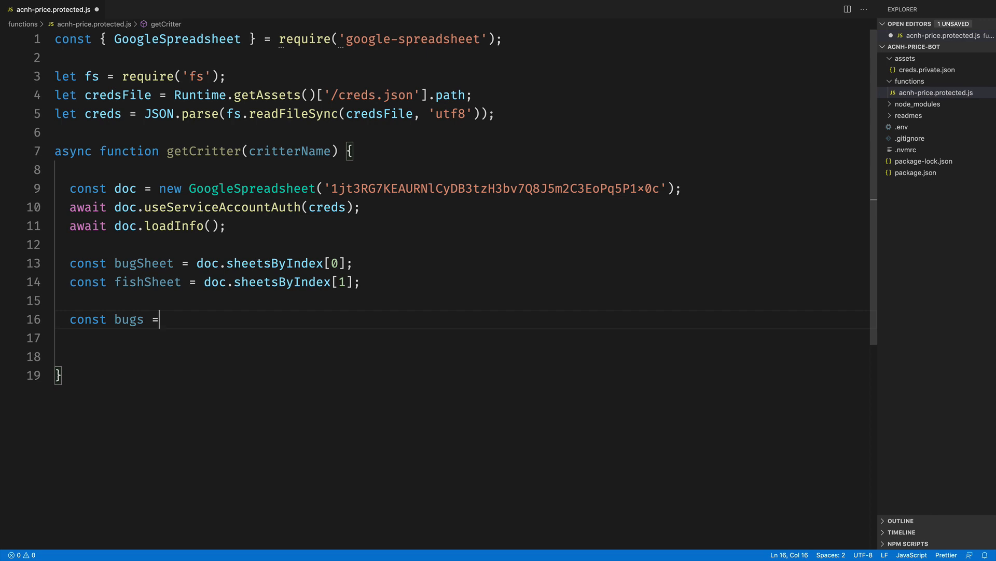
Fetch bug rows with `await bugSheet.getRows()` and fish rows with `await fishSheet.getRows()`
{"action": "type", "text": "await"}
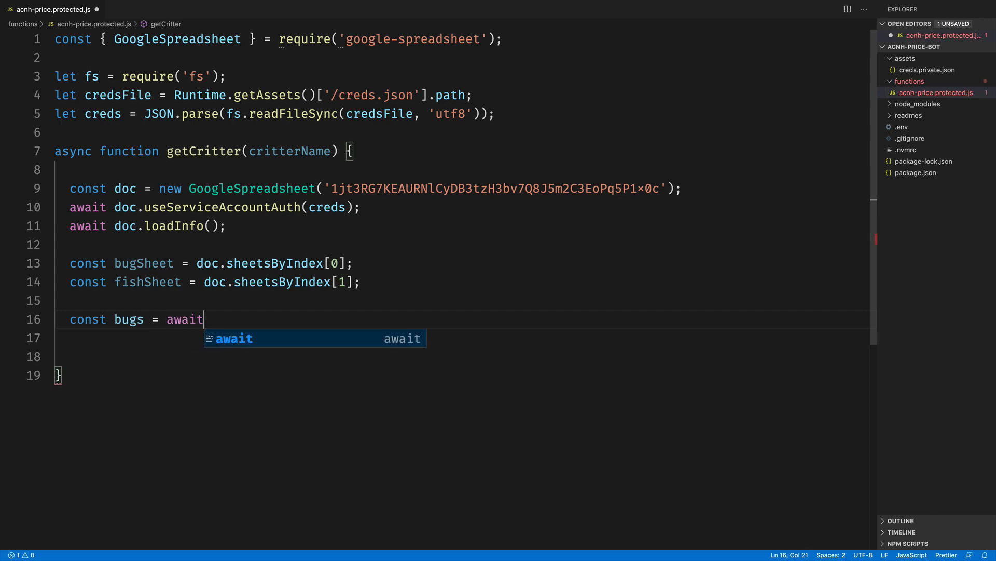
{"action": "type", "text": "b"}
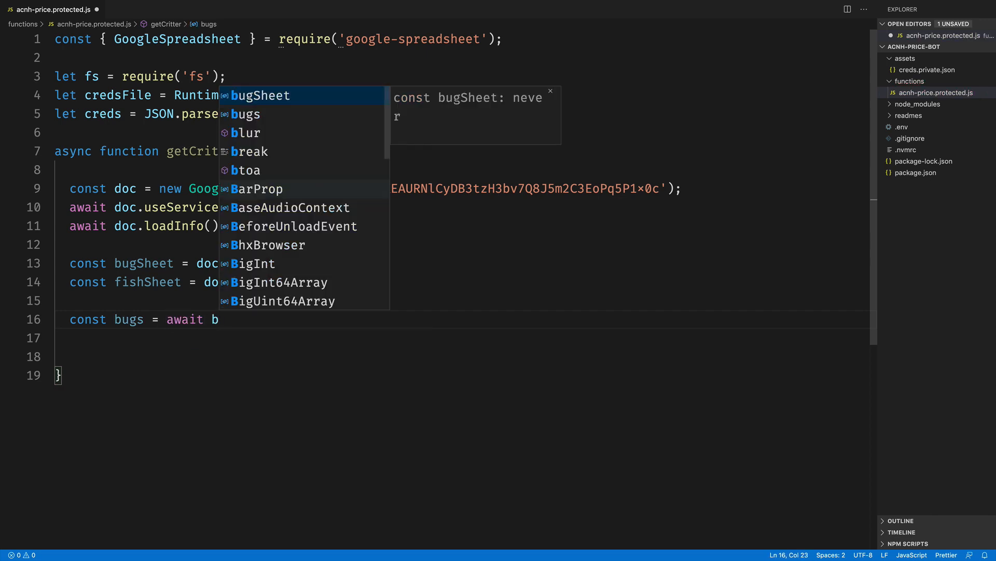
{"action": "type", "text": "ugSheet.ge"}
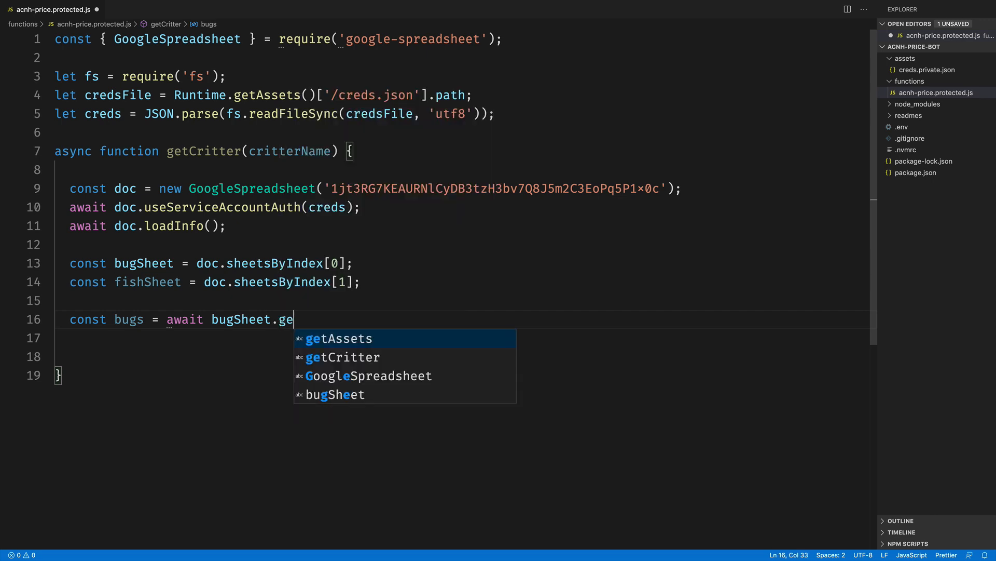
{"action": "type", "text": "tRows"}
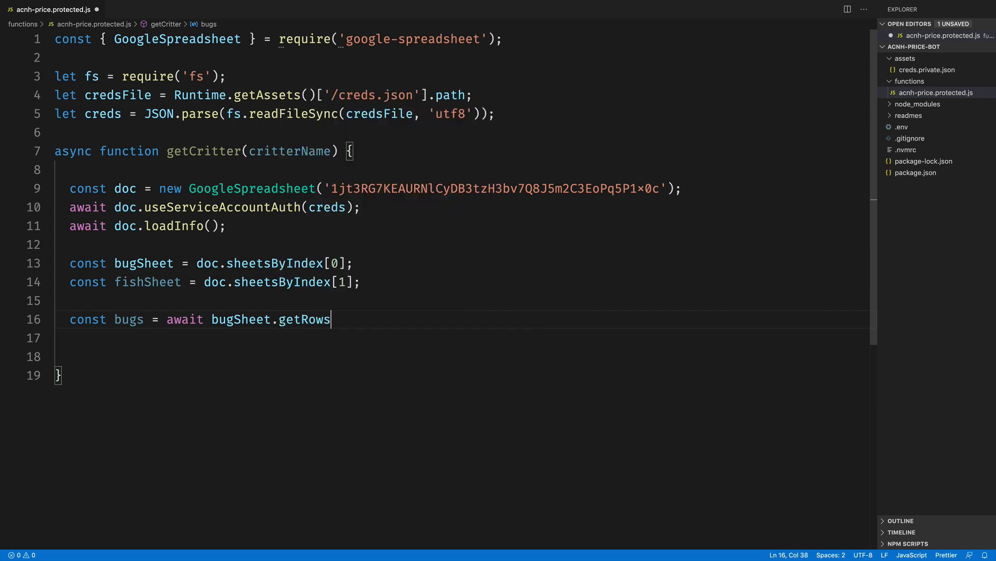
{"action": "type", "text": "();"}
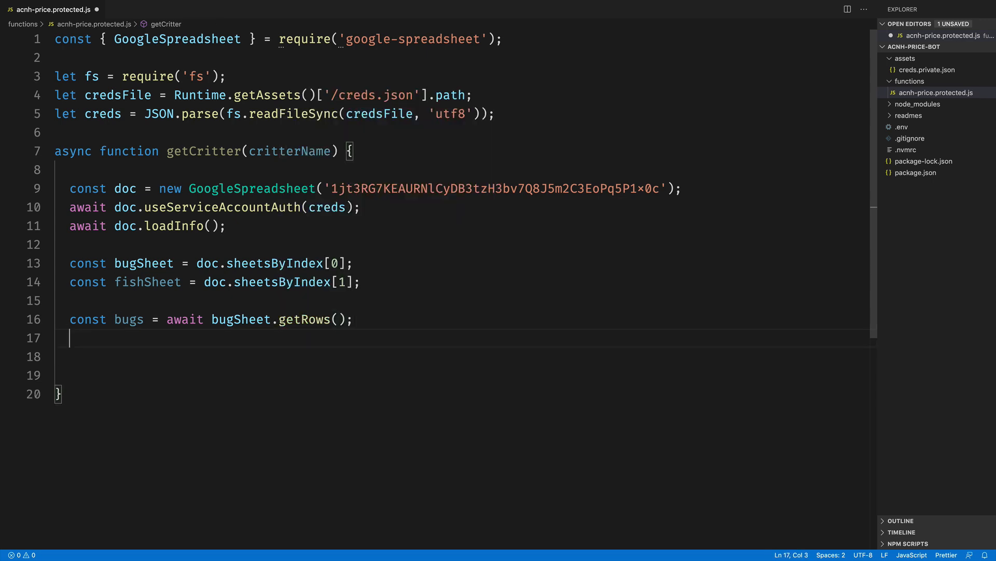
{"action": "type", "text": "const fish"}
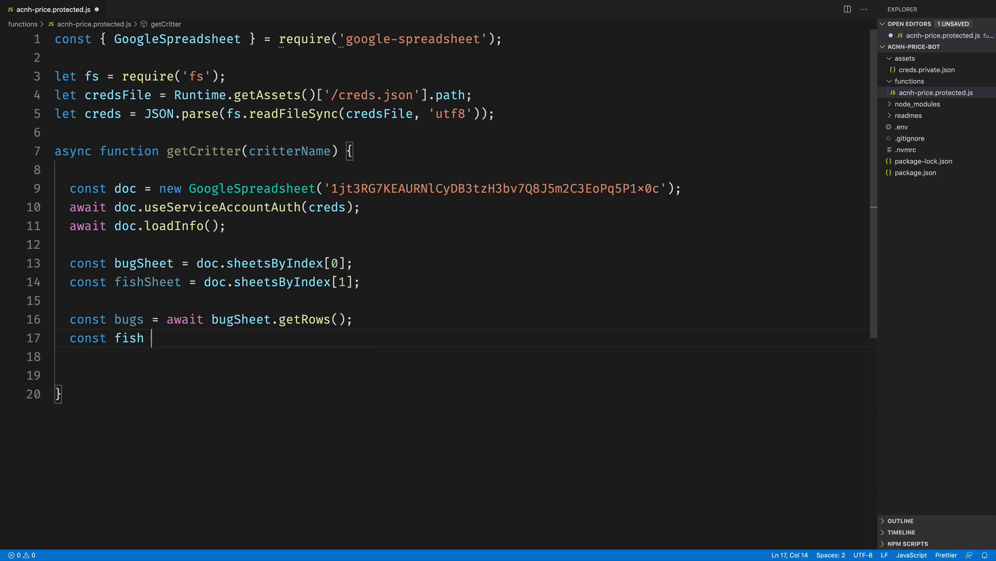
{"action": "type", "text": "= await fishSheet.getRows();"}
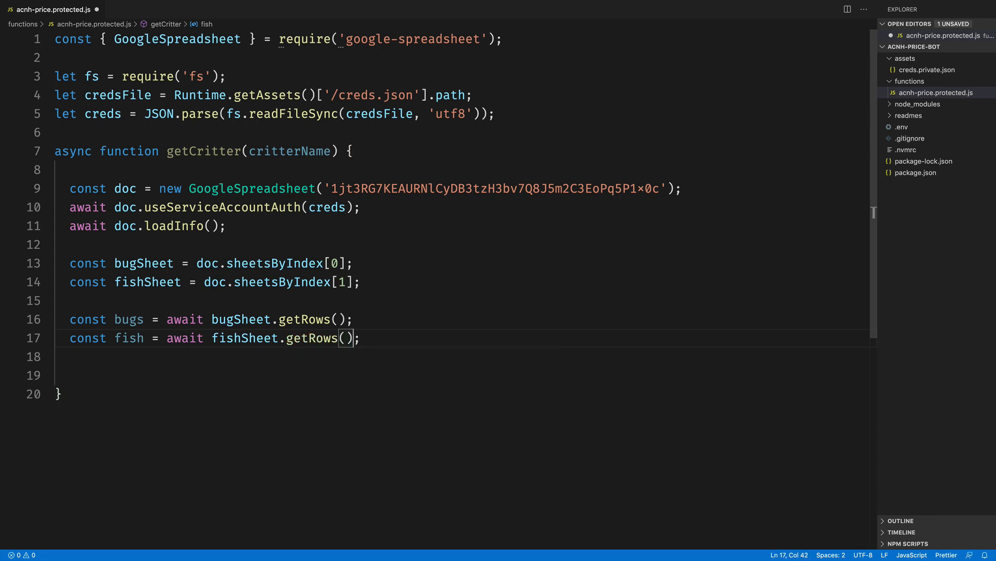
{"action": "key", "text": "enter"}
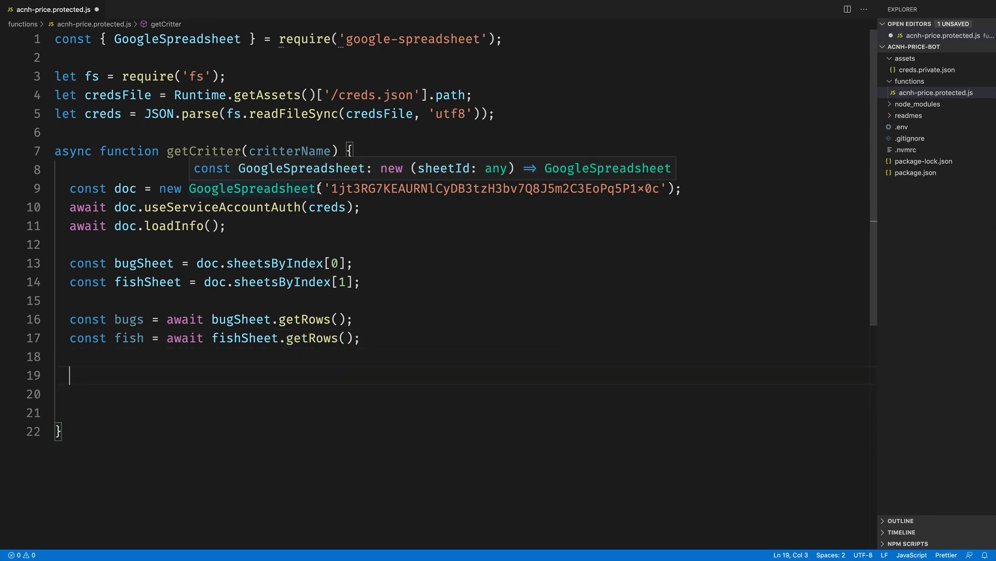
Combine them as `const rows = bugs.concat(fish);`
{"action": "type", "text": "const rows"}
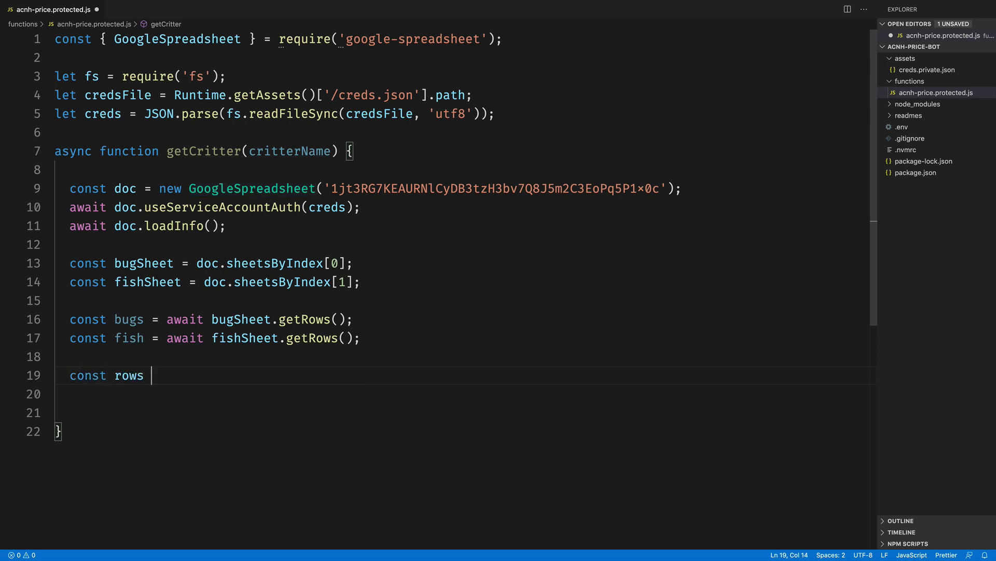
{"action": "type", "text": "= bugs.concat)"}
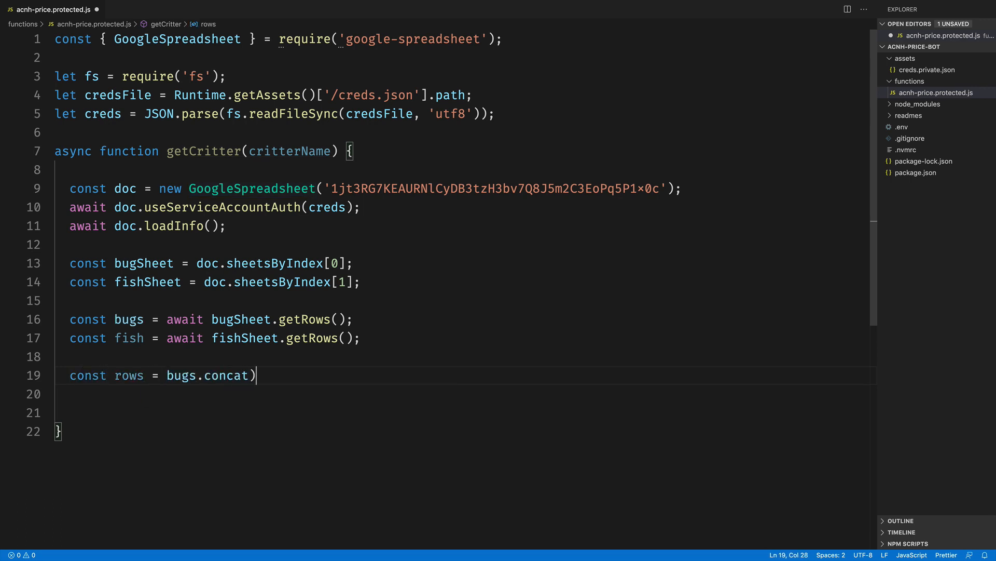
{"action": "type", "text": "fish);"}
{"action": "type", "text": "cons"}
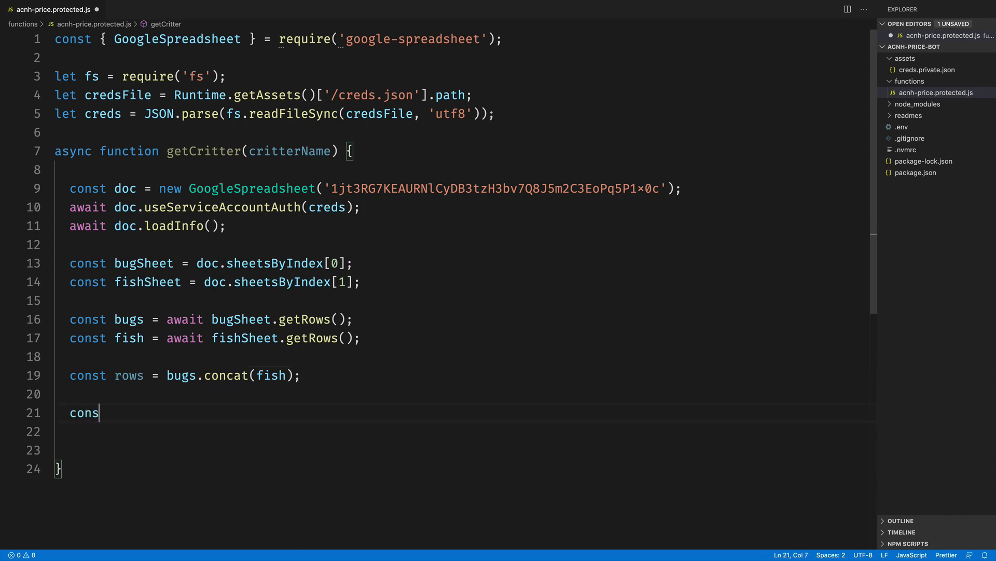
Filter rows for the first whose lowercase Name equals the trimmed lowercase critterName, as `critter`
{"action": "type", "text": "critter"}
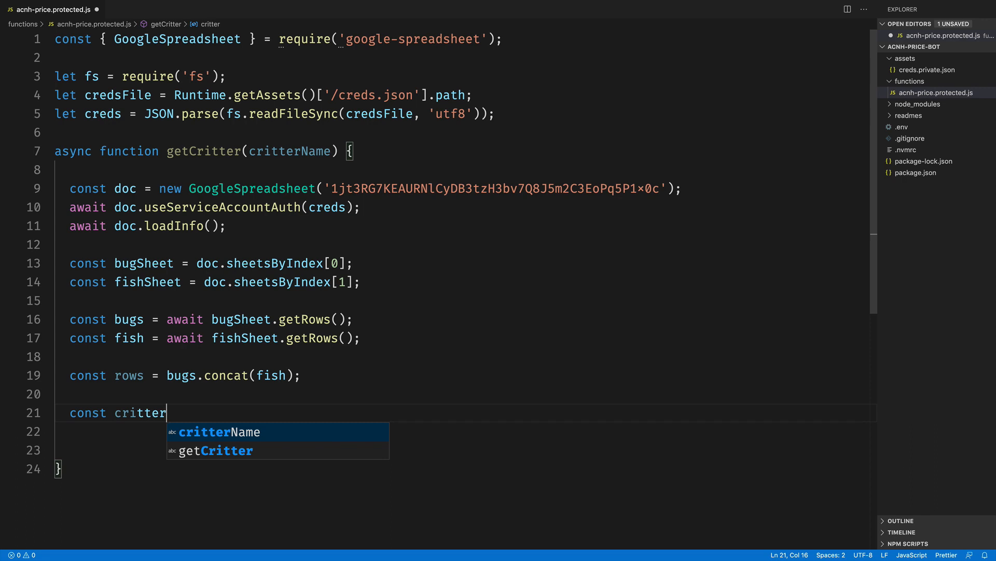
{"action": "type", "text": "= rows"}
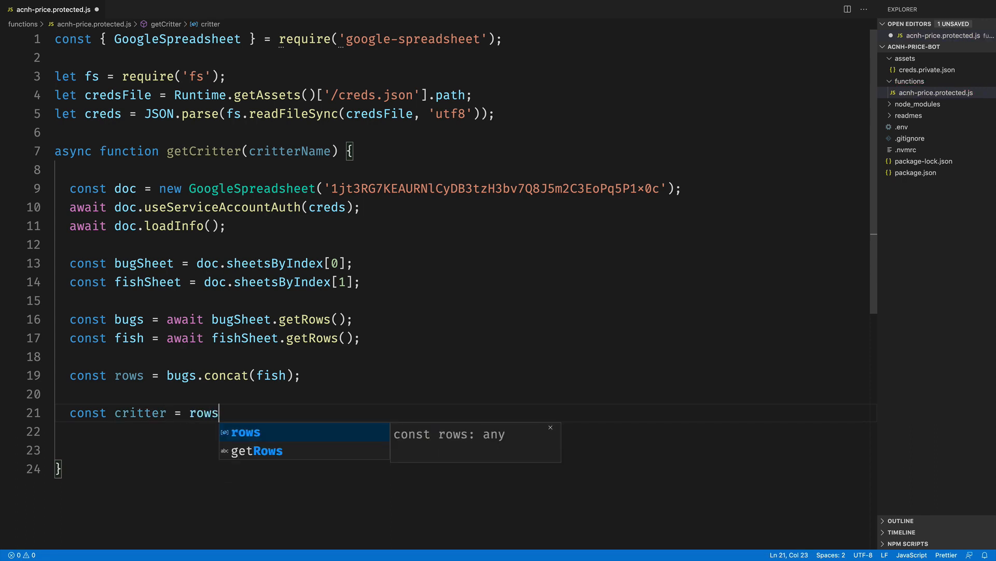
{"action": "type", "text": ".filter"}
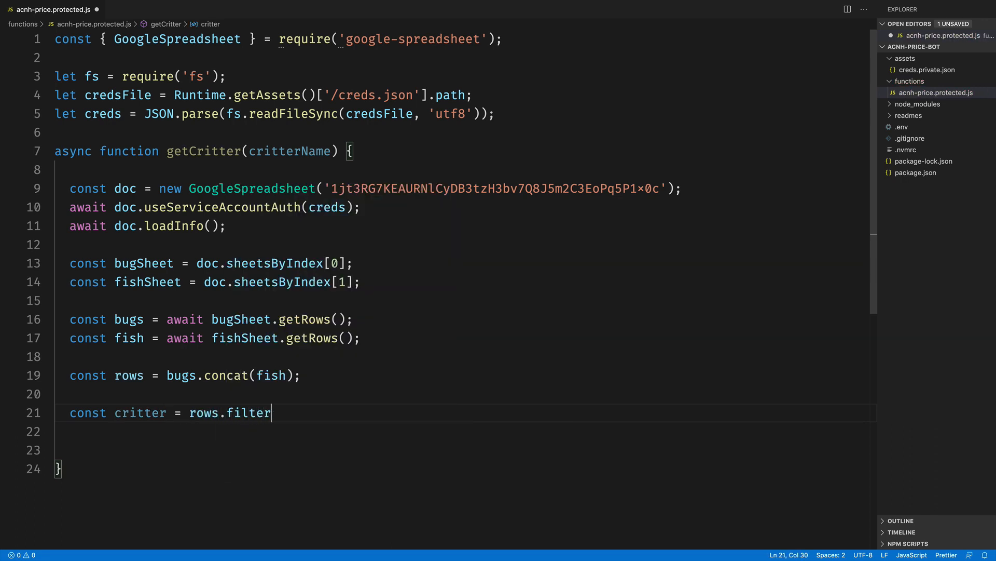
{"action": "type", "text": "(row =>)"}
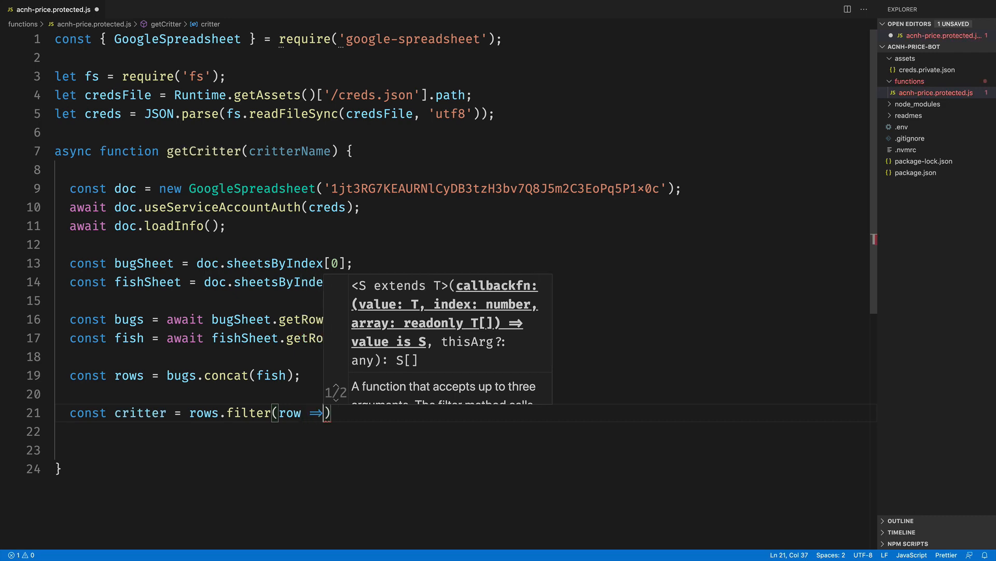
{"action": "type", "text": "row.Name"}
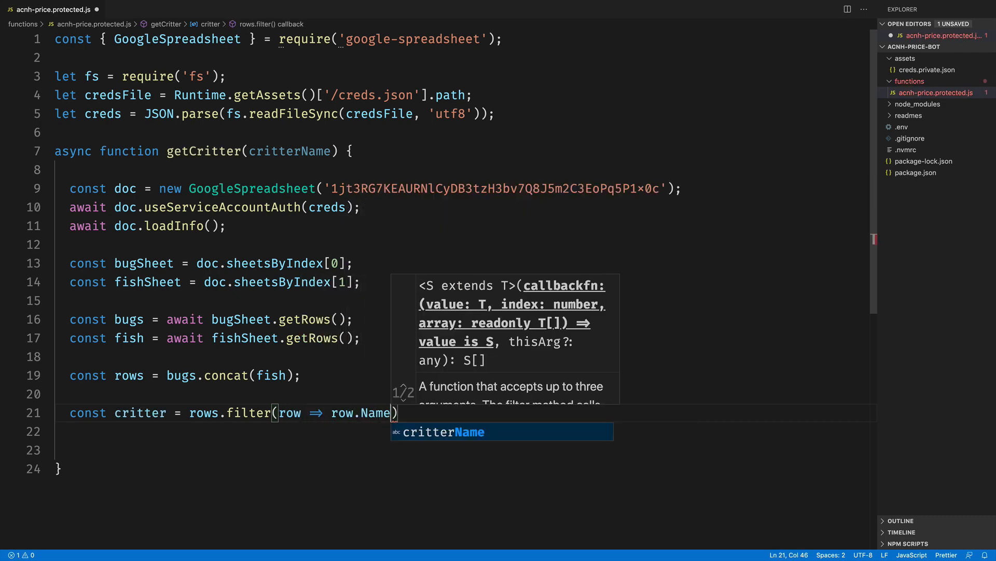
{"action": "type", "text": ".toLow"}
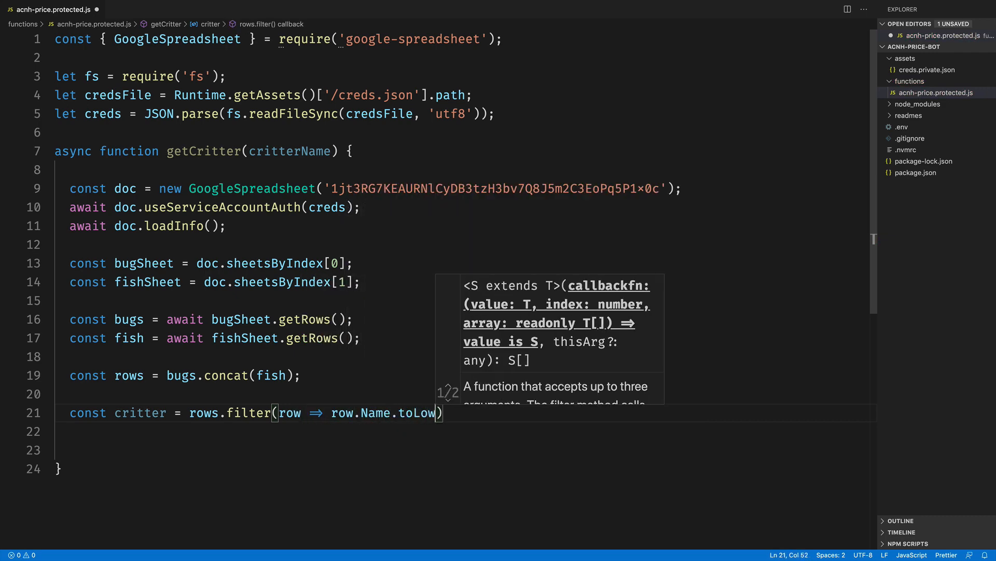
{"action": "type", "text": "erCase())"}
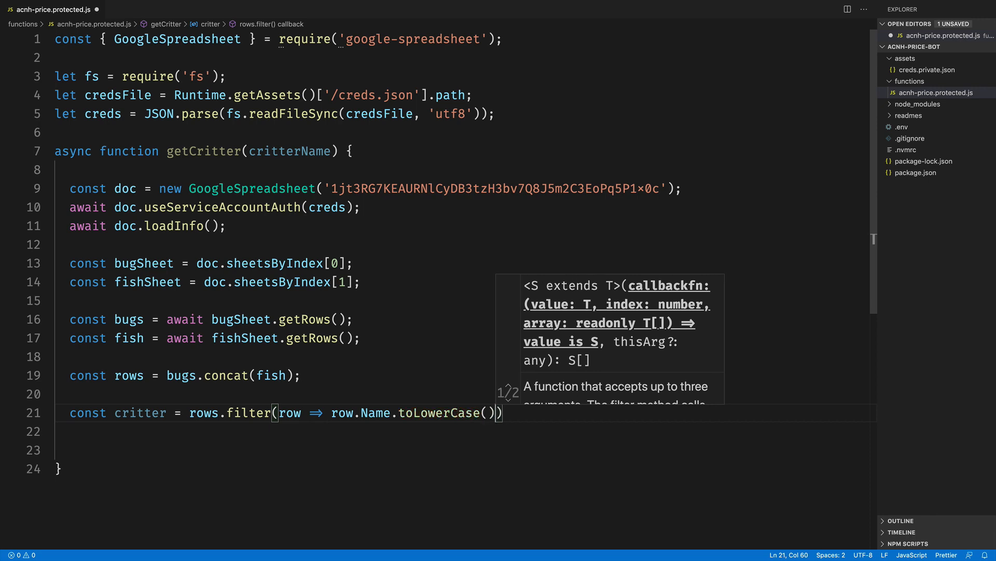
{"action": "type", "text": "=== c"}
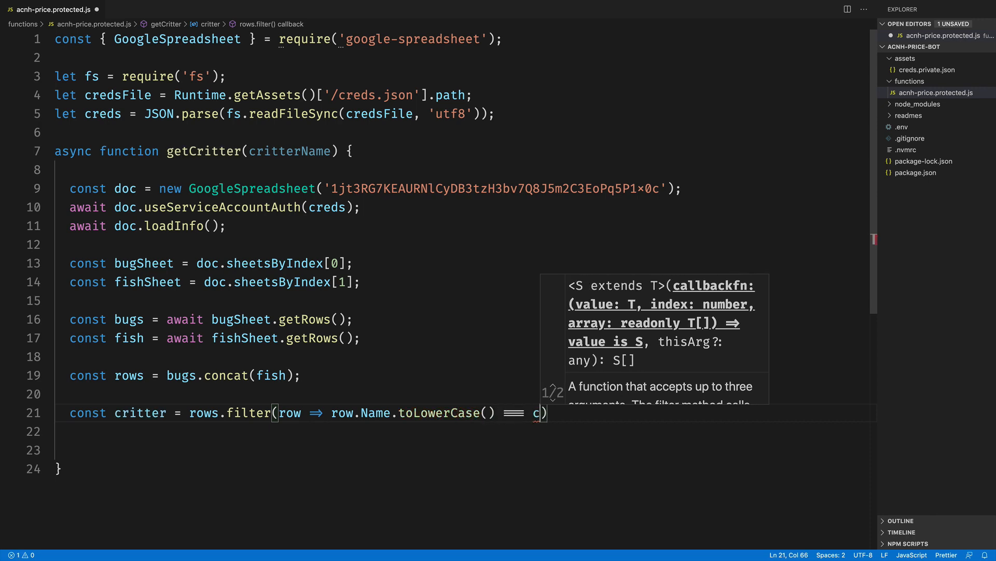
{"action": "type", "text": "ritterName.toLowerCase("}
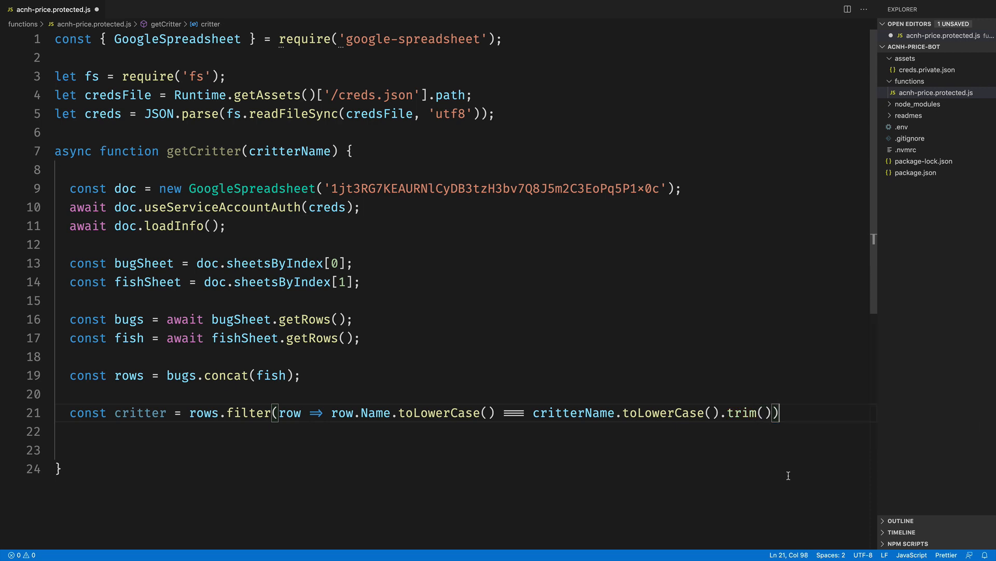
{"action": "type", "text": "[0]"}
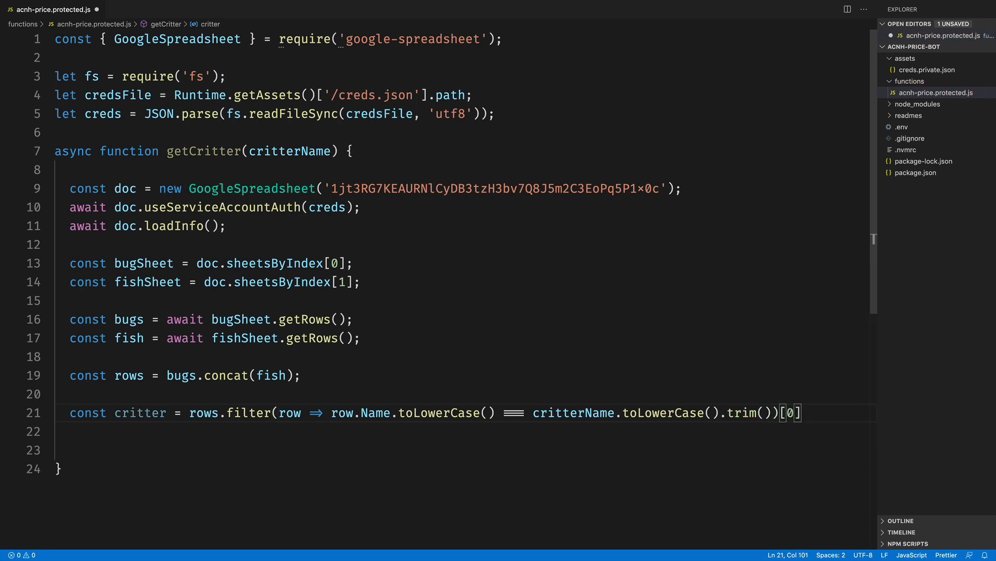
{"action": "type", "text": ";"}
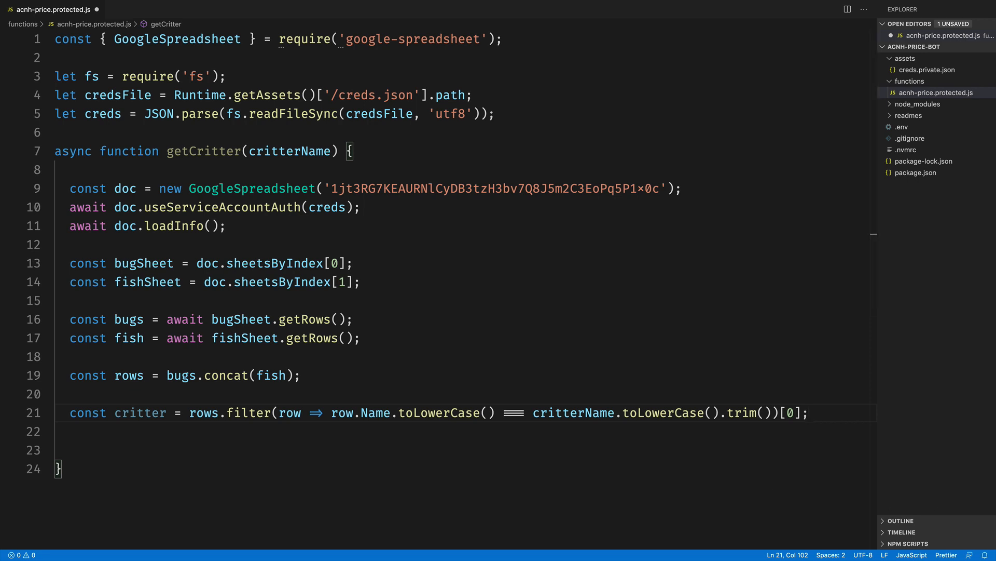
Return critter from getCritter
{"action": "type", "text": "return"}
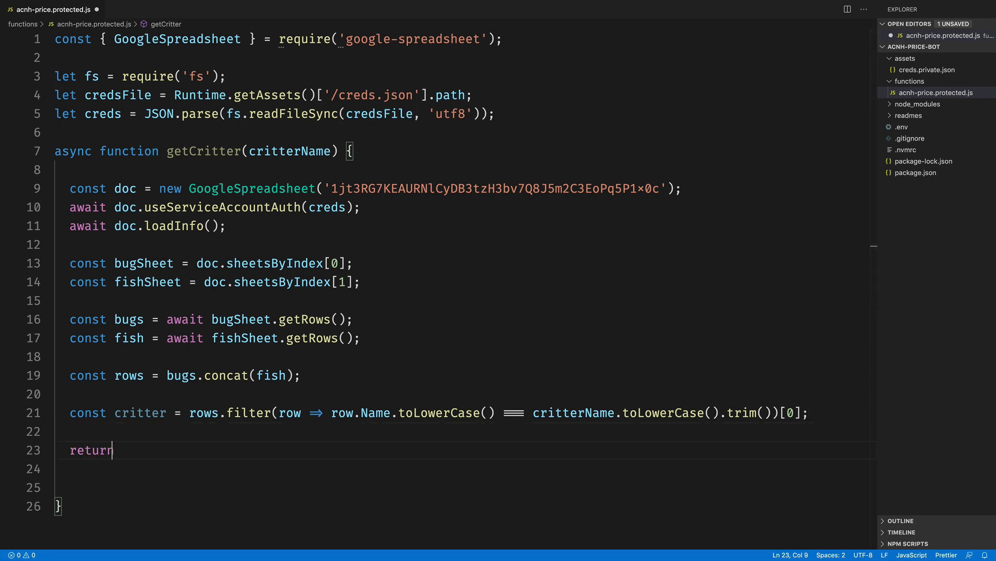
{"action": "type", "text": "critter;"}
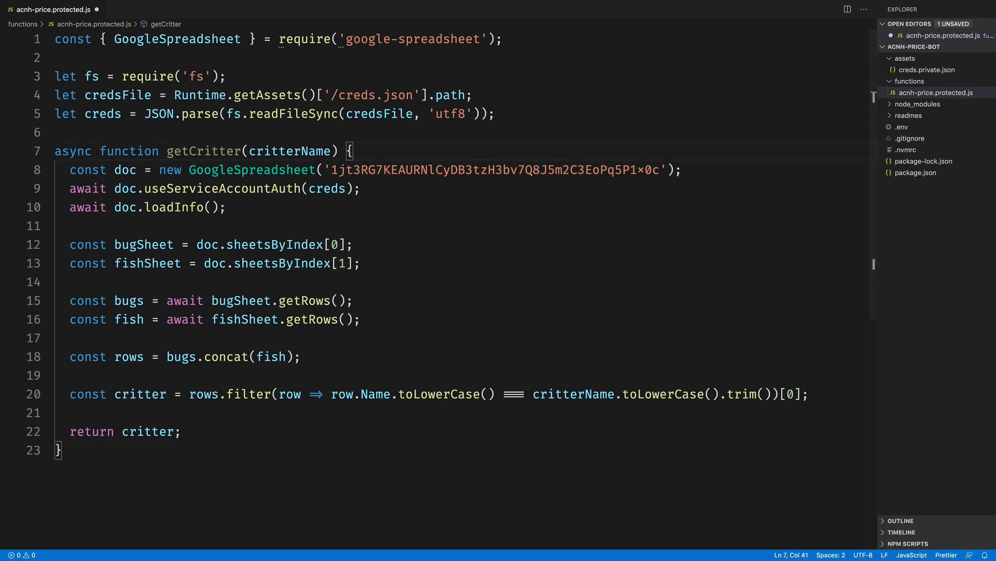
Declare `exports.handler = async function(context, event, callback)`
{"action": "type", "text": "export"}
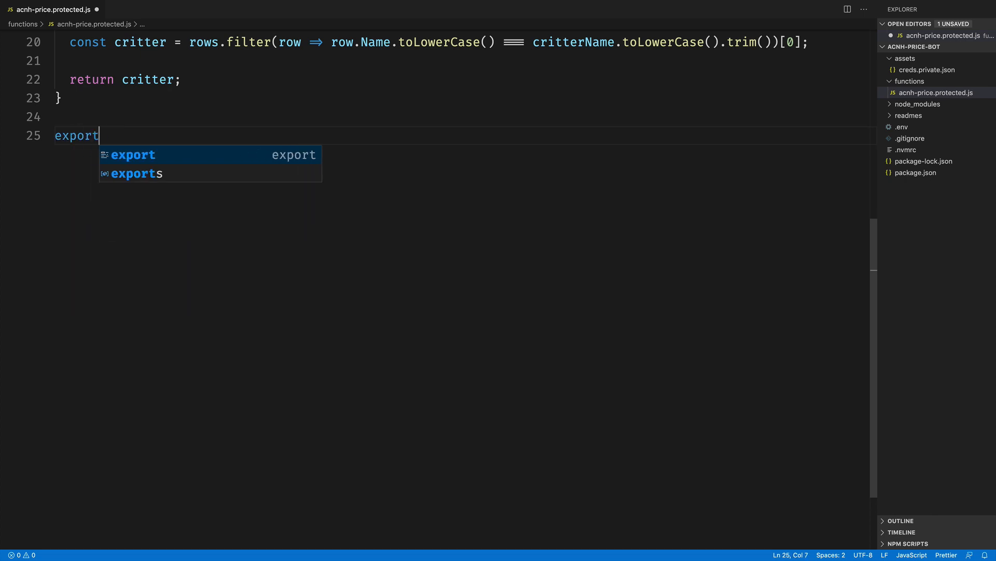
{"action": "type", "text": "s.handler"}
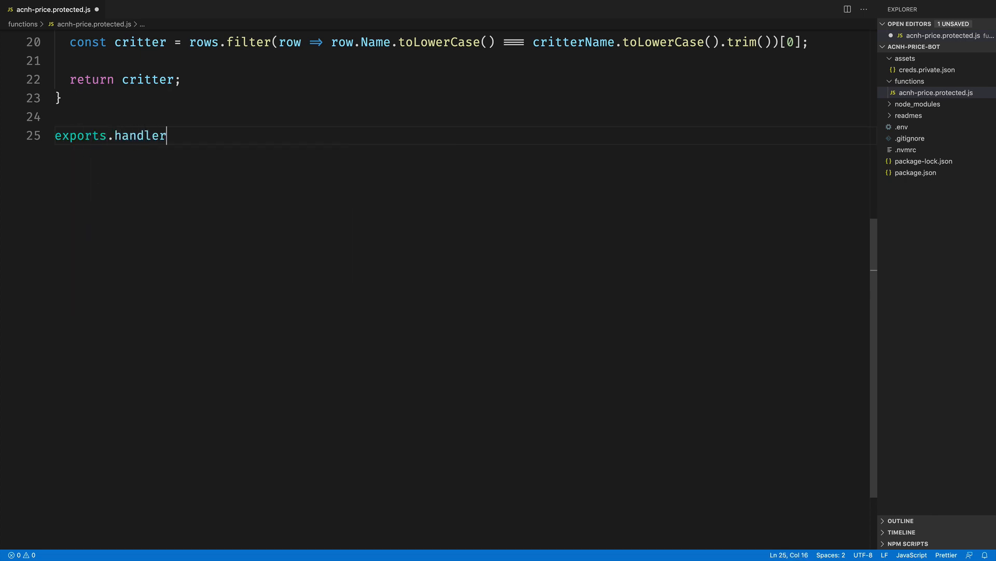
{"action": "type", "text": "= async"}
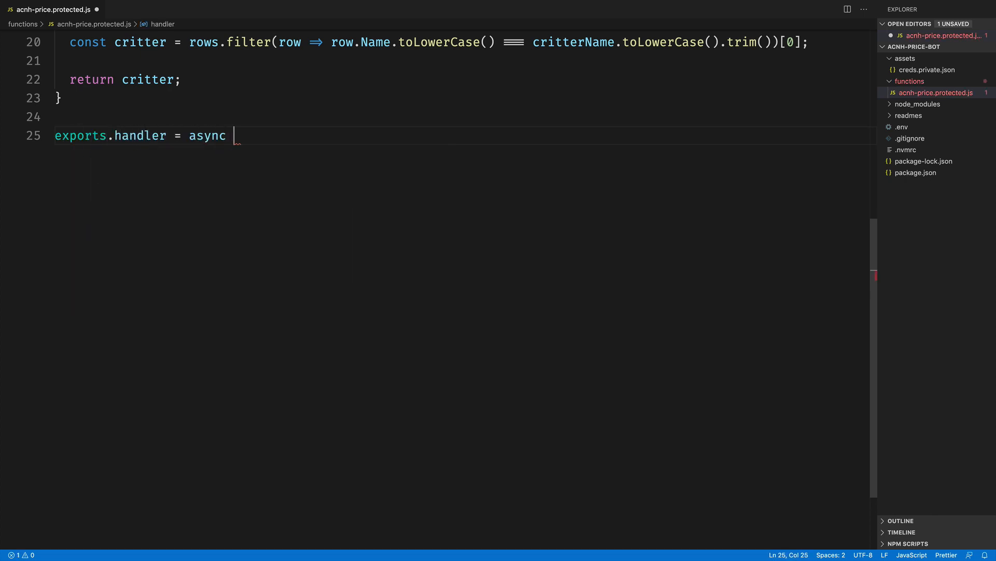
{"action": "type", "text": "function()"}
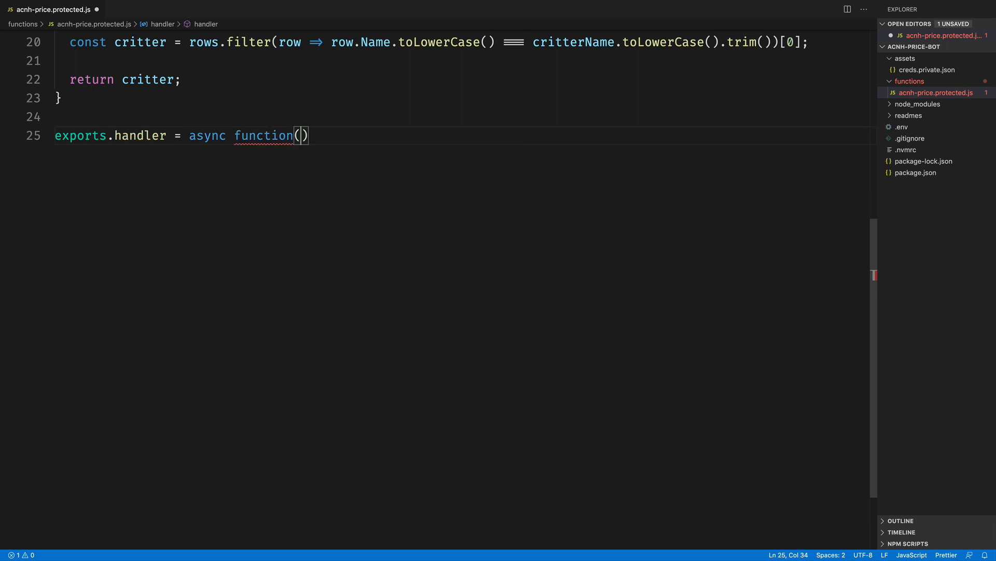
{"action": "type", "text": "context,"}
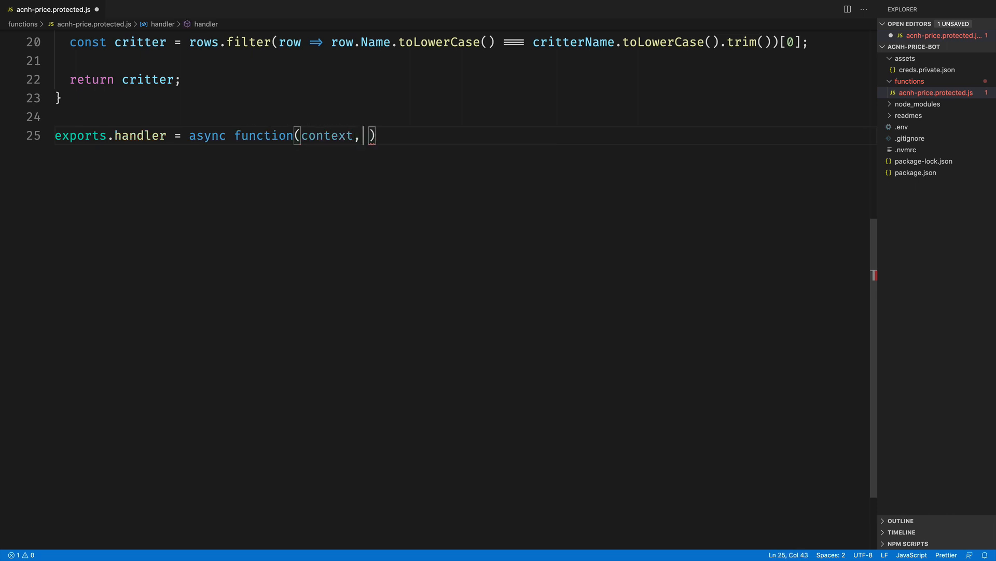
{"action": "type", "text": "event, call"}
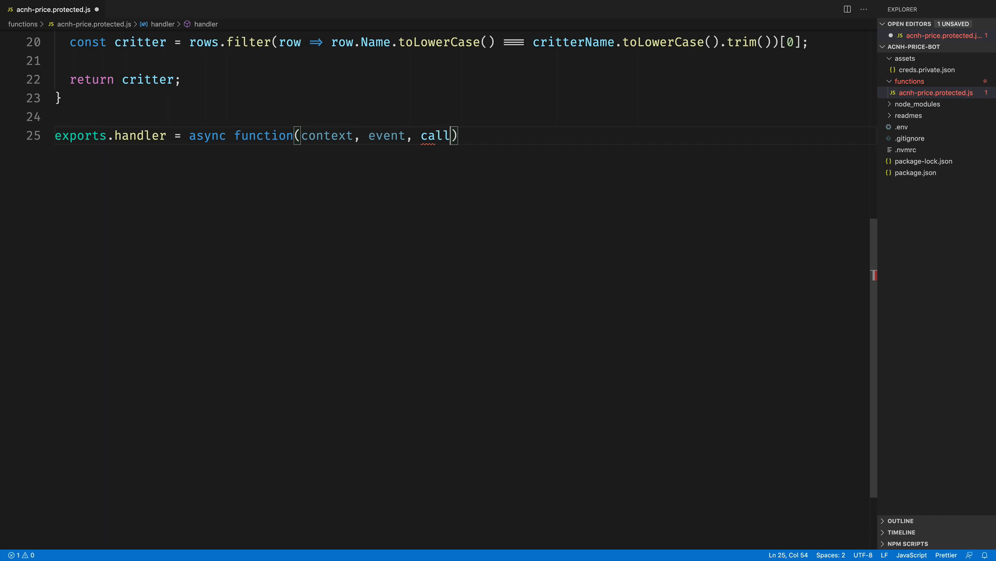
{"action": "type", "text": "back"}
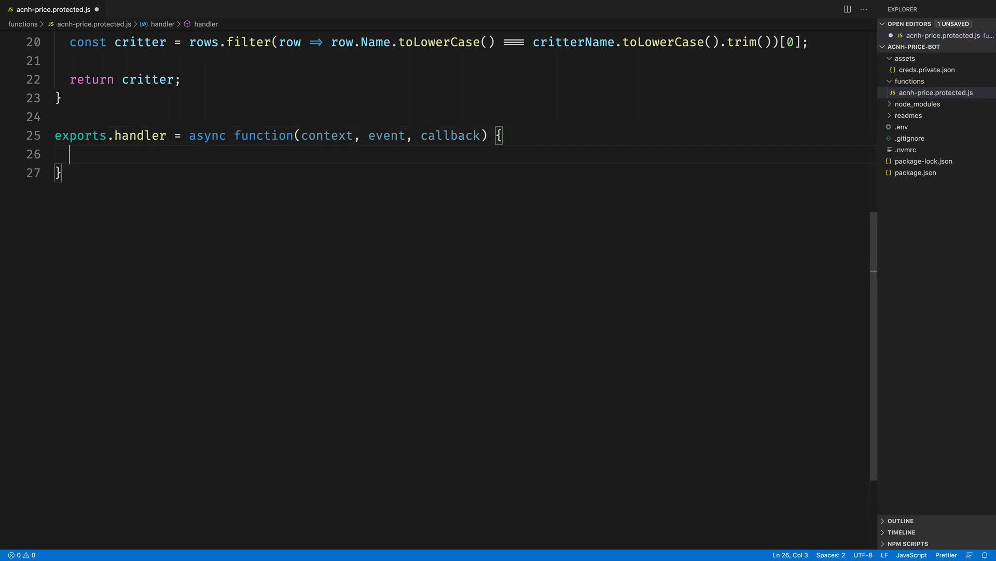
Create `const twiml = new Twilio.twiml.MessagingResponse();` inside the handler
{"action": "type", "text": "const twiml"}
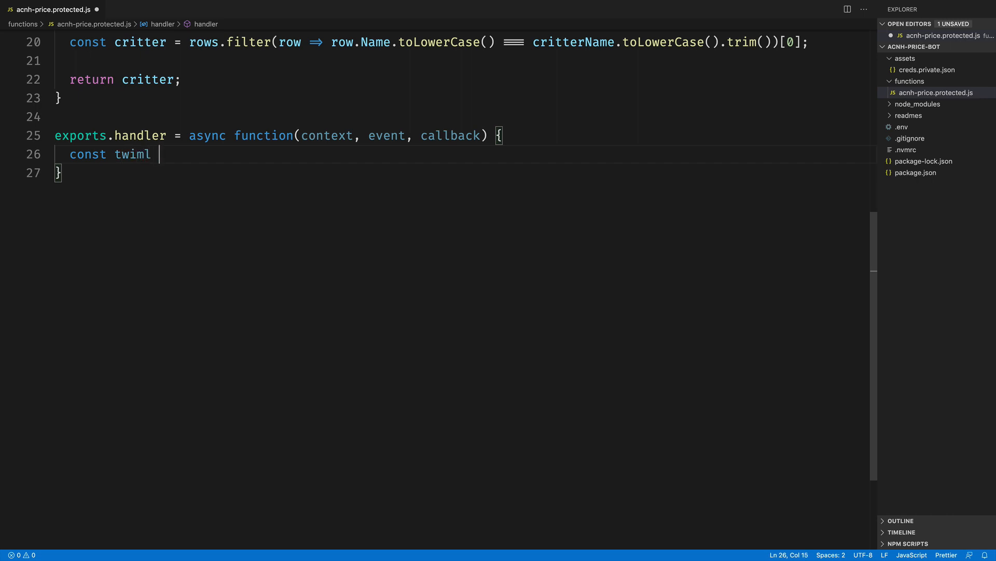
{"action": "type", "text": "= new Twi"}
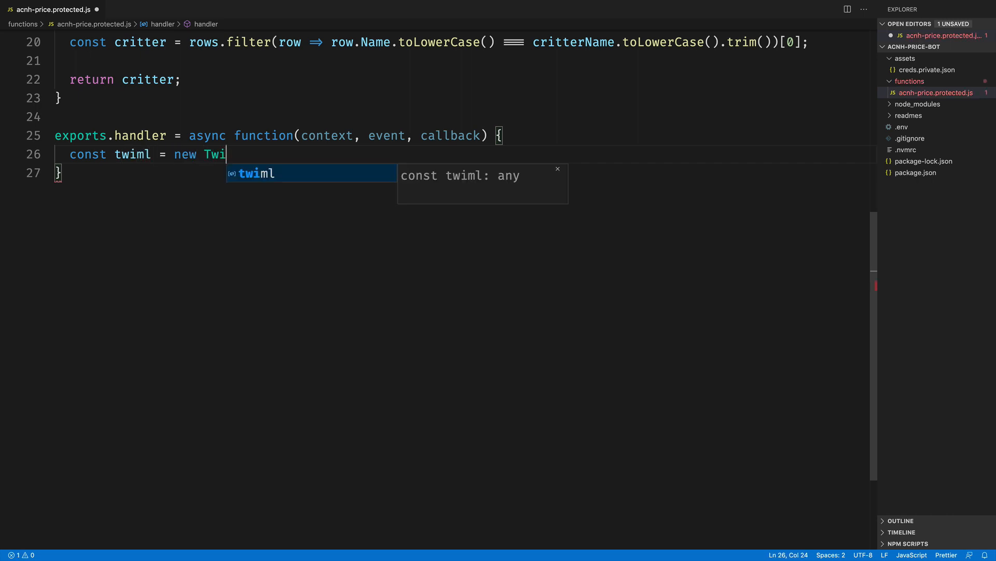
{"action": "type", "text": "lio.twiml.Messag"}
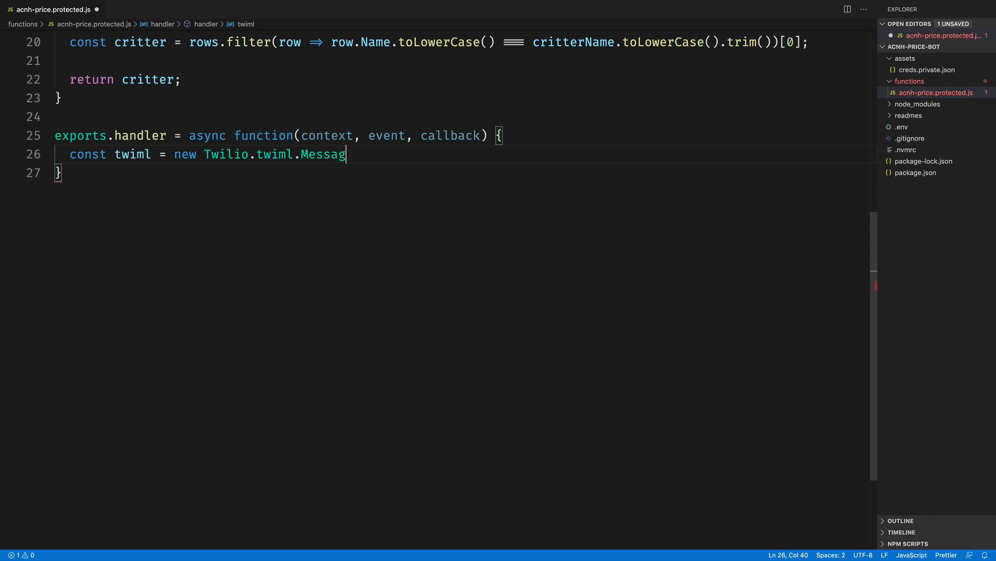
{"action": "type", "text": "ingResponse"}
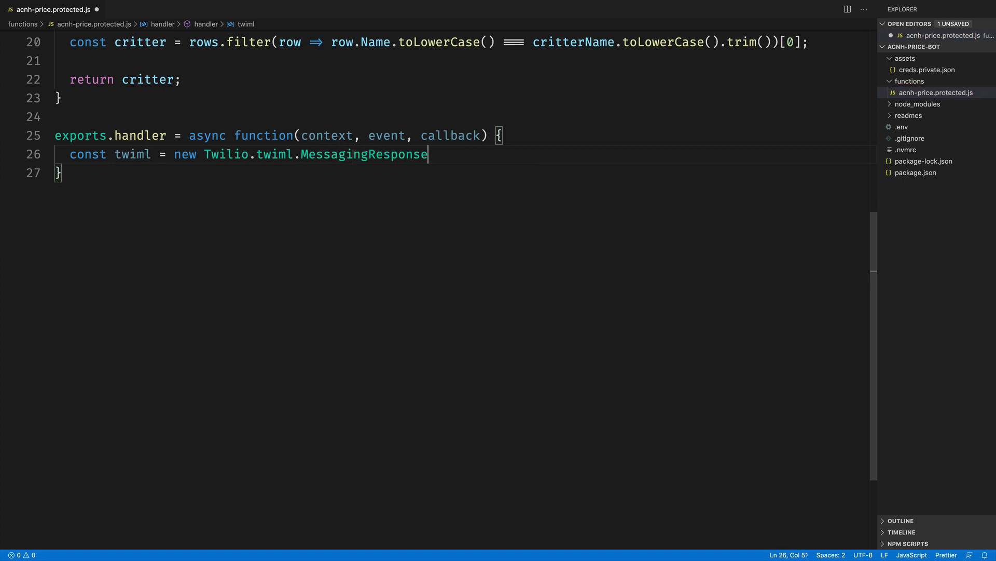
{"action": "type", "text": "();"}
{"action": "type", "text": "const critt"}
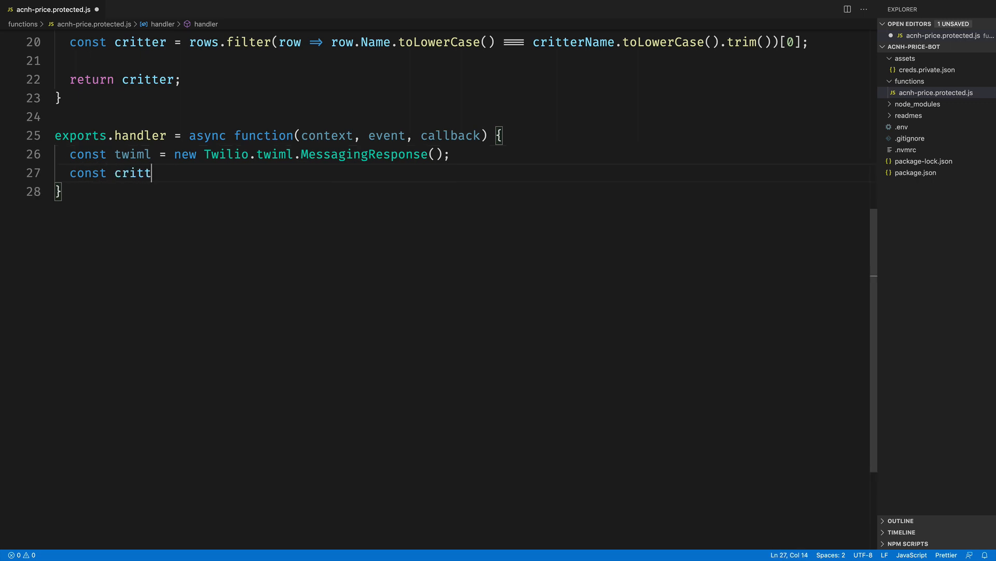
Set `critterName = event.Body.trim()` and `critter = await getCritter(critterName)`
{"action": "type", "text": "erName = event"}
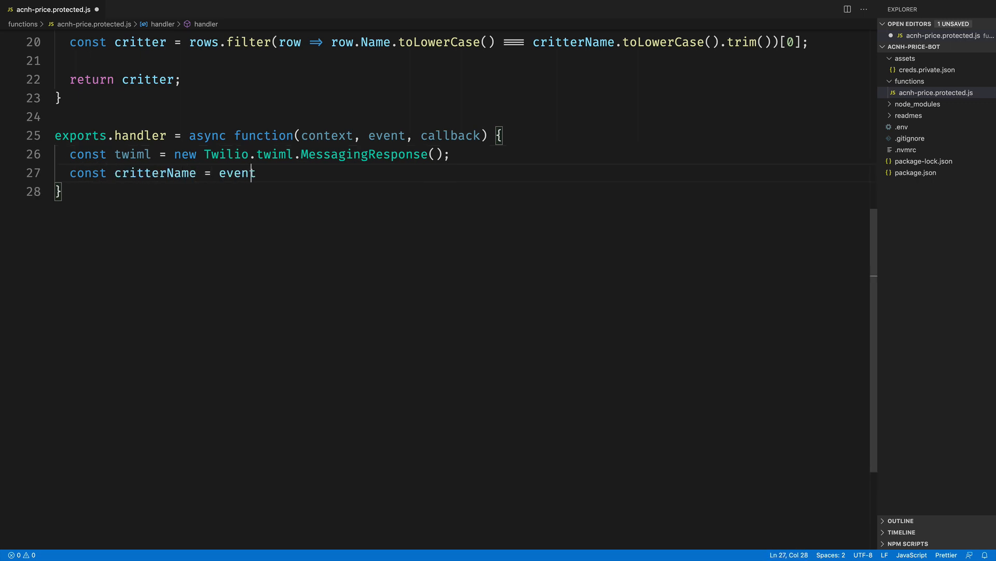
{"action": "type", "text": ".Body.trim();"}
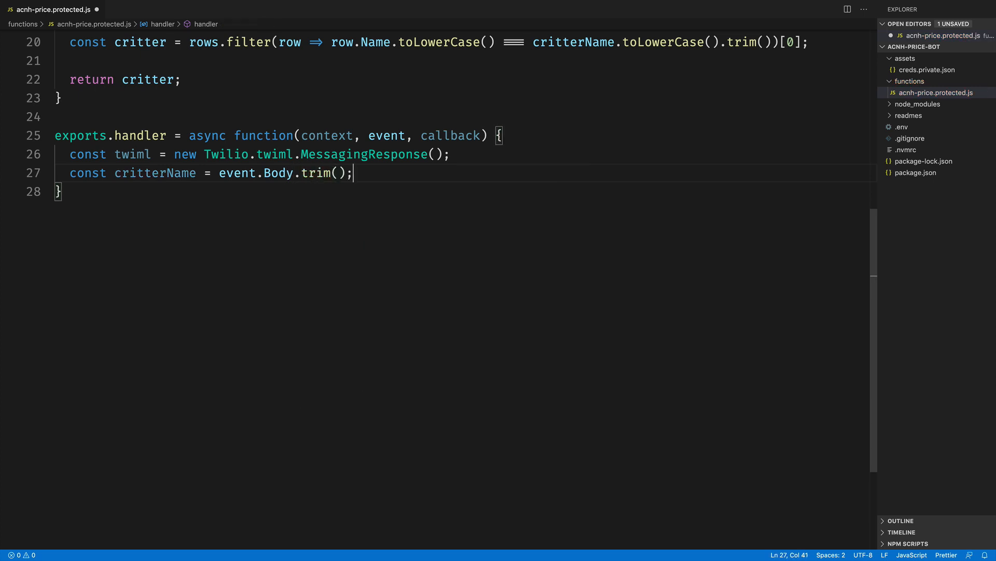
{"action": "key", "text": "Enter"}
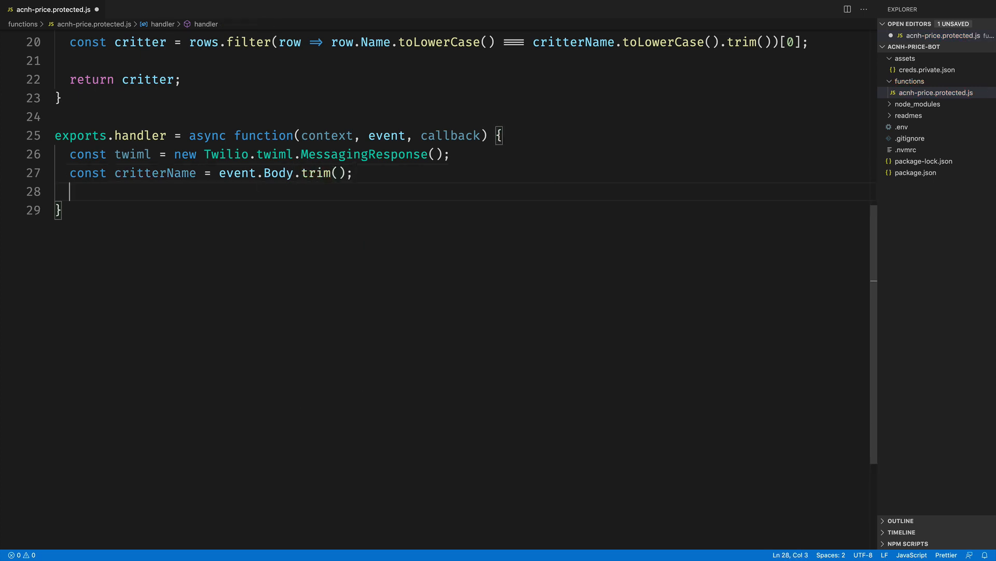
{"action": "type", "text": "const critter"}
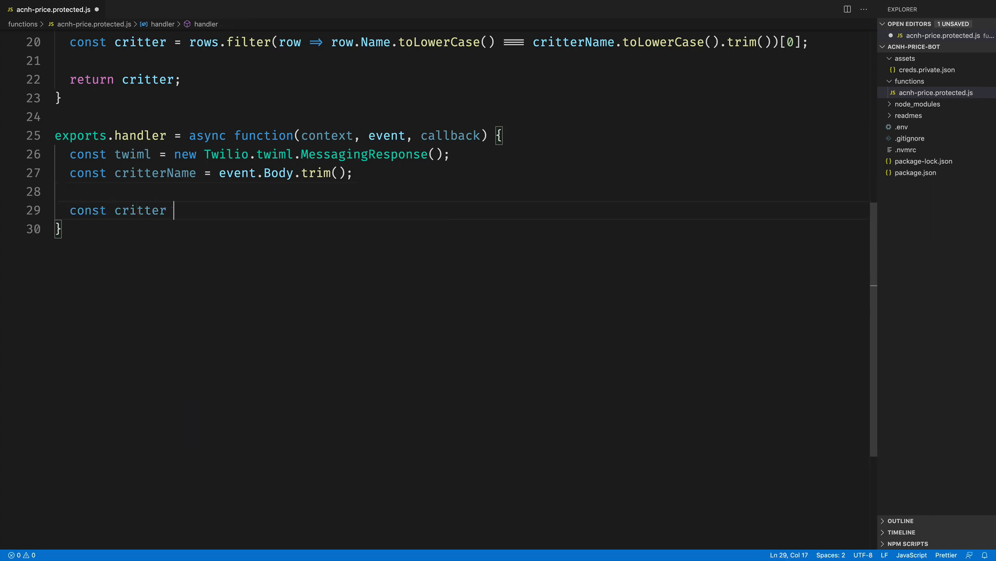
{"action": "type", "text": "= await getCritter(c"}
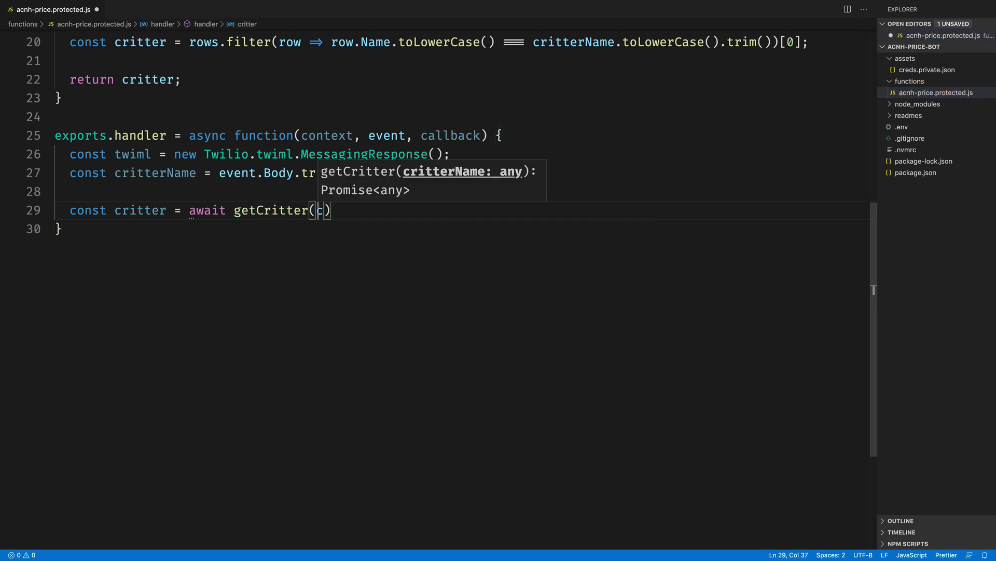
{"action": "type", "text": "critterName"}
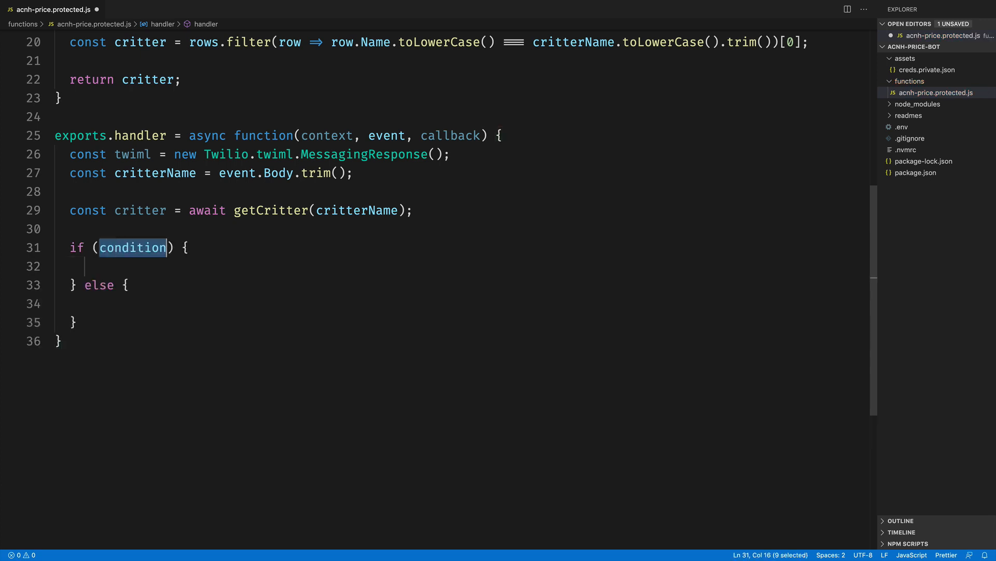
If critter exists, twiml.message "The price of your ${event.Body} is: ${critter.Price} bells."
{"action": "type", "text": "critter"}
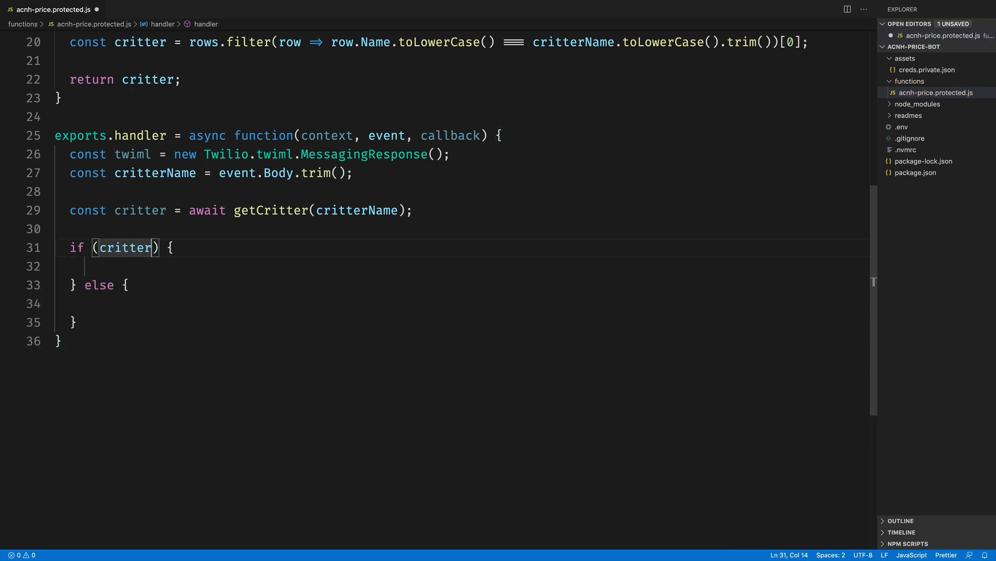
{"action": "type", "text": "twiml.message(`The price"}
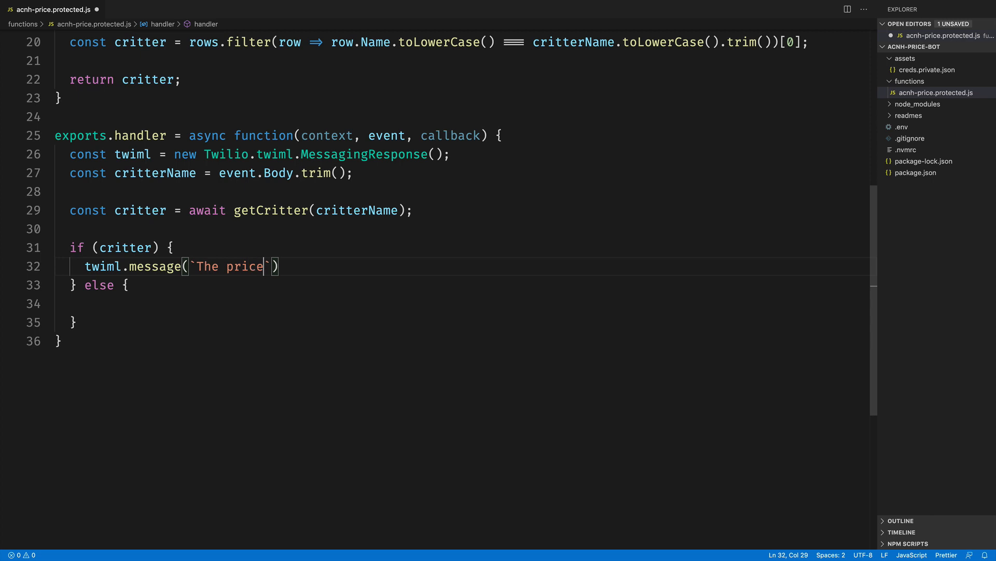
{"action": "type", "text": "of your"}
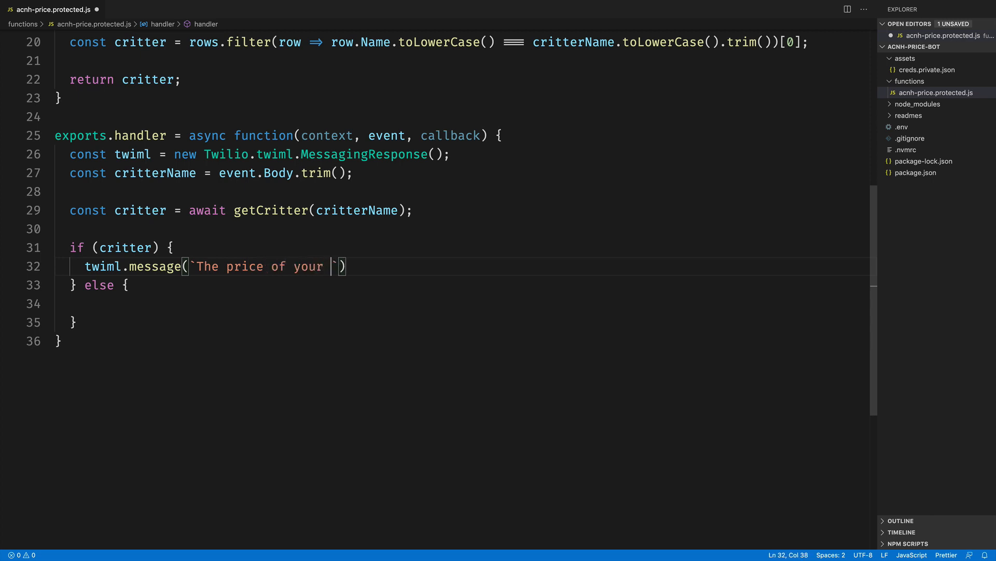
{"action": "type", "text": "${event}"}
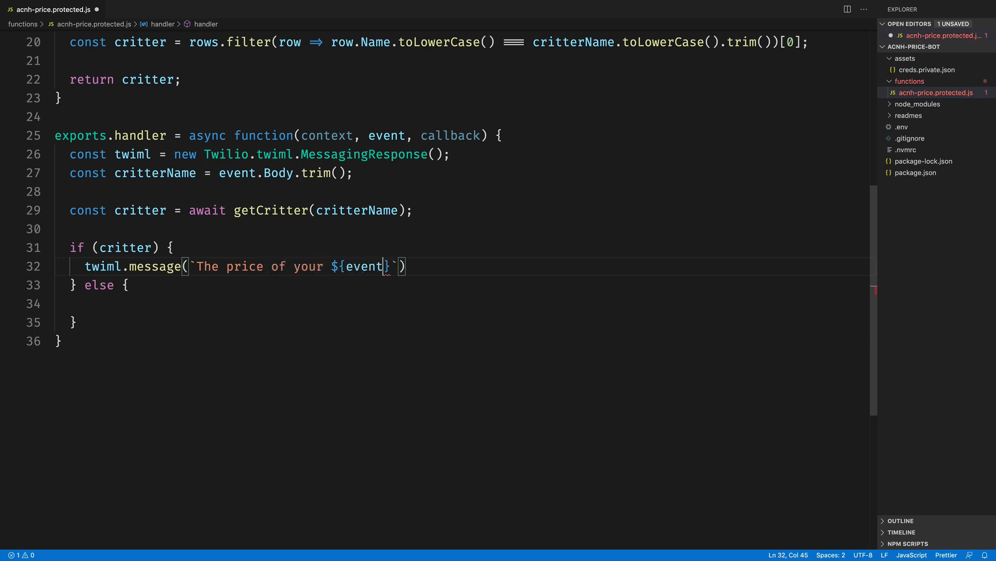
{"action": "type", "text": ".Body"}
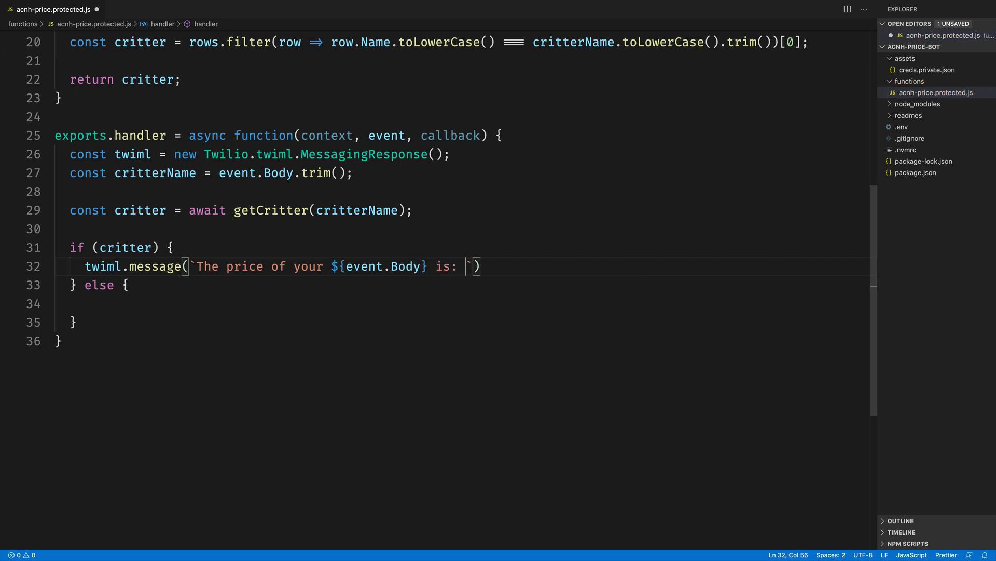
{"action": "type", "text": "${critter."}
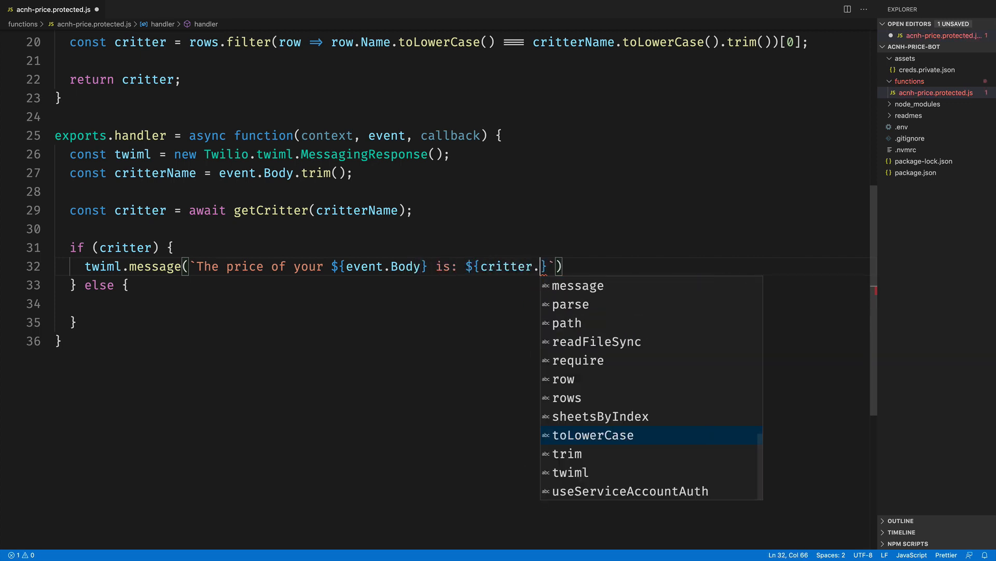
{"action": "type", "text": "Price"}
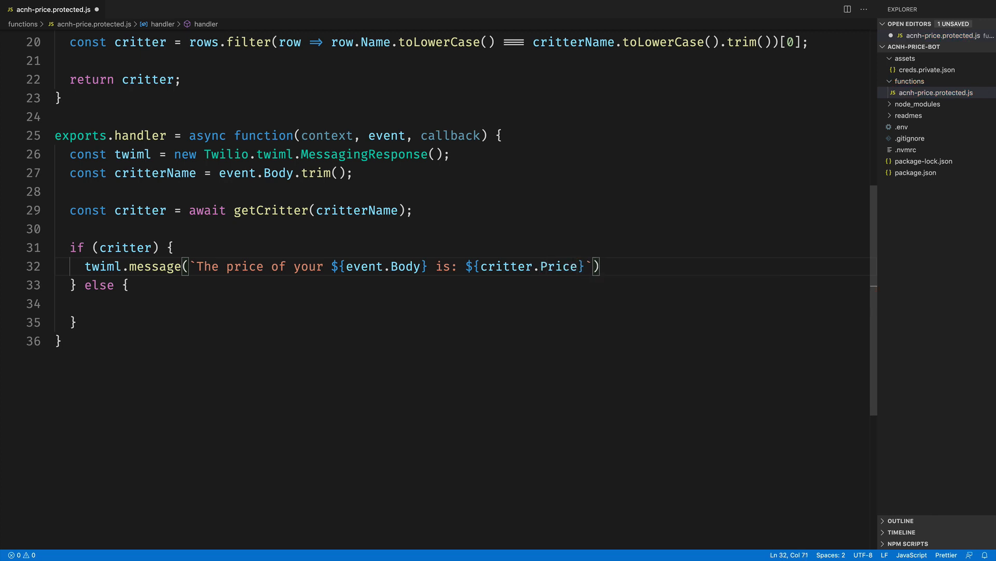
{"action": "type", "text": "bell"}
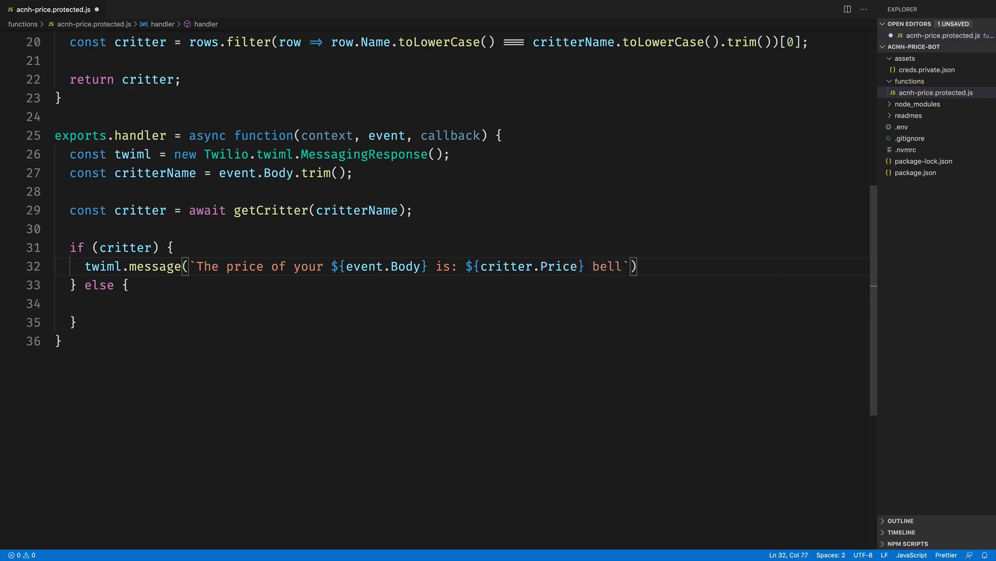
{"action": "type", "text": "s.`);"}
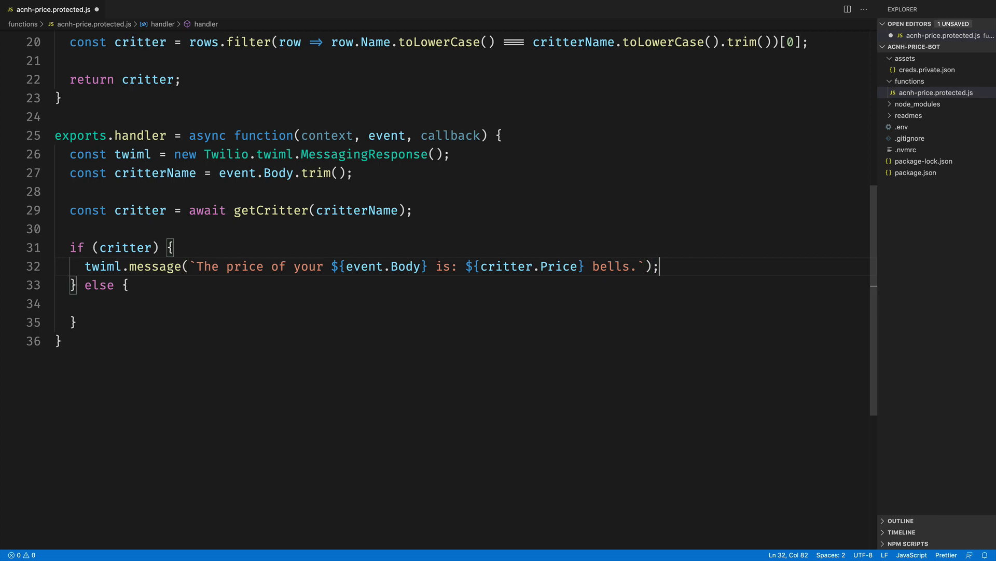
{"action": "mouse_move", "coordinate": [146, 311]}
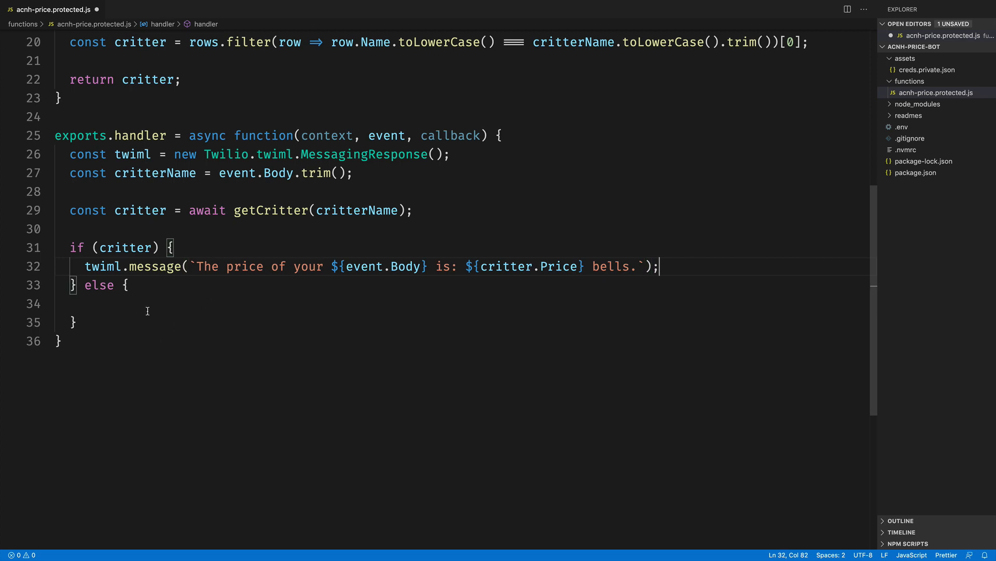
Add a try-again twiml.message in the else branch and finish with `callback(null, twiml)`
{"action": "type", "text": "twiml.messa"}
{"action": "type", "text": "callback(null"}
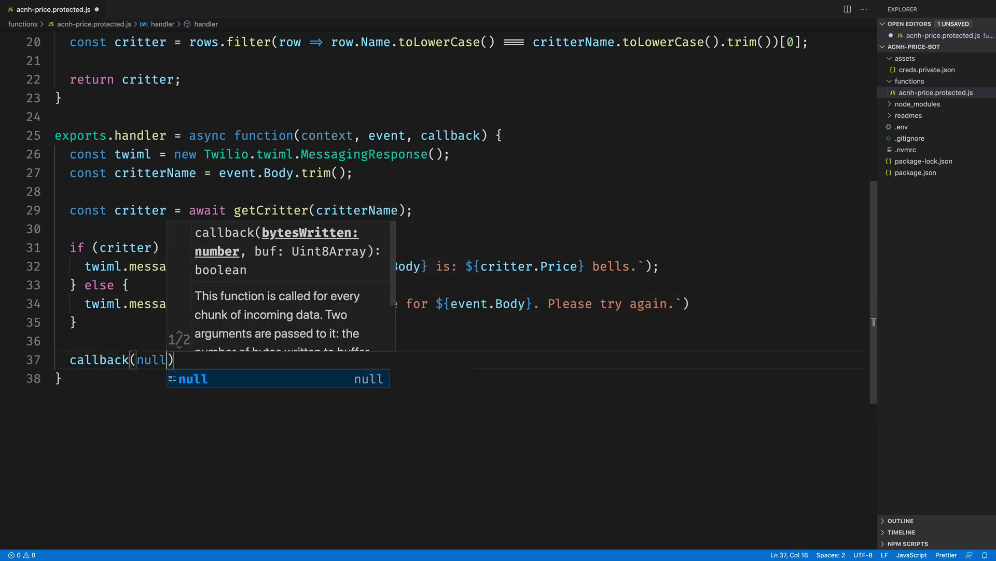
{"action": "type", "text": ", twiml"}
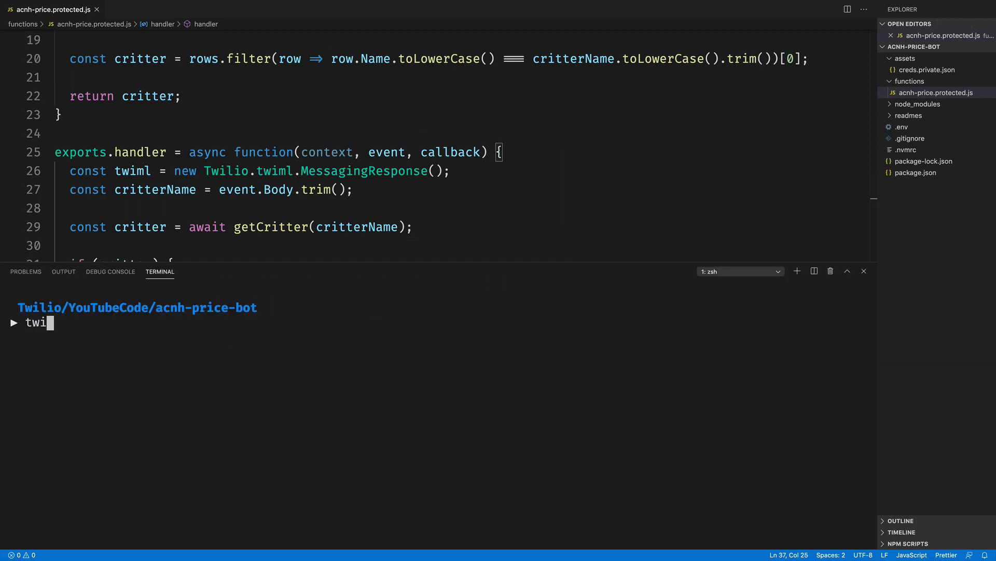
Run the Twilio serverless deploy command in the integrated terminal
{"action": "type", "text": "lio serve"}
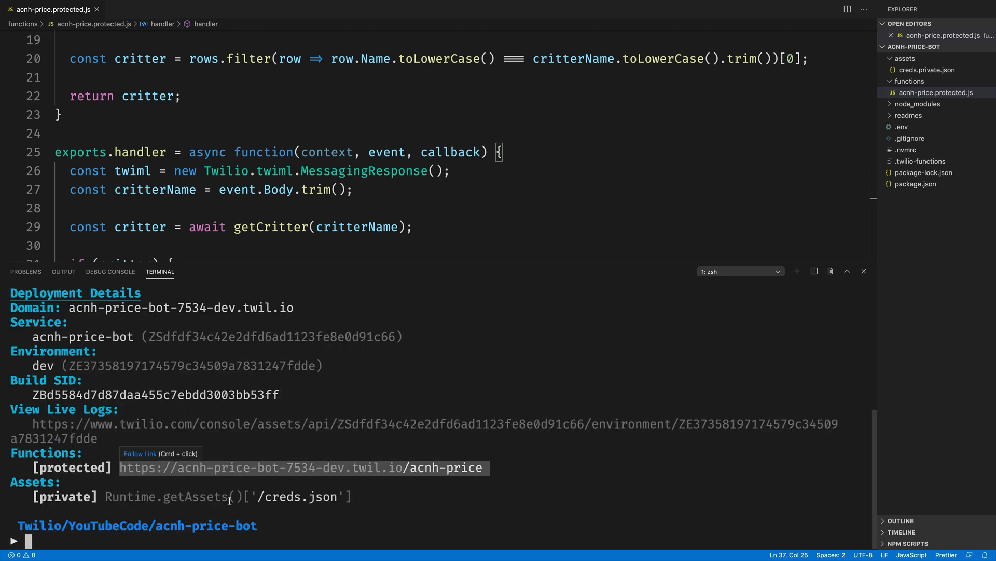
{"action": "mouse_move", "coordinate": [273, 494]}
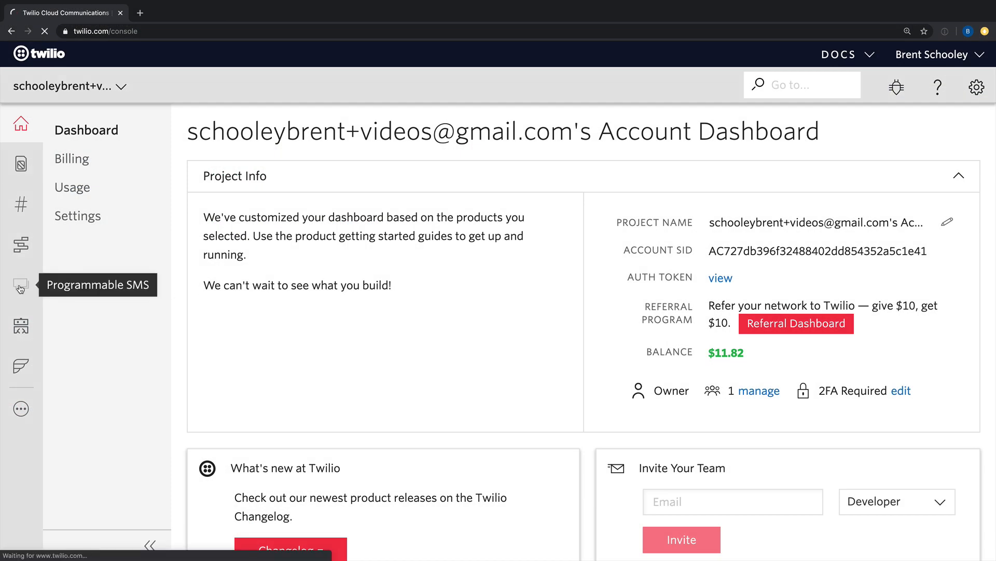
Navigate Programmable SMS → WhatsApp → Sandbox to reach the sandbox configuration page
{"action": "left_click", "coordinate": [21, 285]}
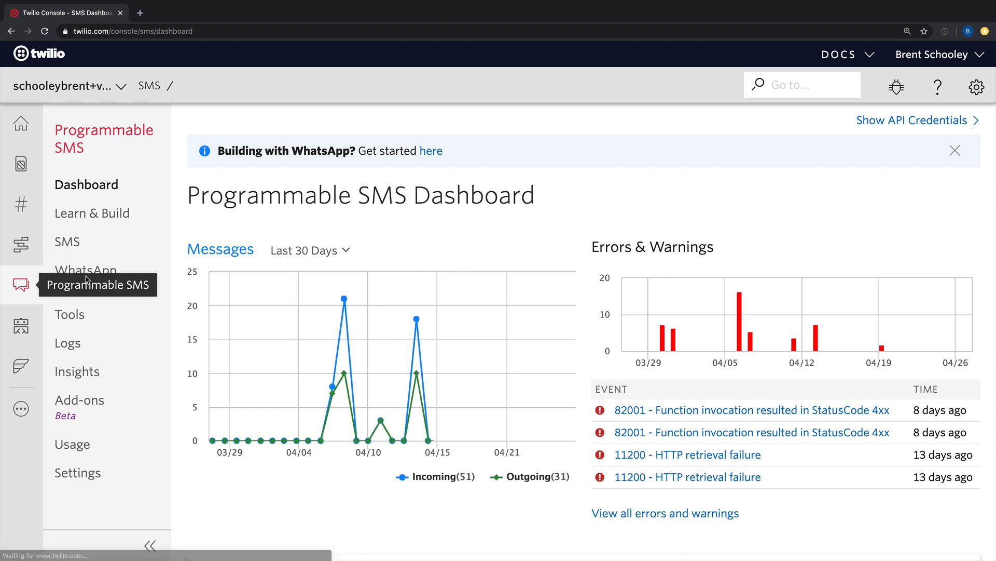
{"action": "left_click", "coordinate": [86, 270]}
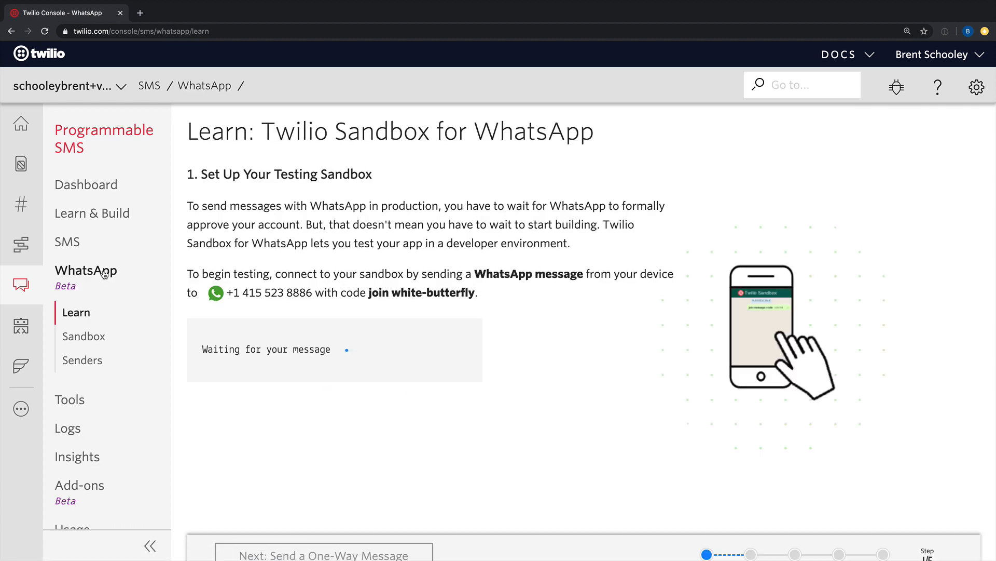
{"action": "mouse_move", "coordinate": [450, 469]}
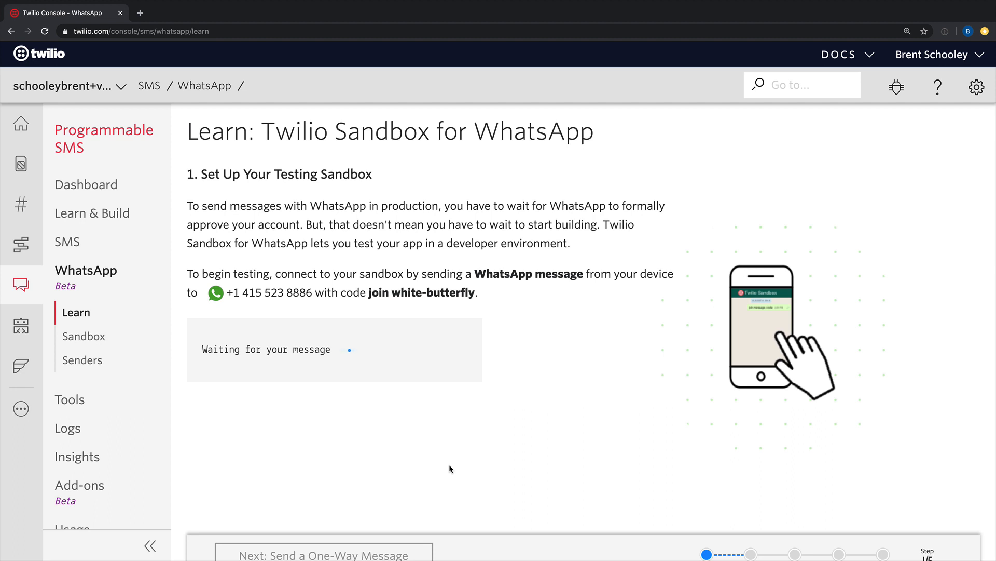
{"action": "left_click", "coordinate": [83, 336]}
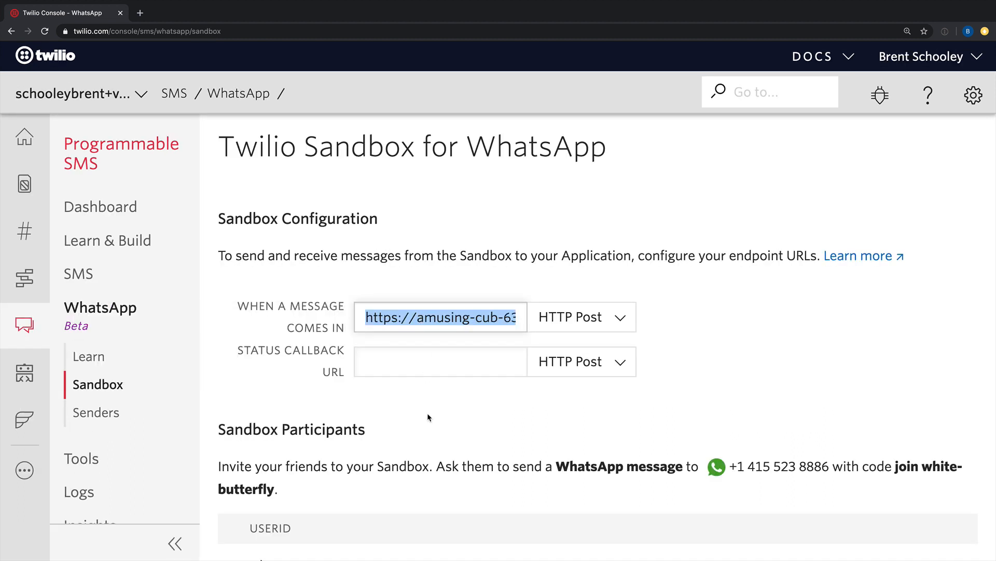
Point the sandbox 'When a message comes in' URL to the deployed dev.twil.io/acnh-price function
{"action": "type", "text": "4-dev.twil.io/acnh-price"}
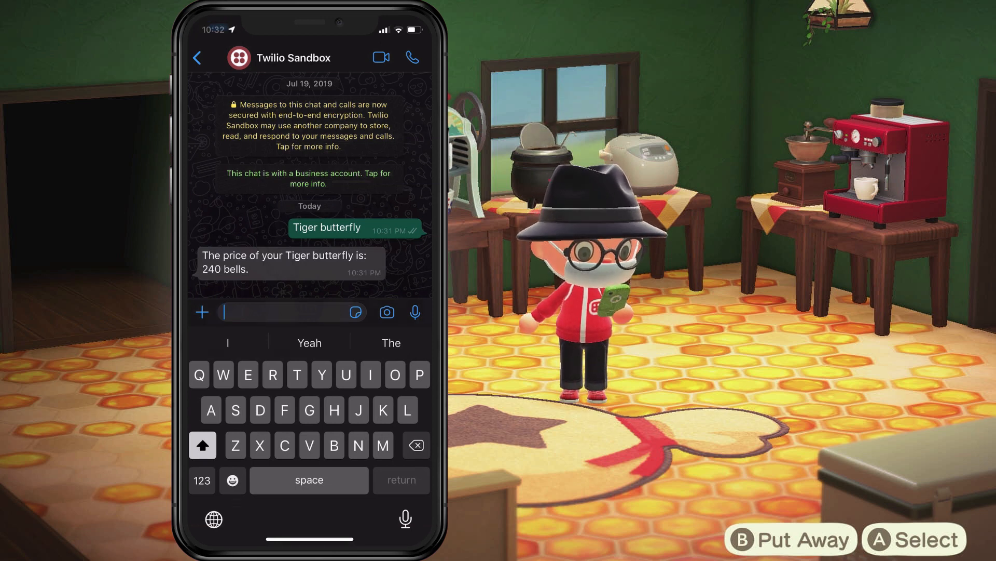
Send "Coelacanth" to the Twilio Sandbox WhatsApp chat
{"action": "type", "text": "Coelacanth"}
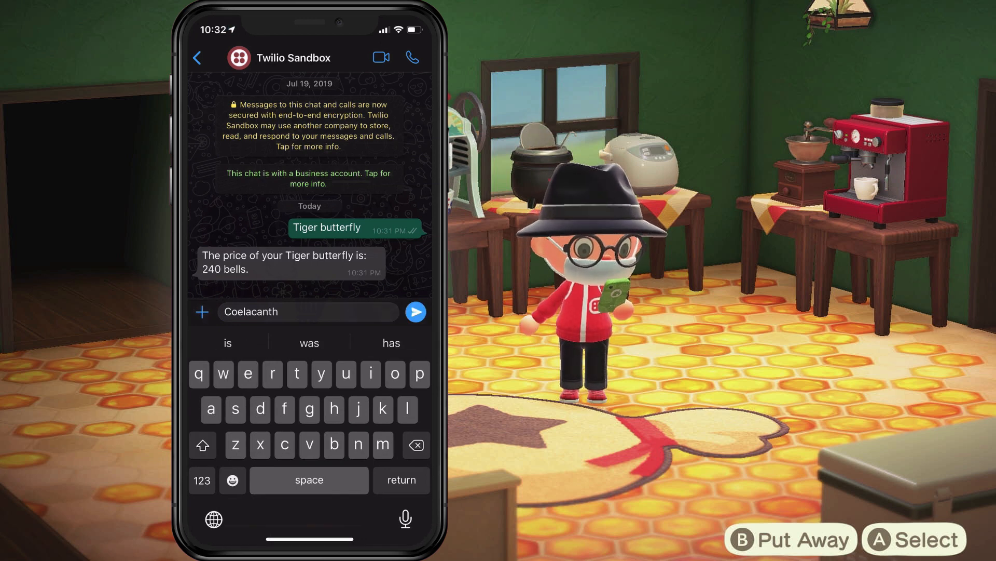
{"action": "left_click", "coordinate": [416, 311]}
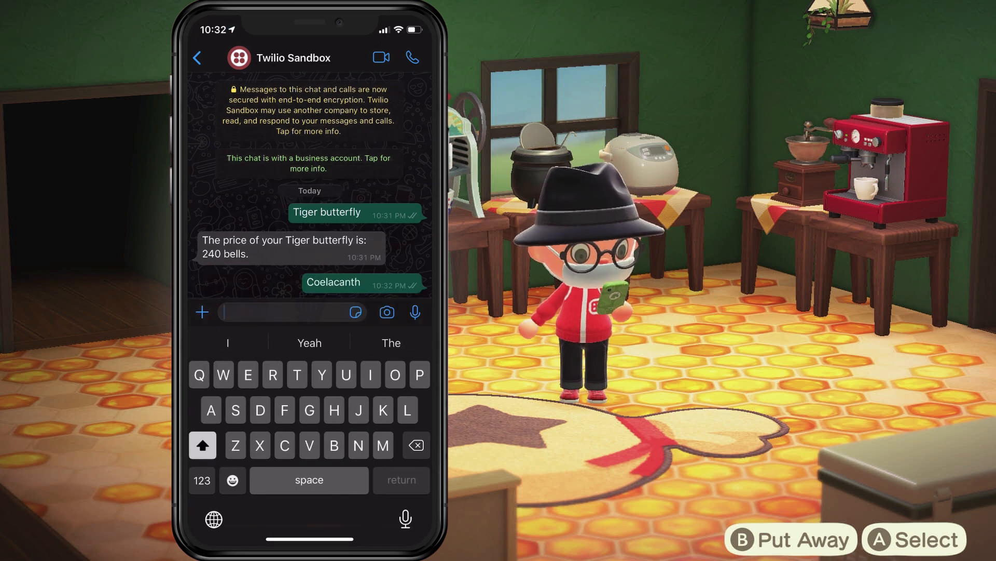